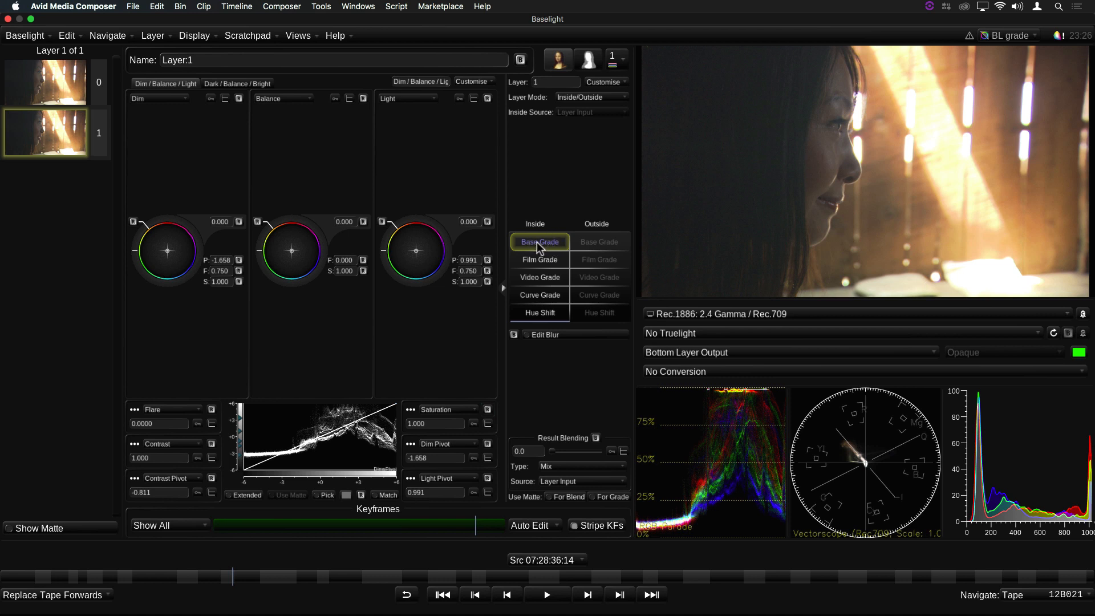
mouse_move(241, 183)
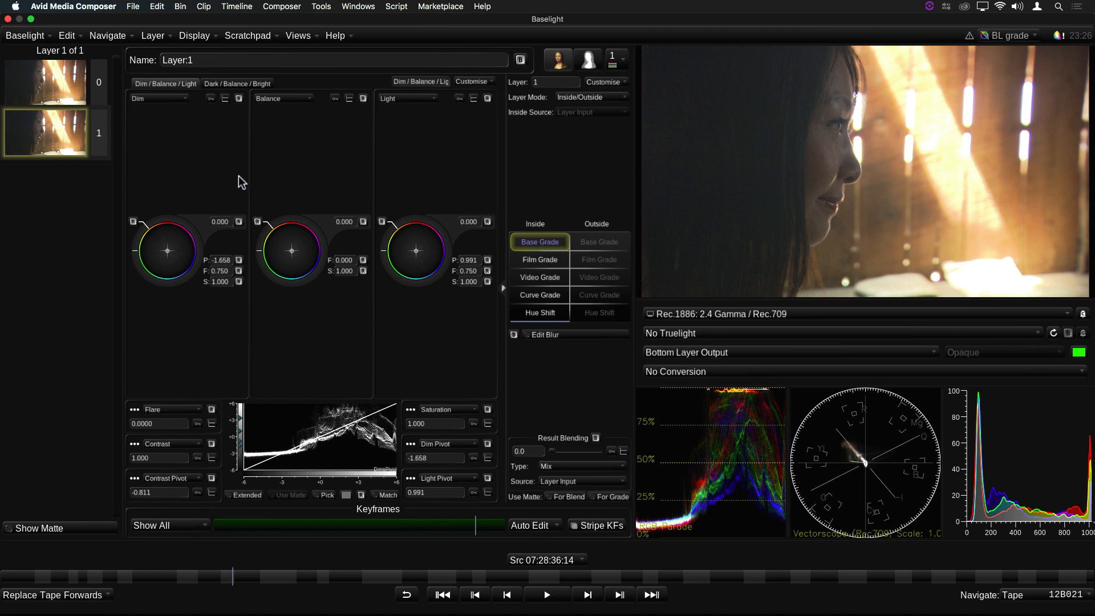
mouse_move(448, 352)
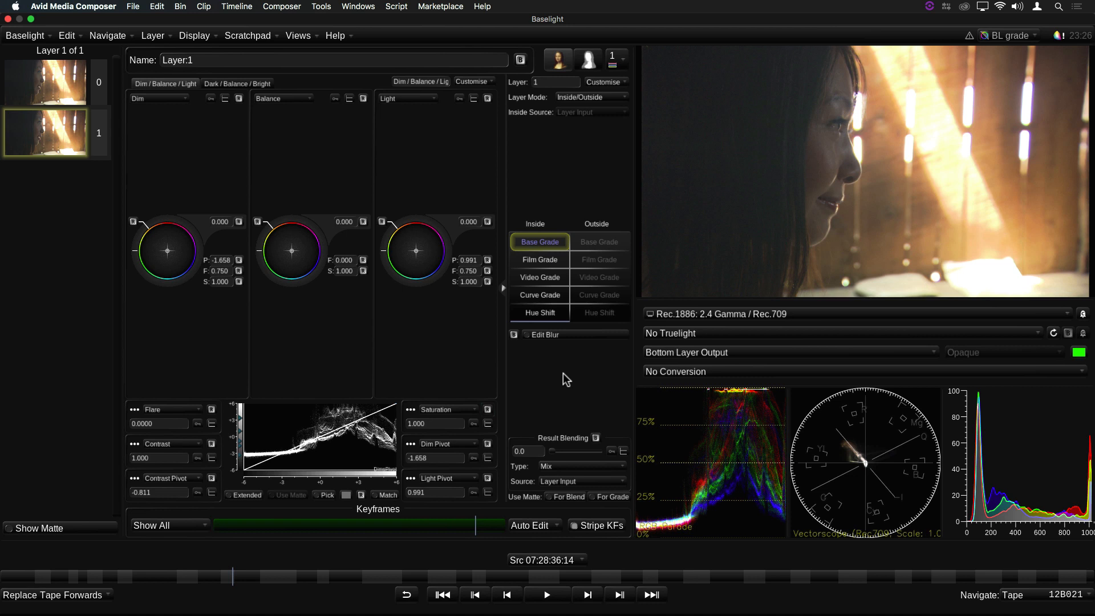
mouse_move(508, 302)
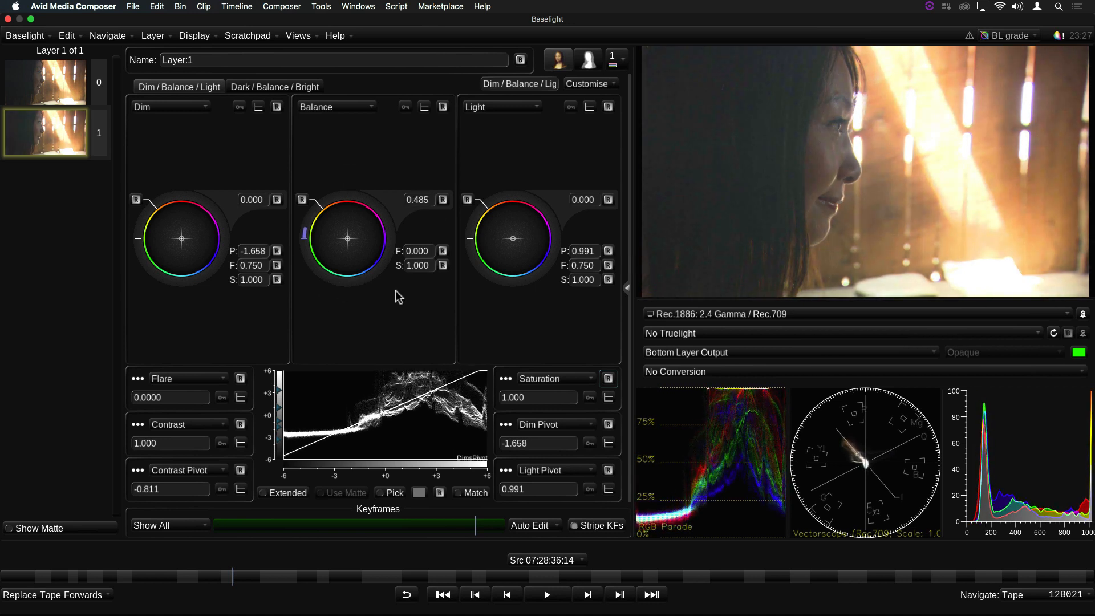
Shift the Balance wheel point to adjust the portrait shot's colour balance.
click(443, 200)
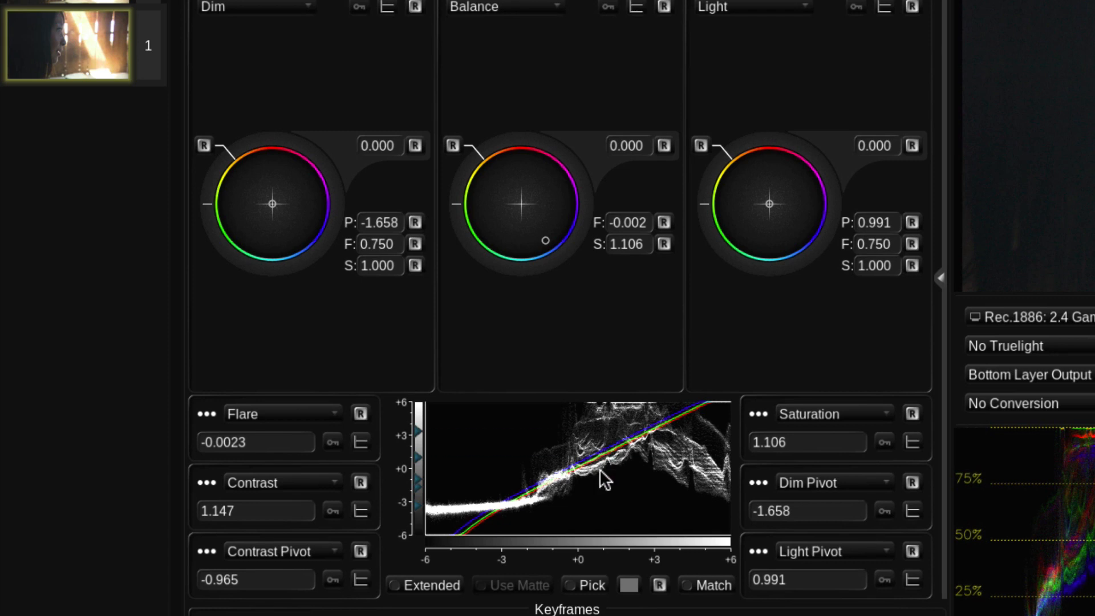
mouse_move(606, 522)
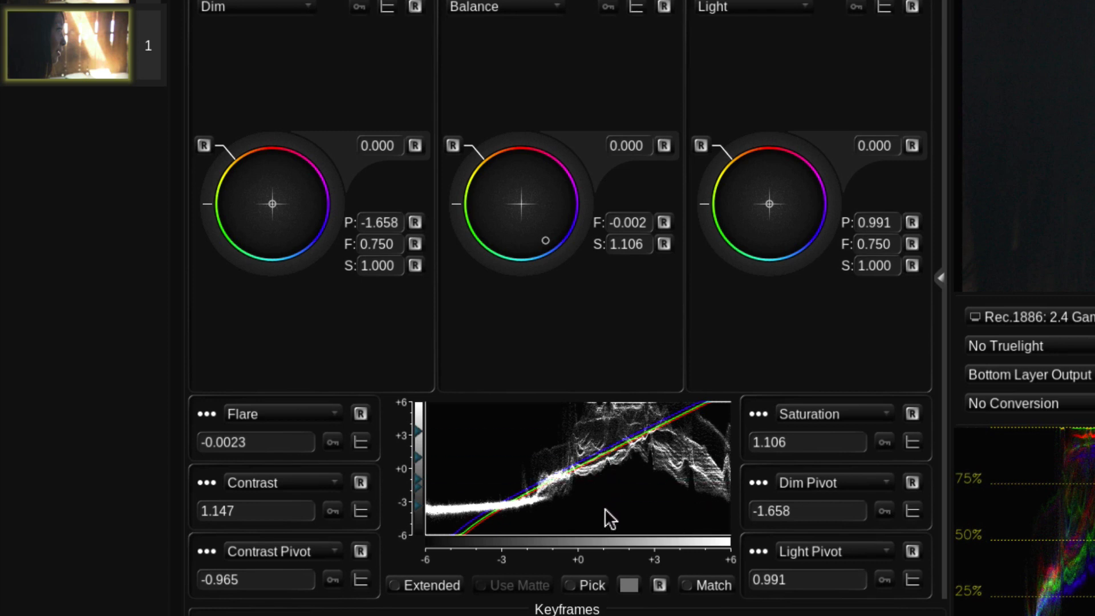
mouse_move(615, 499)
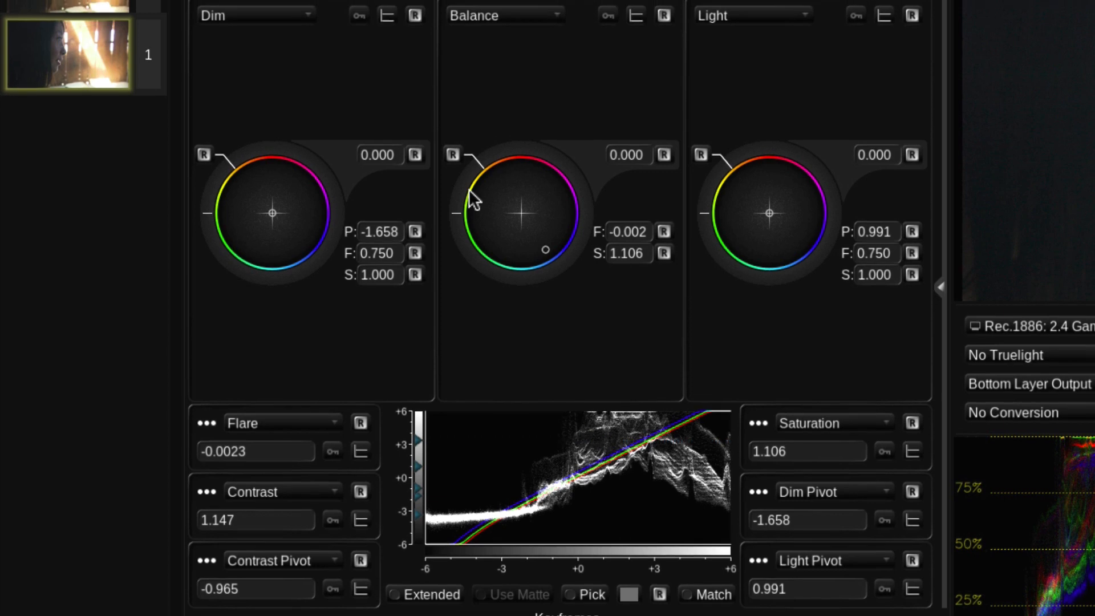
click(409, 26)
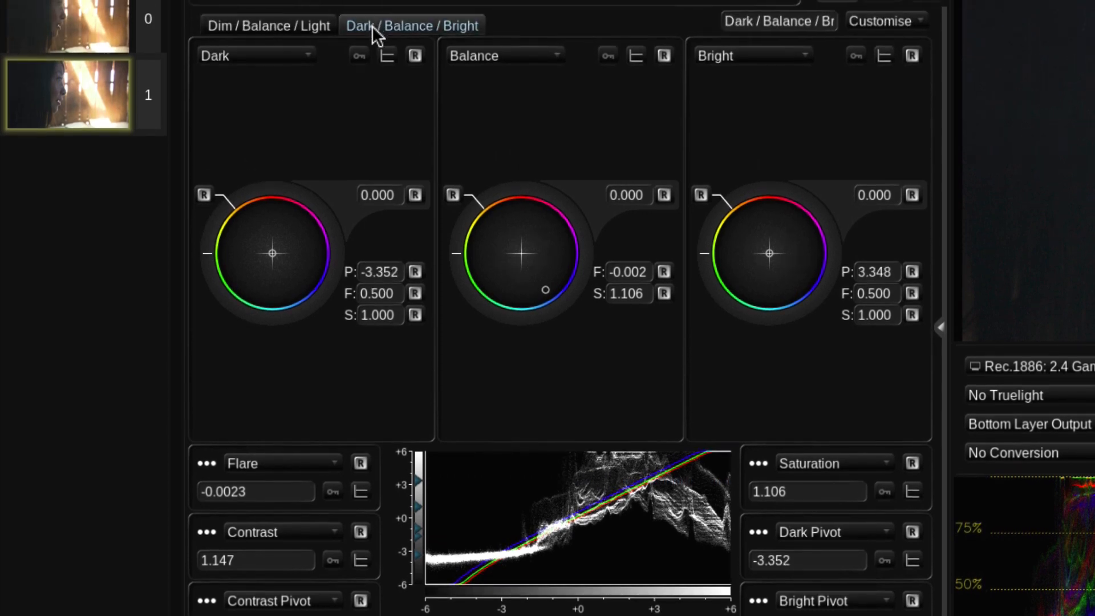
click(267, 27)
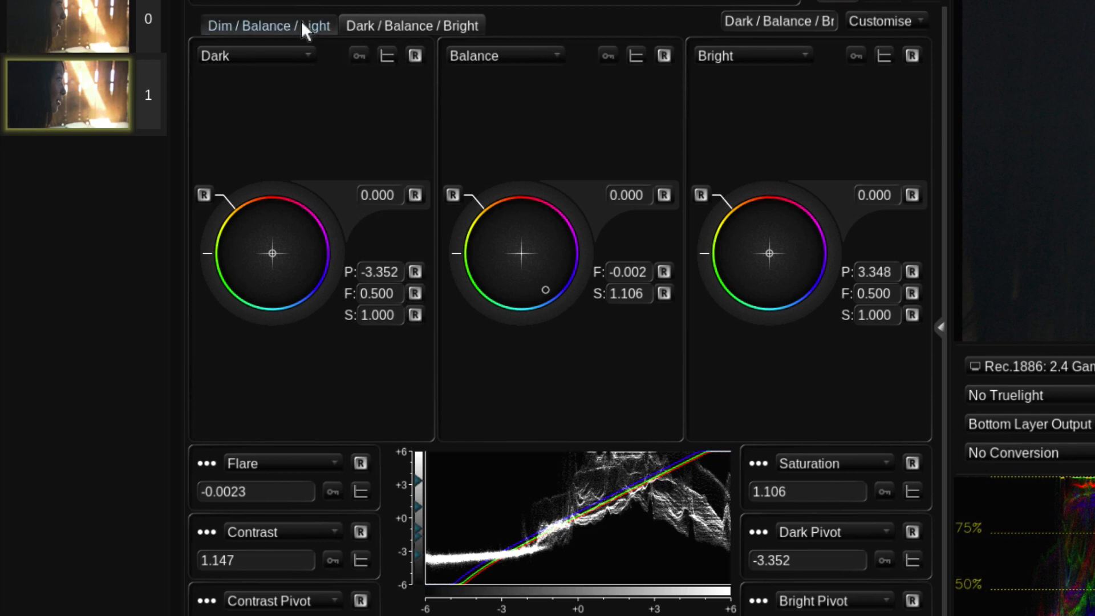
click(270, 26)
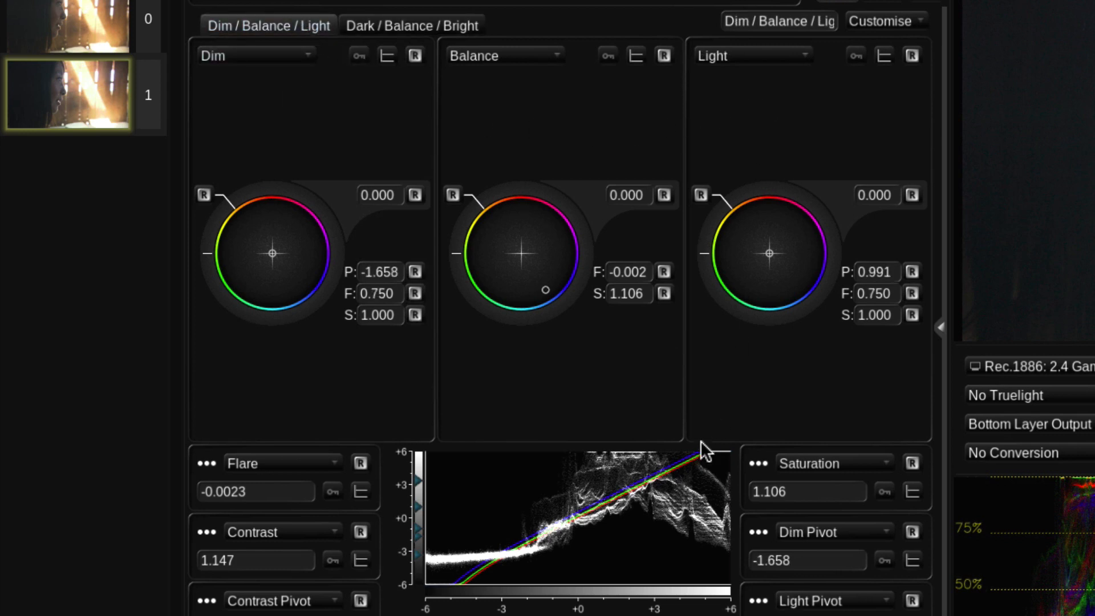
mouse_move(807, 269)
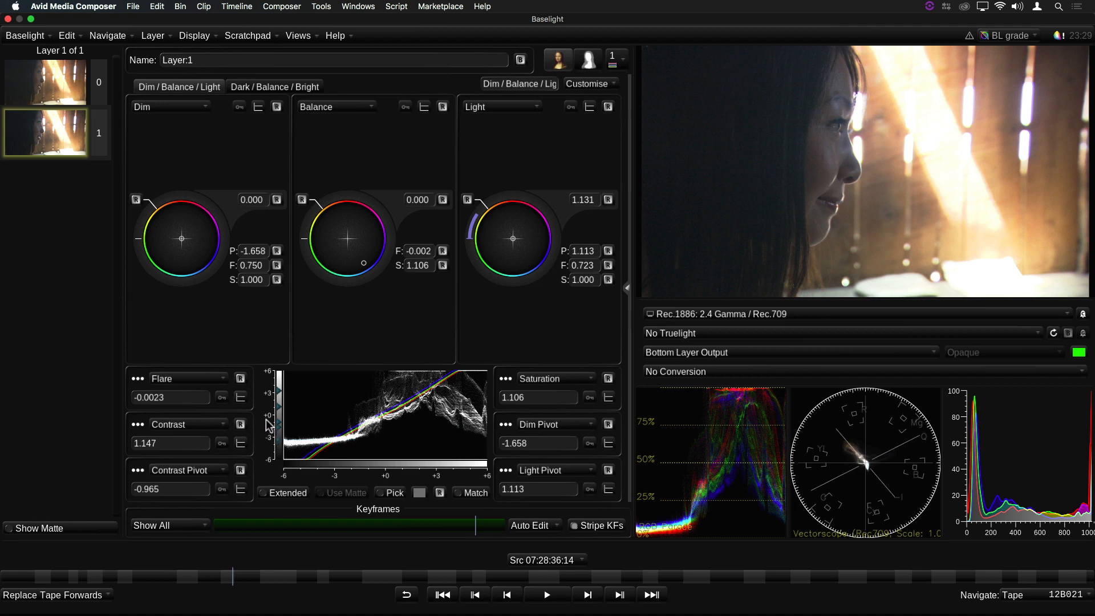
mouse_move(267, 425)
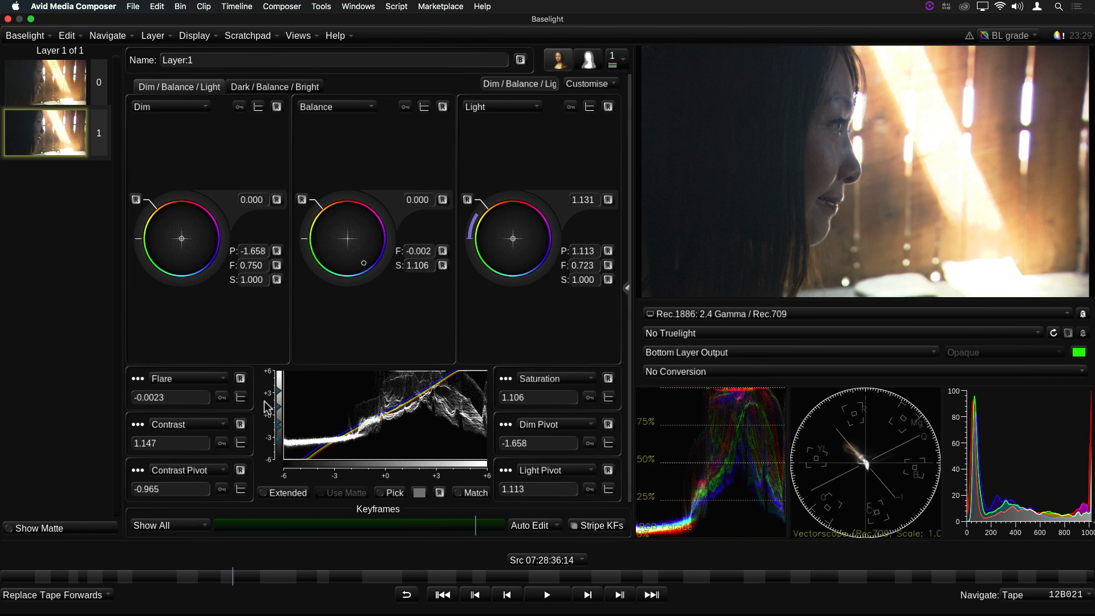
mouse_move(259, 473)
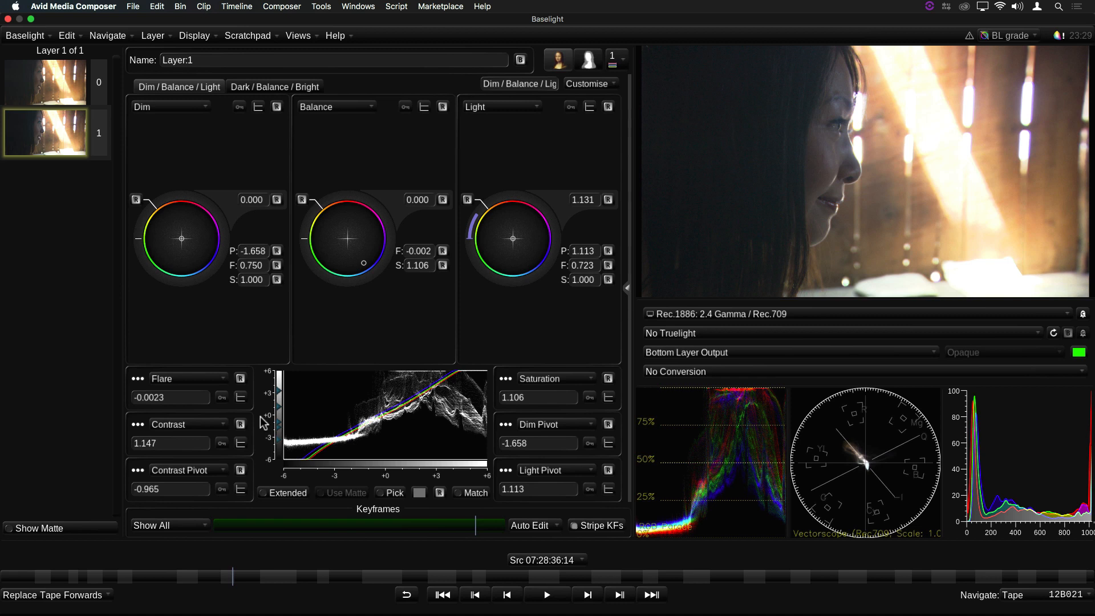
mouse_move(262, 421)
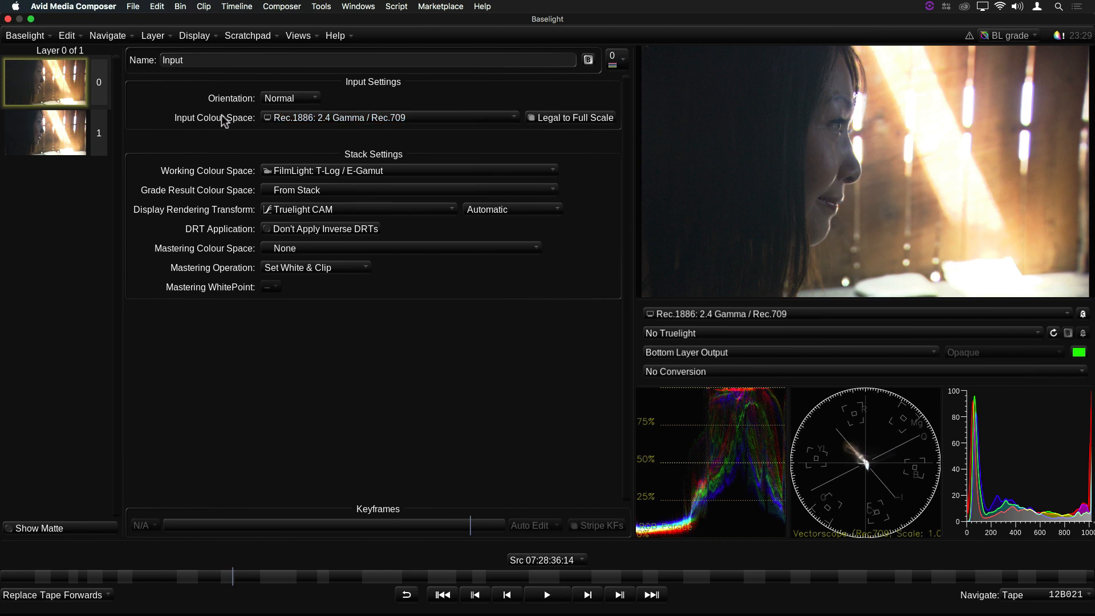
Return to Layer 1's grade and reveal the Inside/Outside layer mode panel.
click(45, 132)
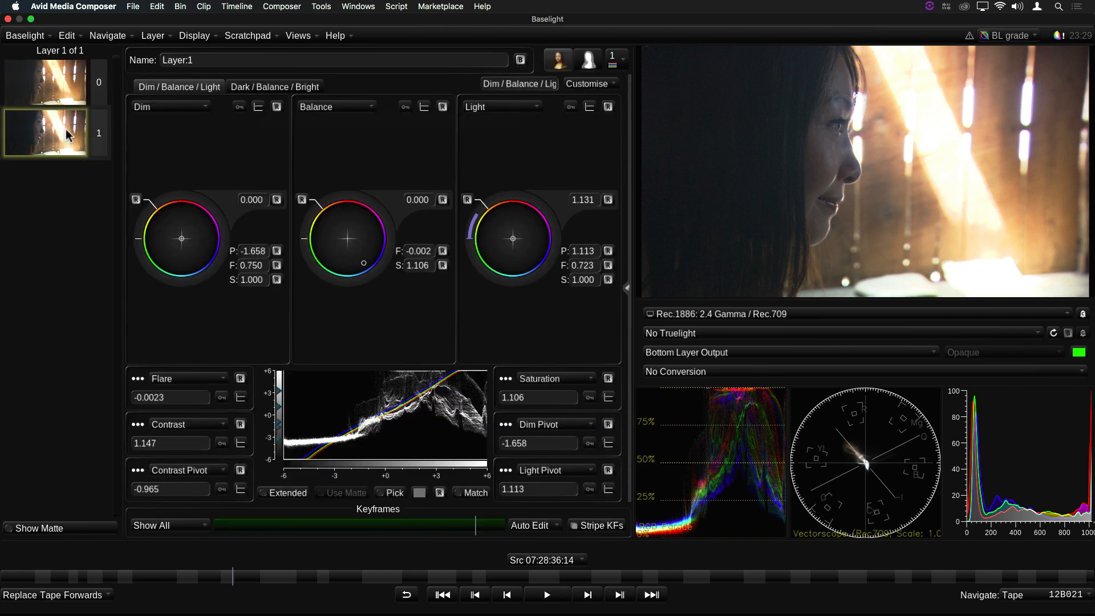
click(589, 83)
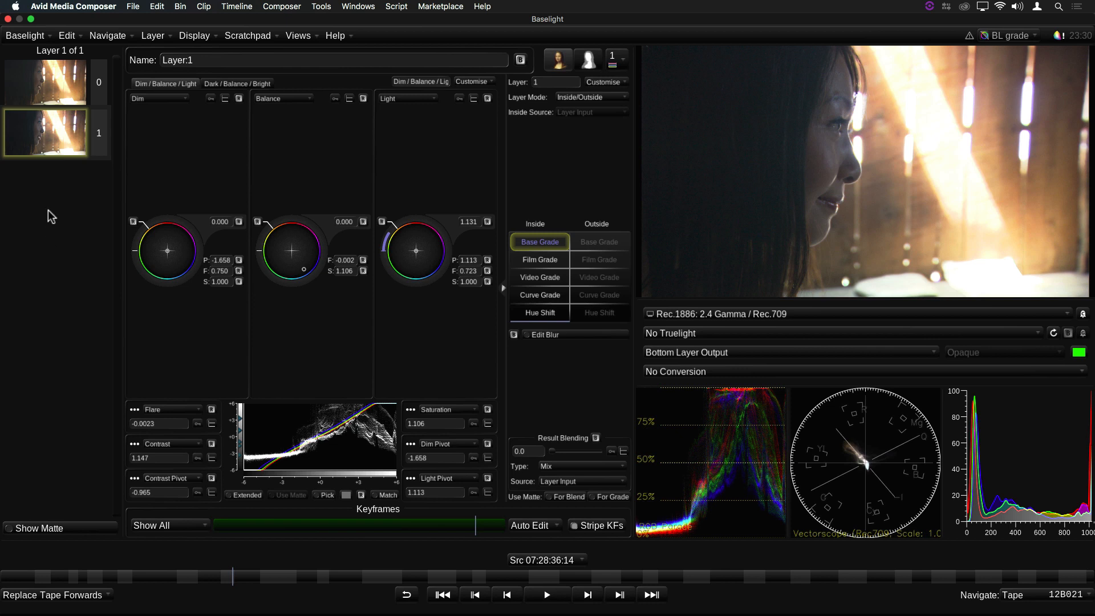
mouse_move(537, 312)
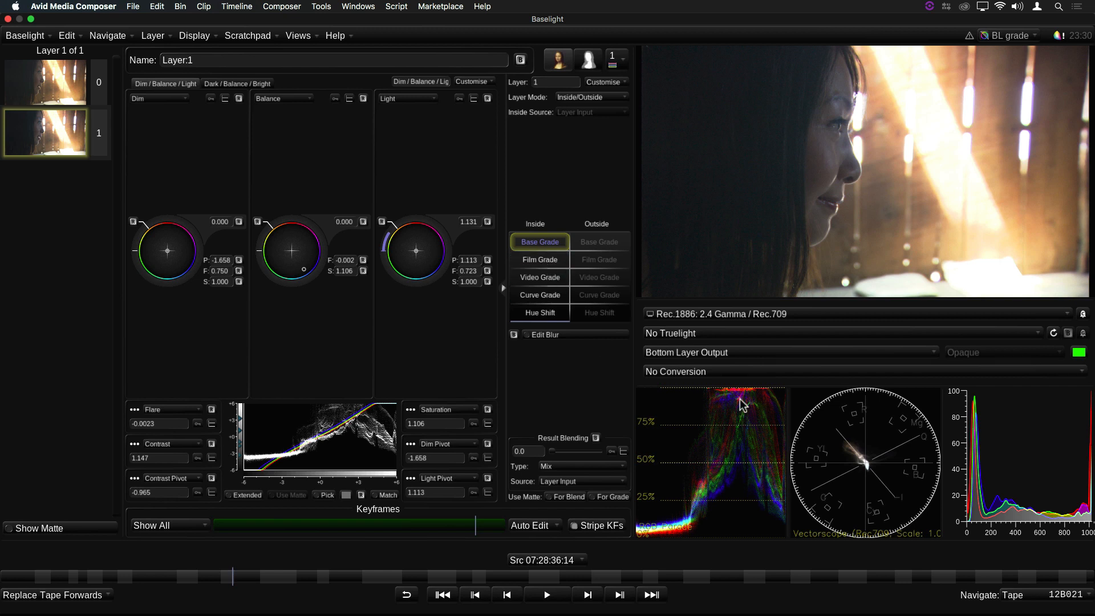
mouse_move(687, 534)
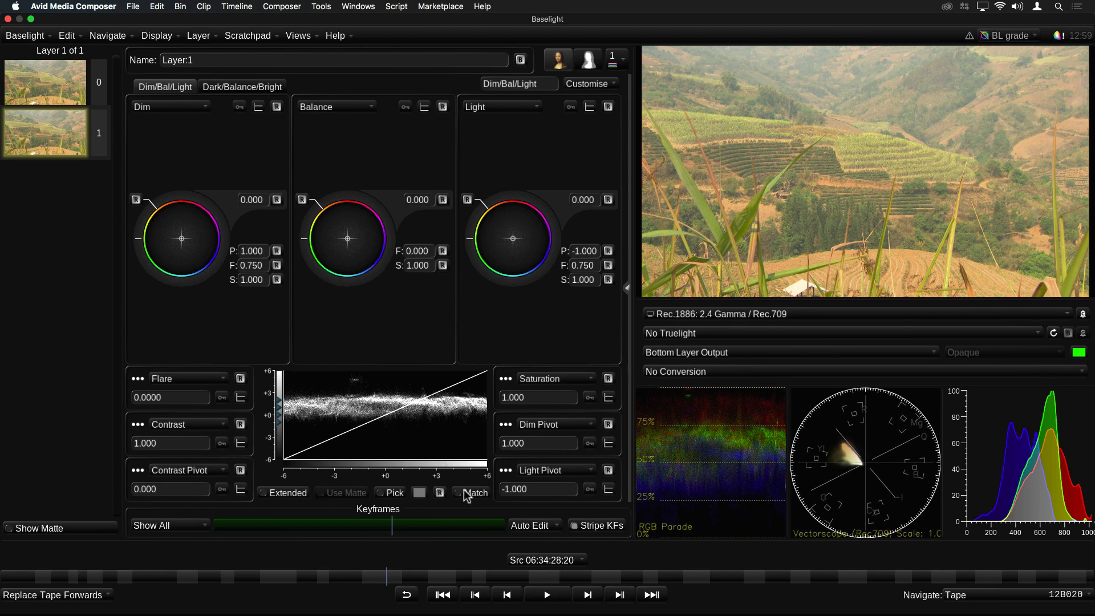
mouse_move(476, 585)
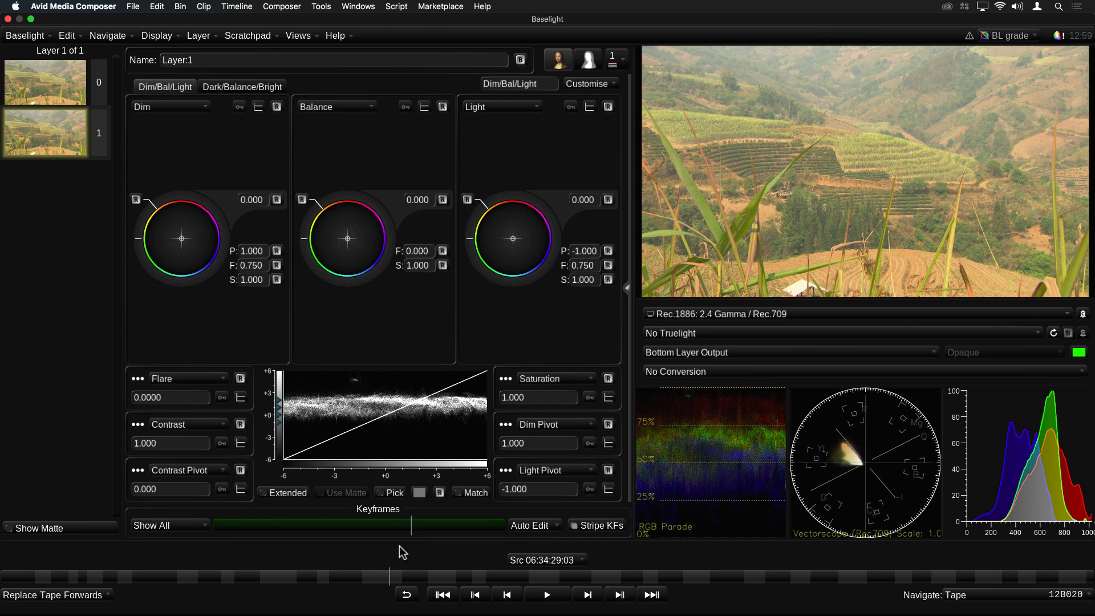
Pick a warm tan hue in the Colour Panel as the match reference and keep it.
click(391, 493)
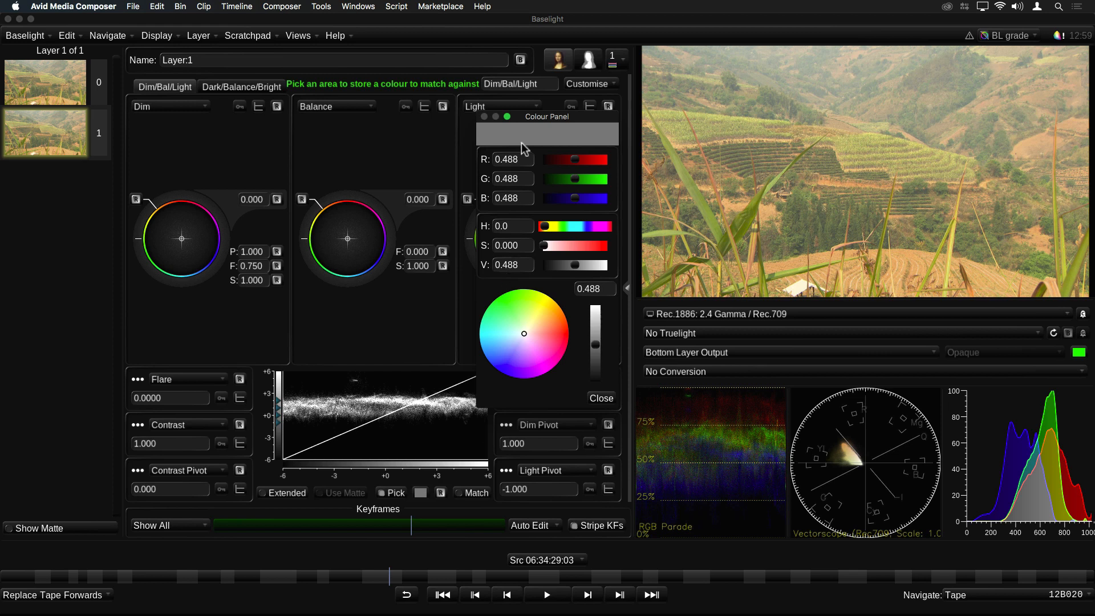
mouse_move(537, 283)
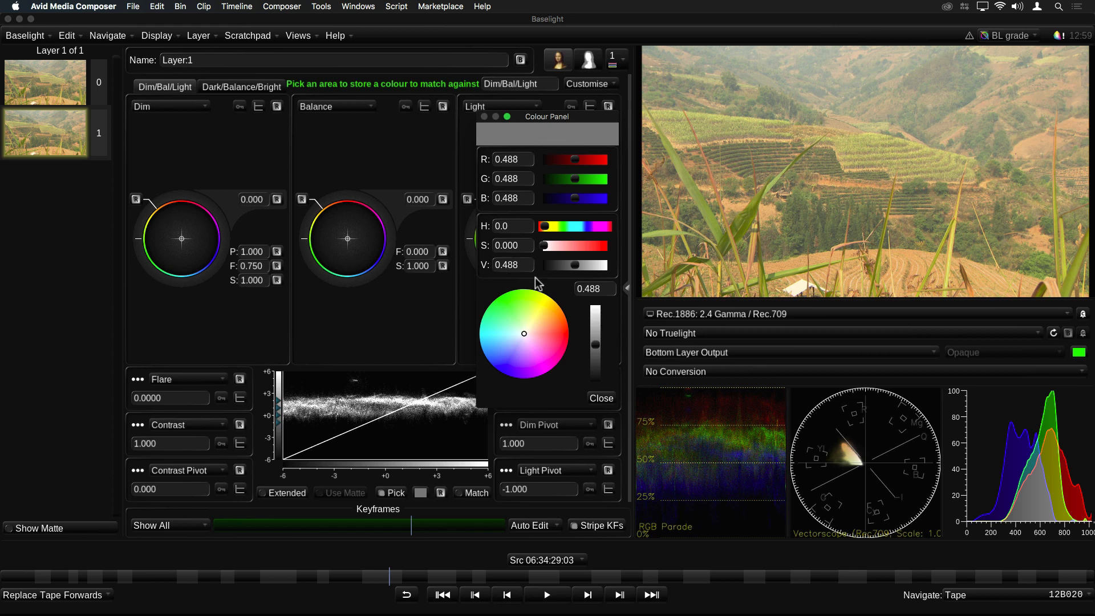
click(537, 329)
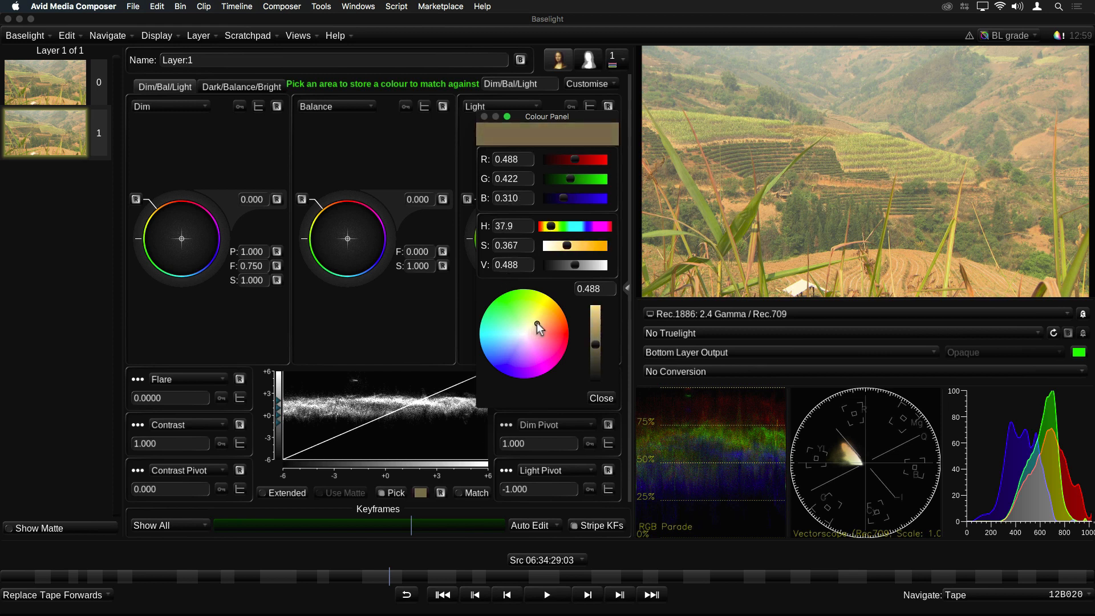
click(598, 398)
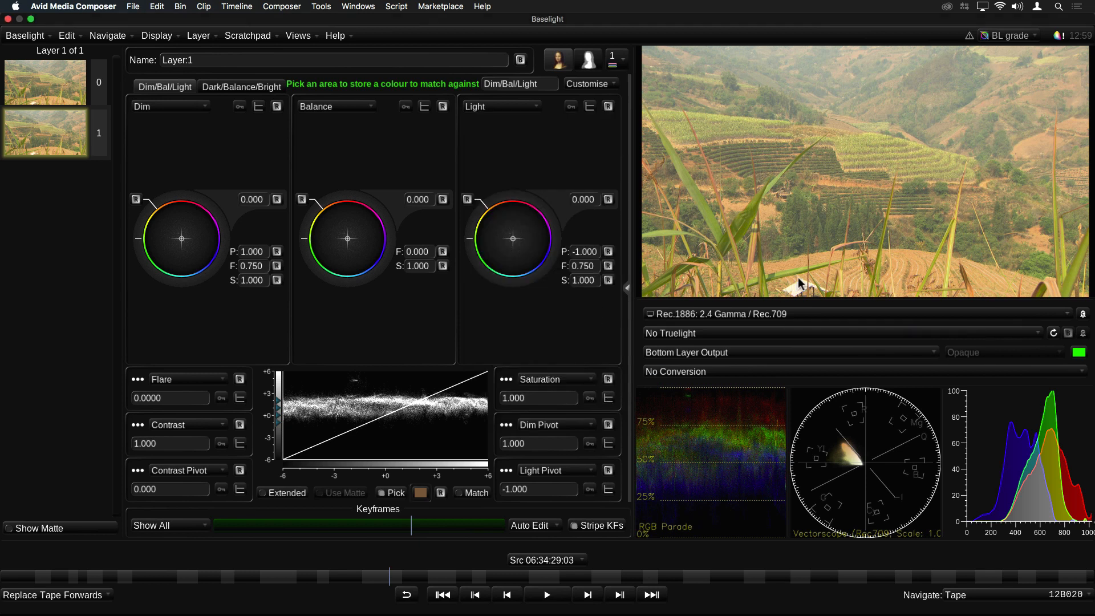
mouse_move(896, 257)
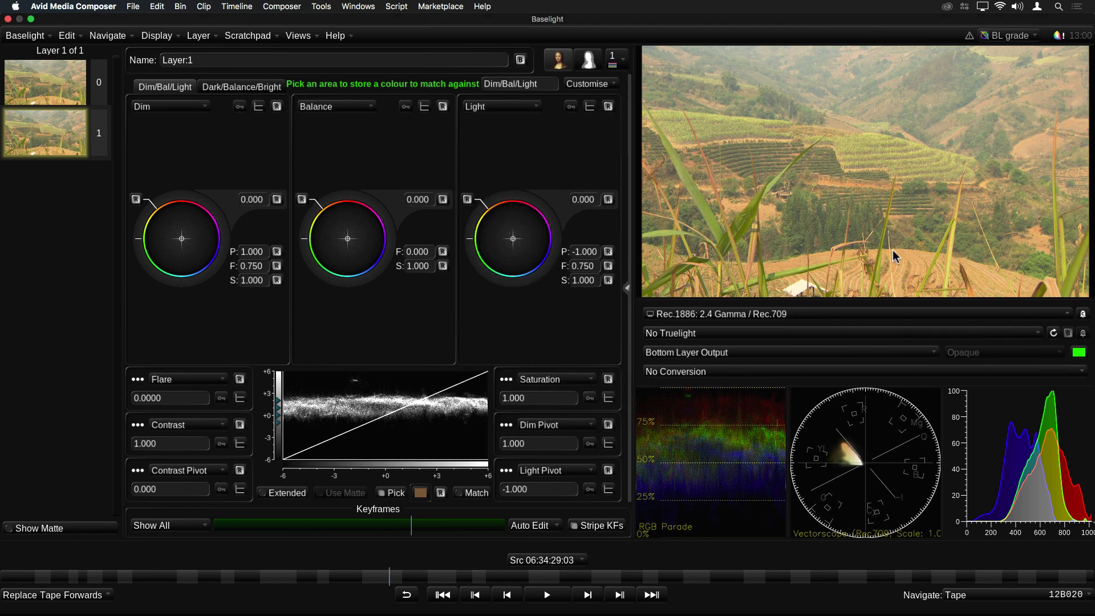
Grade the hillside shot to Balance 1.156, Dim -1.291 and Contrast 1.128 toward the reference.
drag(896, 255, 922, 267)
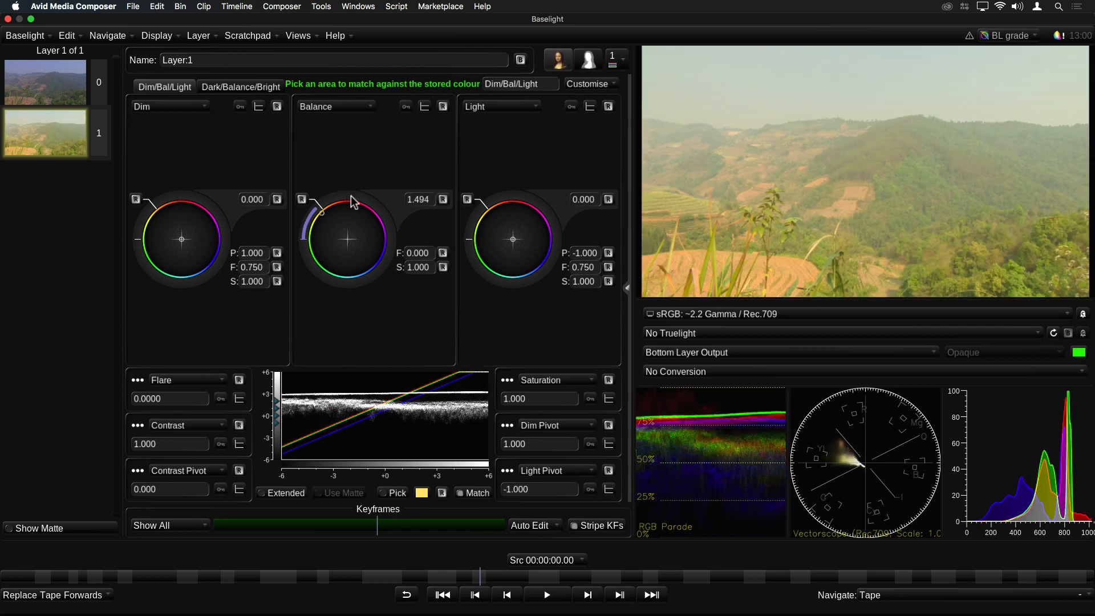
drag(352, 199, 292, 225)
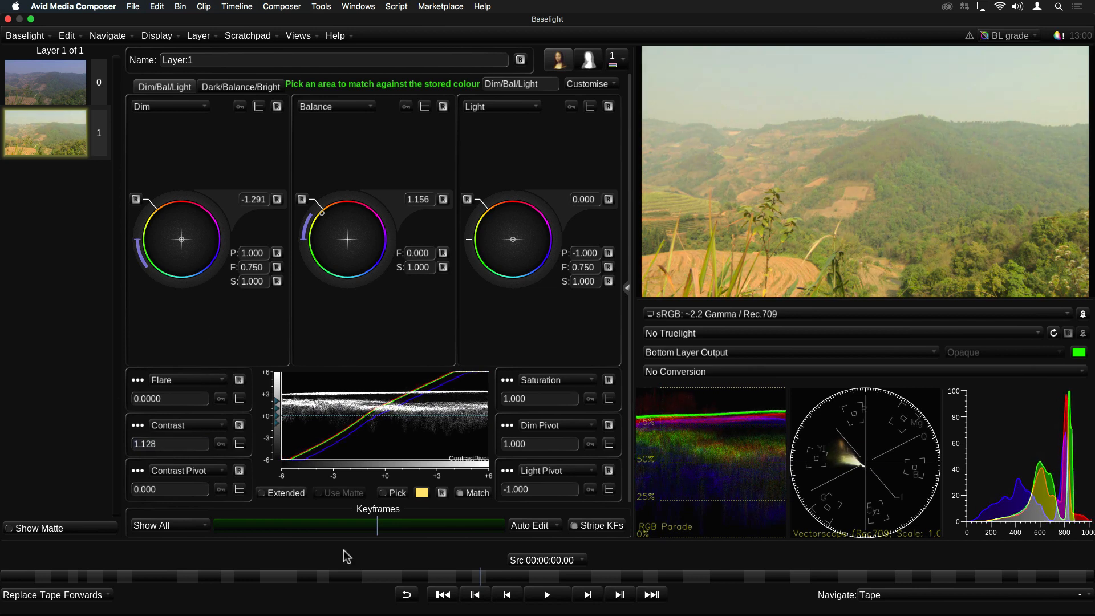
click(474, 594)
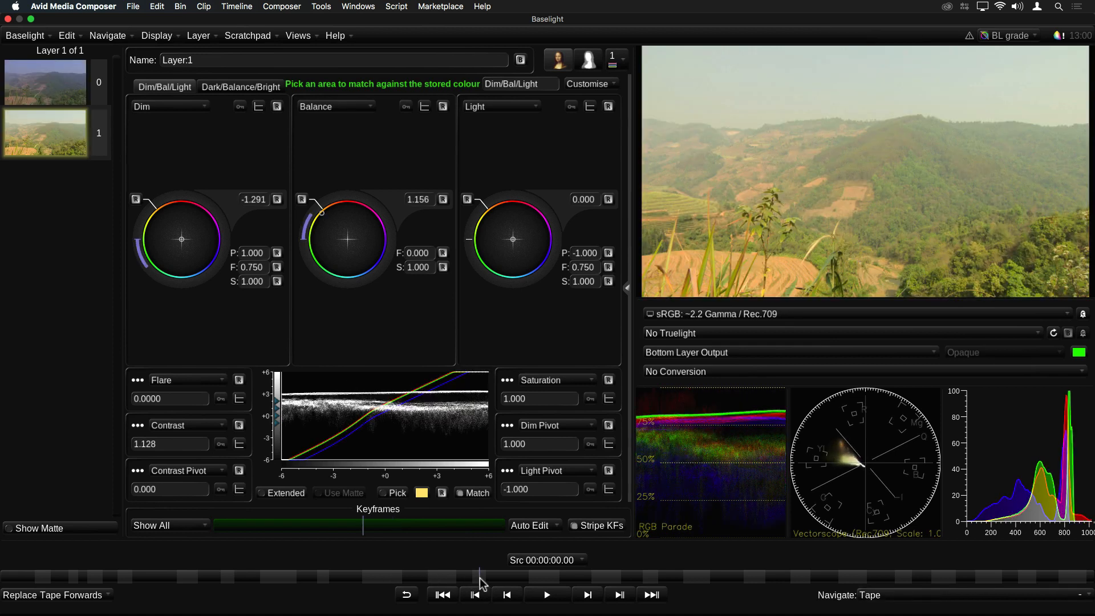
mouse_move(626, 293)
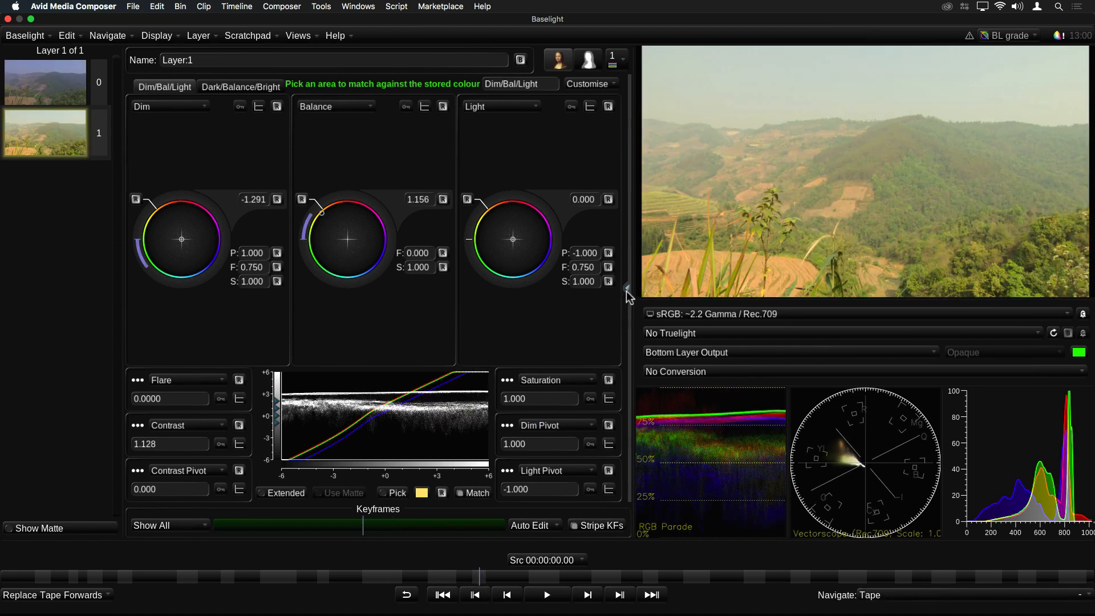
Bring up Change Operator Type on the Film Grade operator to list replacements.
click(626, 288)
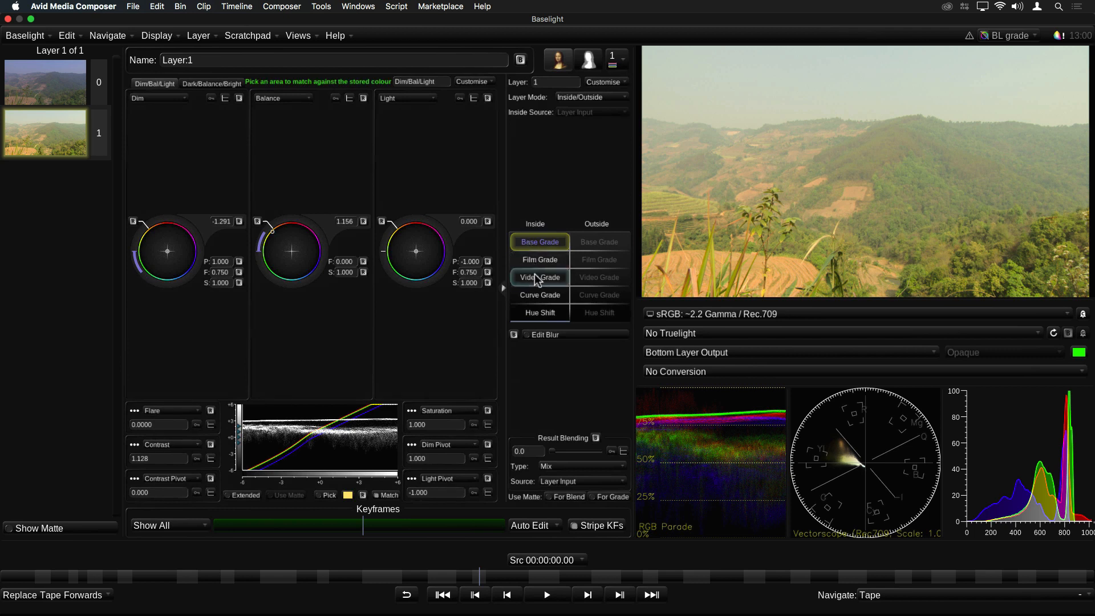
click(539, 242)
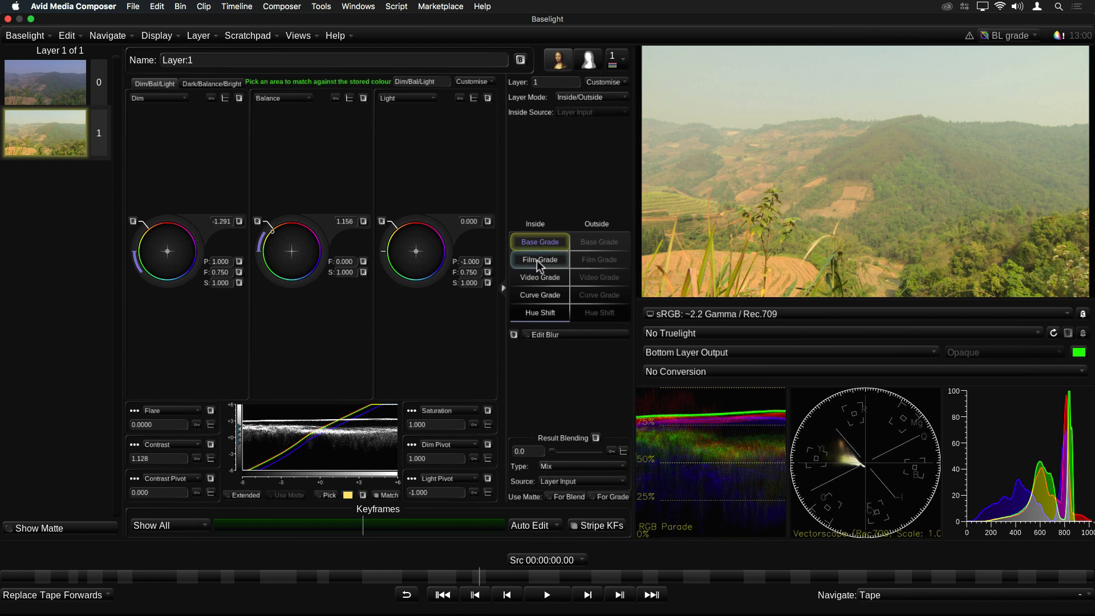
right_click(539, 260)
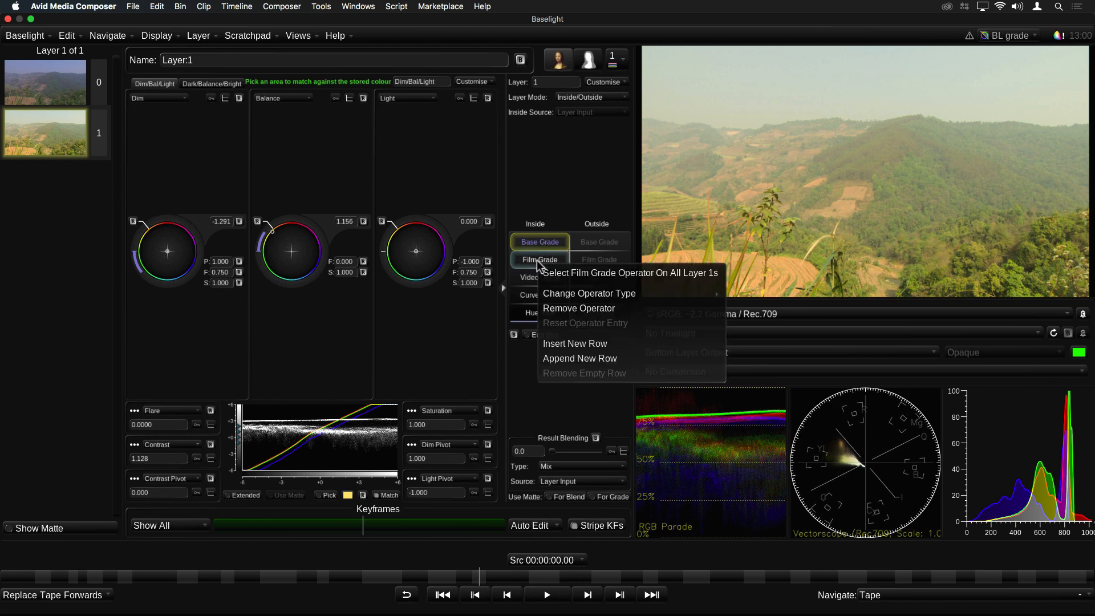
click(589, 293)
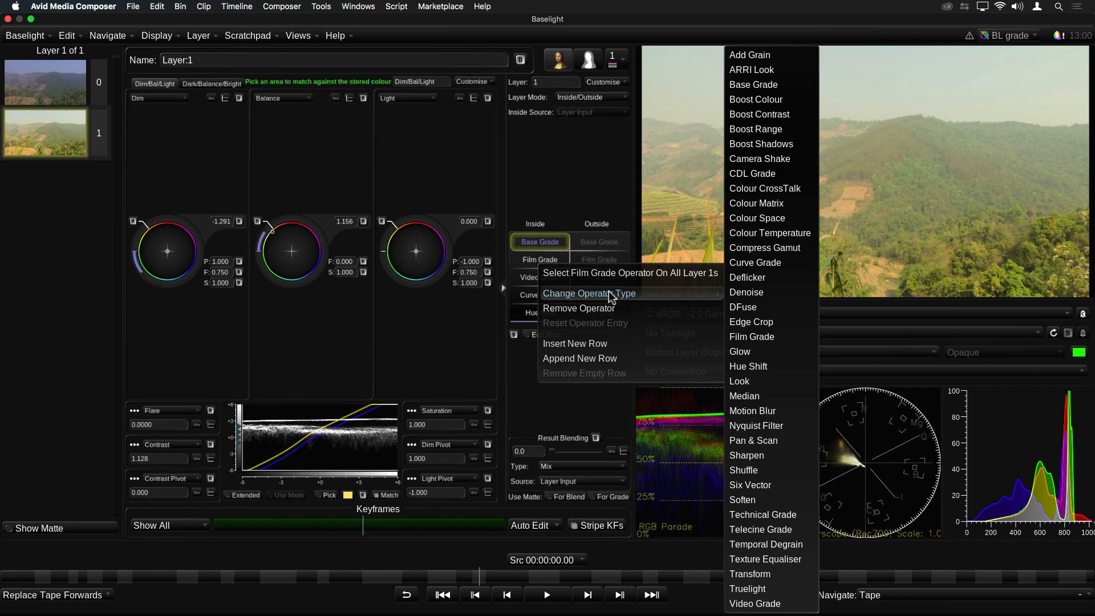
mouse_move(749, 55)
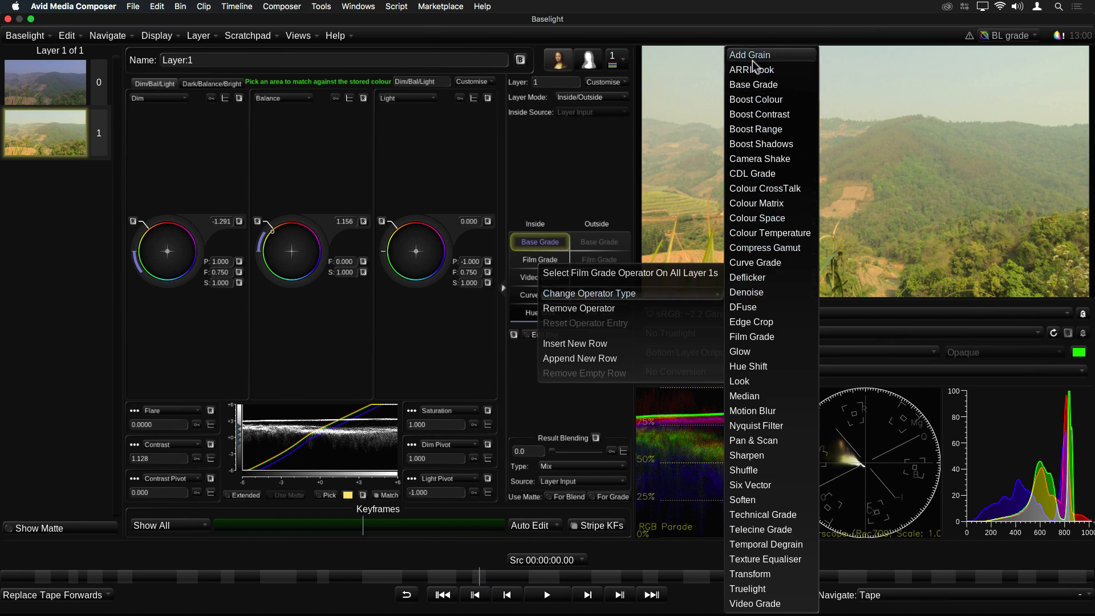
mouse_move(755, 129)
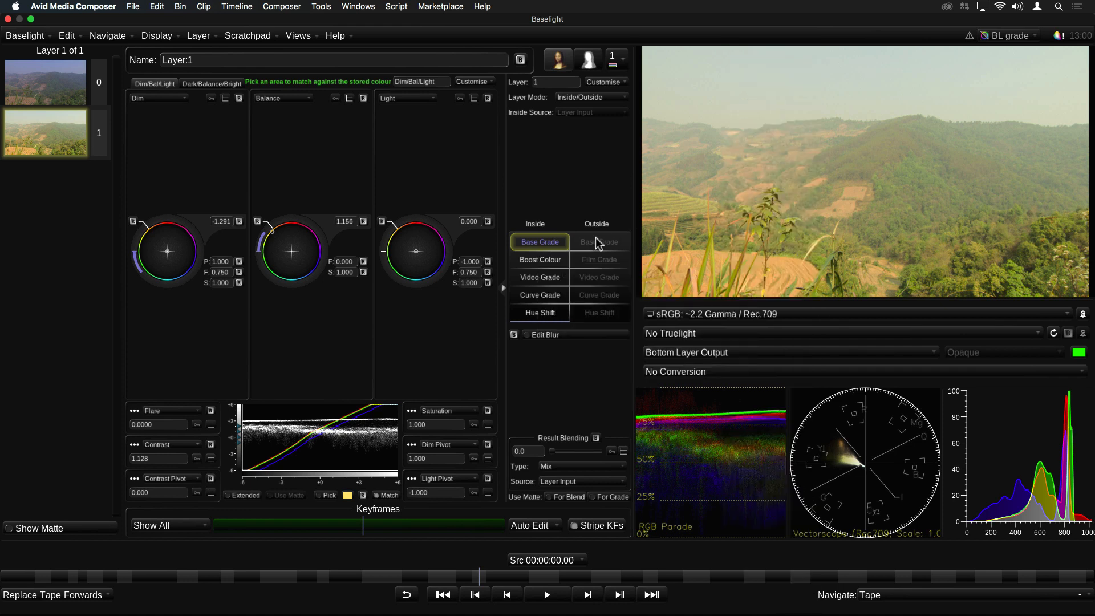
Sweep Boost Colour Saturation Gain through strong and negative values, settling at 0.098.
click(540, 259)
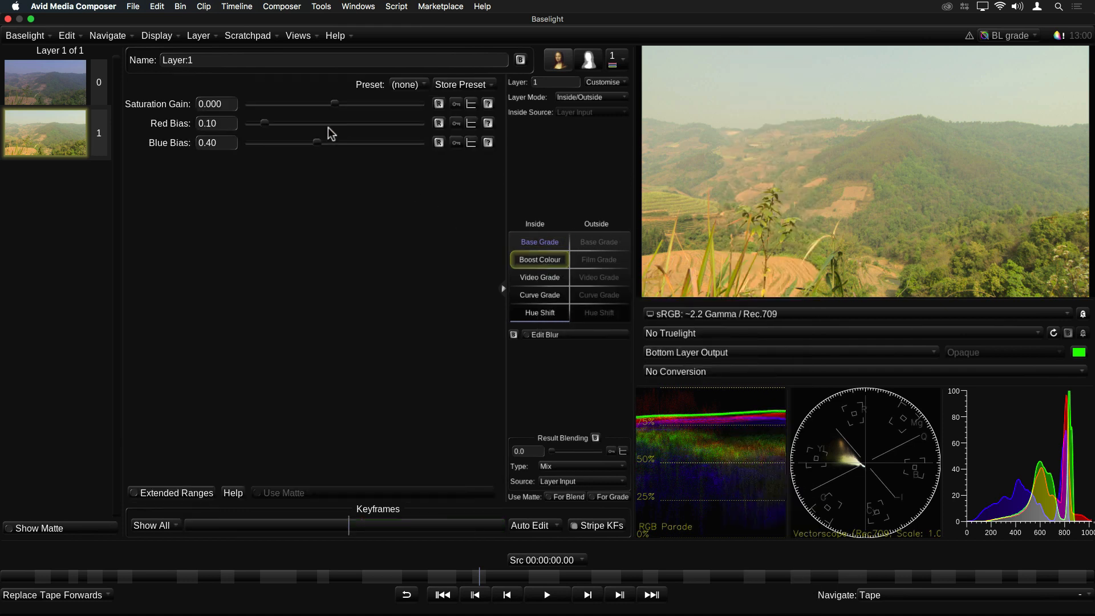
drag(334, 104, 362, 103)
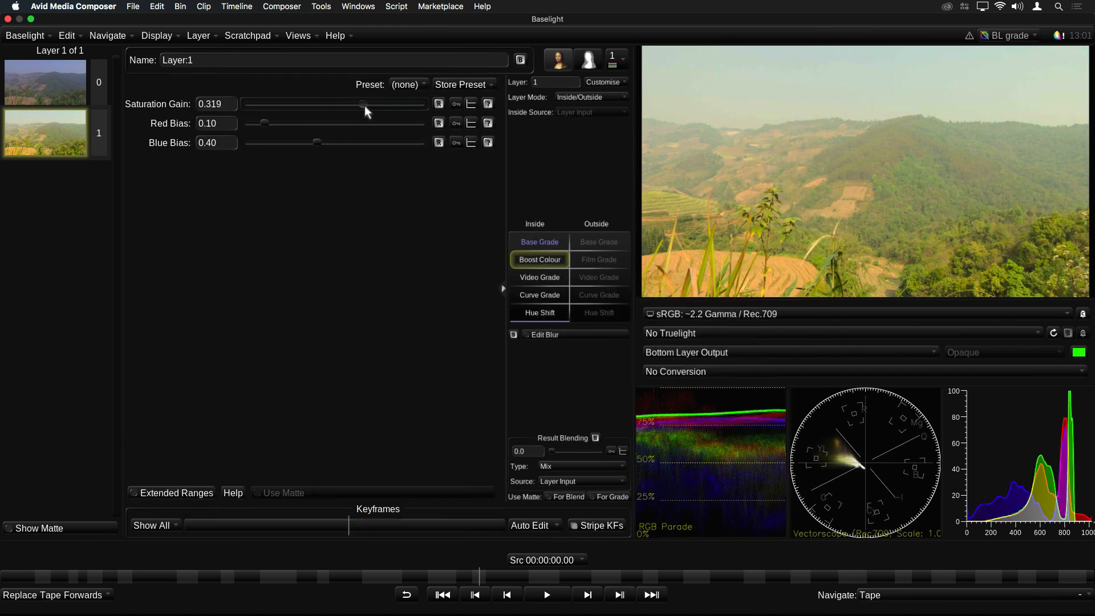
drag(363, 104, 313, 104)
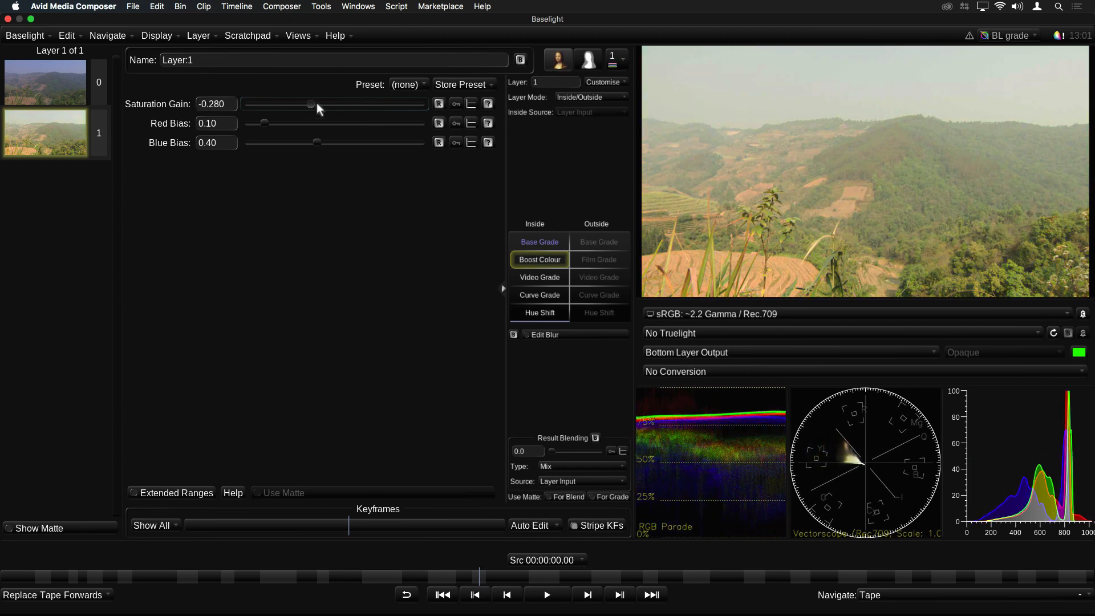
drag(310, 104, 318, 104)
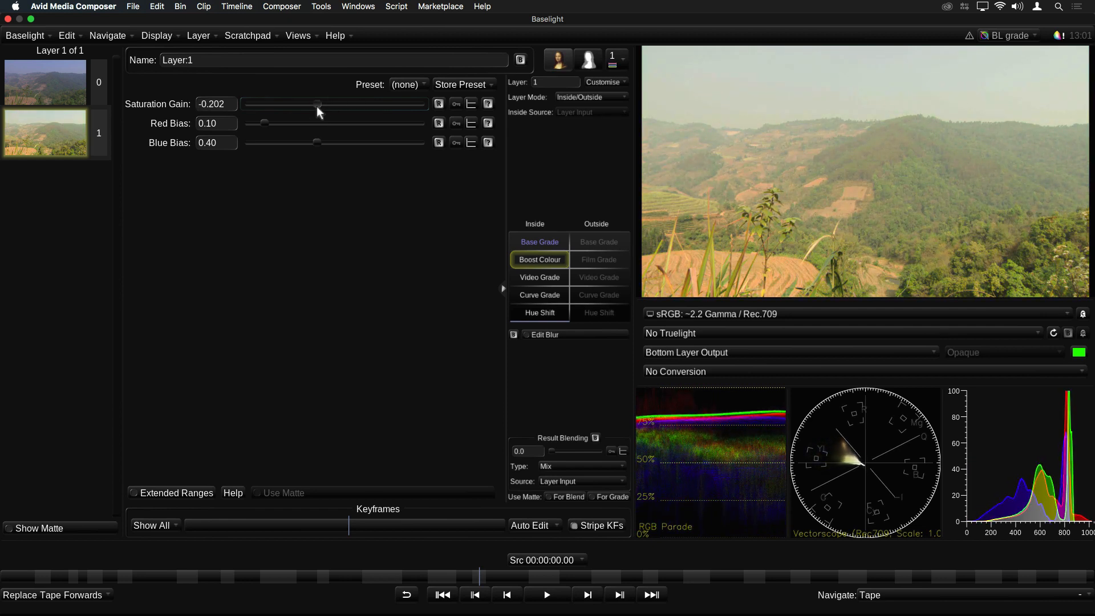
drag(319, 104, 329, 104)
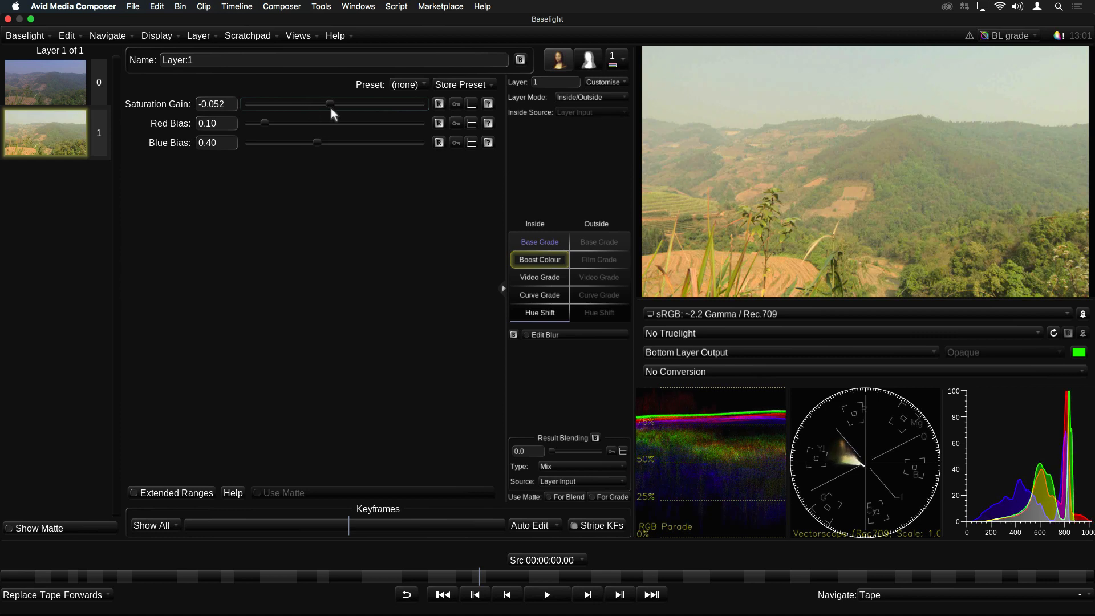
drag(330, 104, 368, 103)
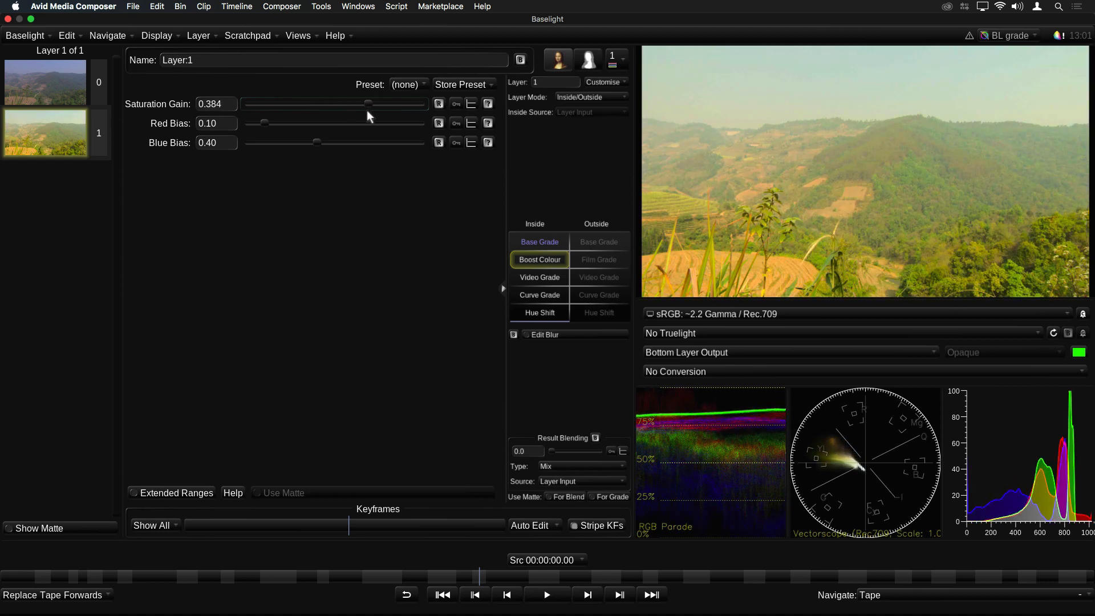
drag(369, 104, 344, 104)
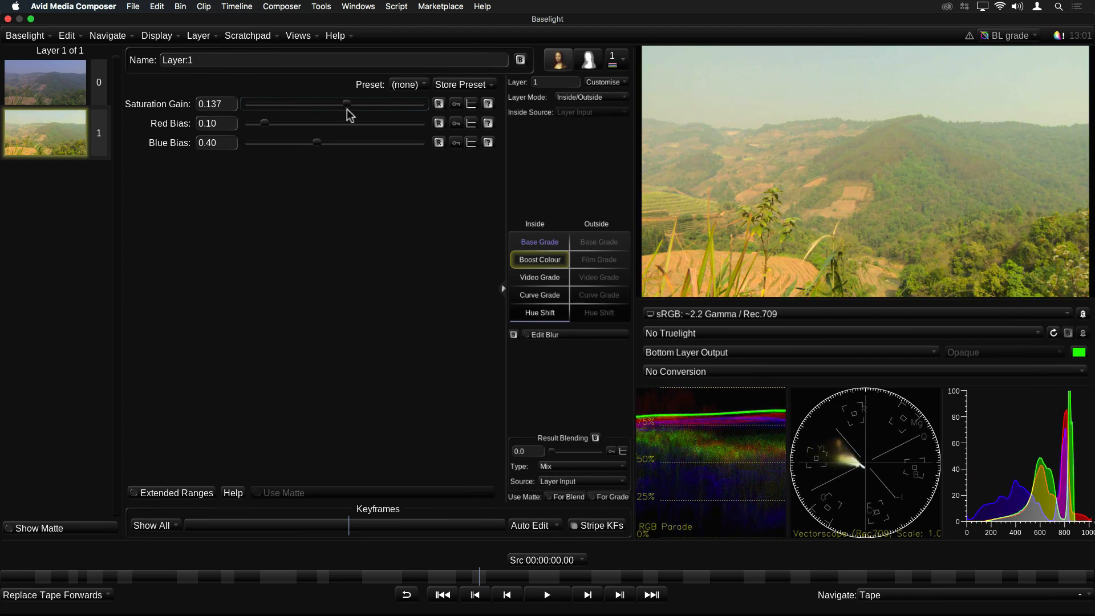
drag(354, 104, 342, 104)
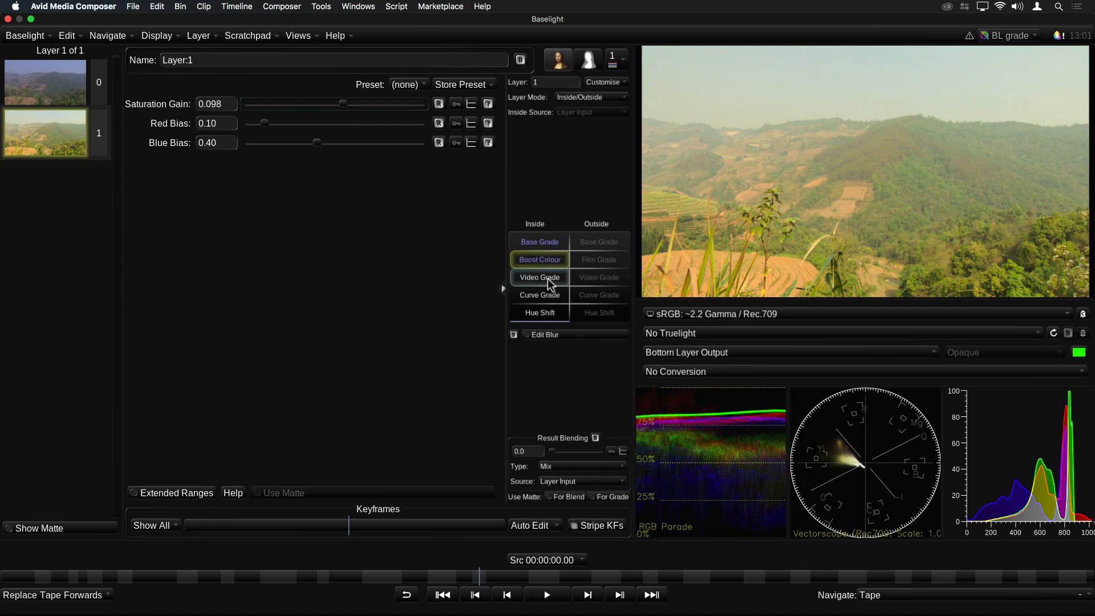
Swap Video Grade for Boost Contrast and settle its gain at 0.33 after trying 0.50 and -0.34.
right_click(540, 278)
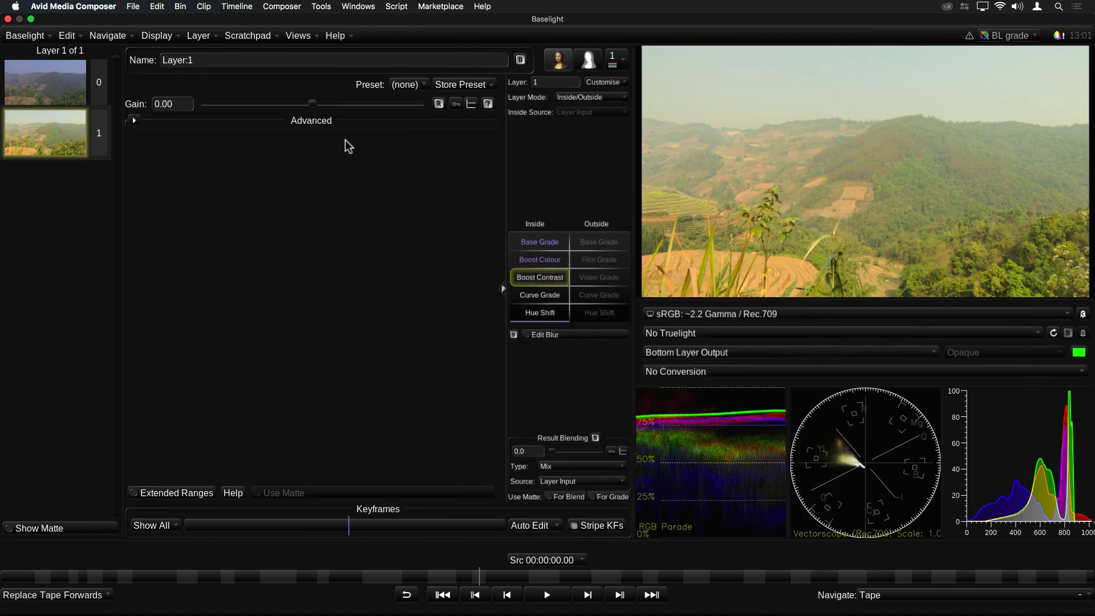
drag(311, 104, 203, 104)
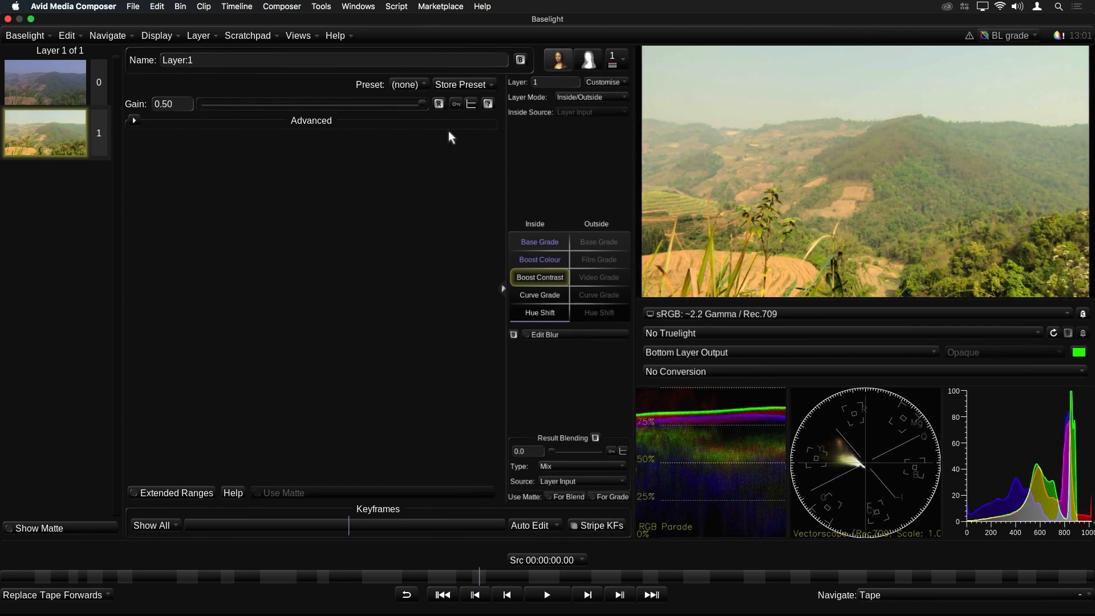
drag(421, 104, 239, 104)
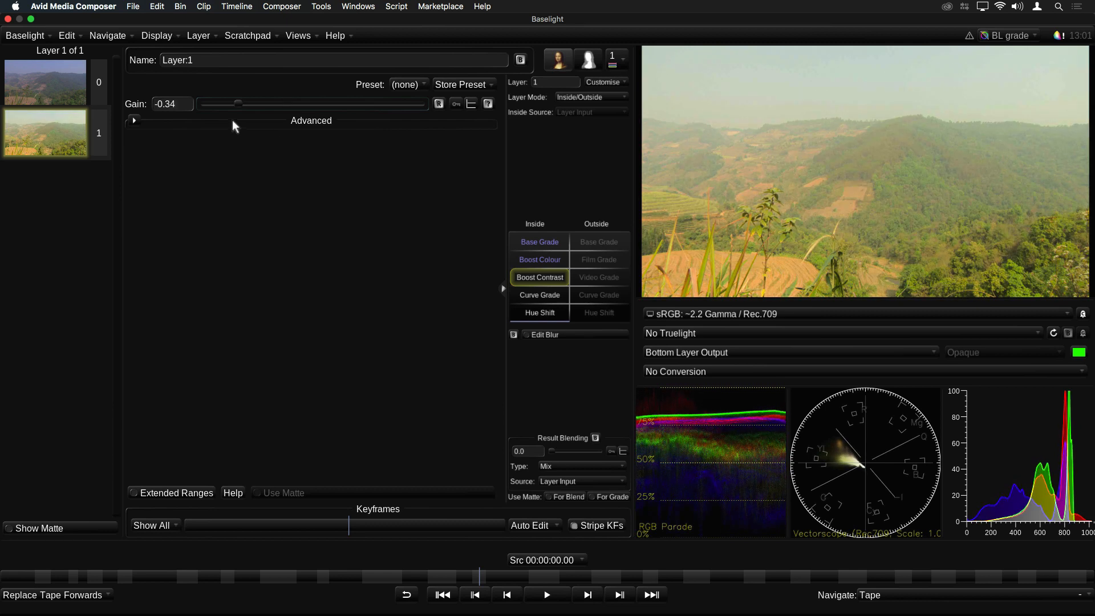
drag(241, 104, 419, 104)
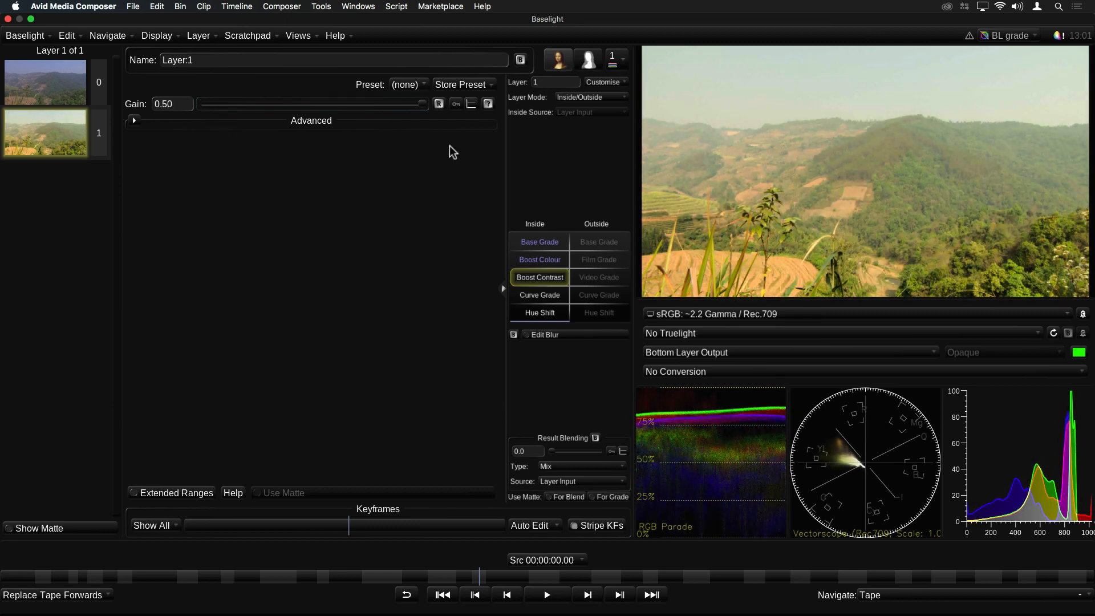
drag(422, 104, 370, 104)
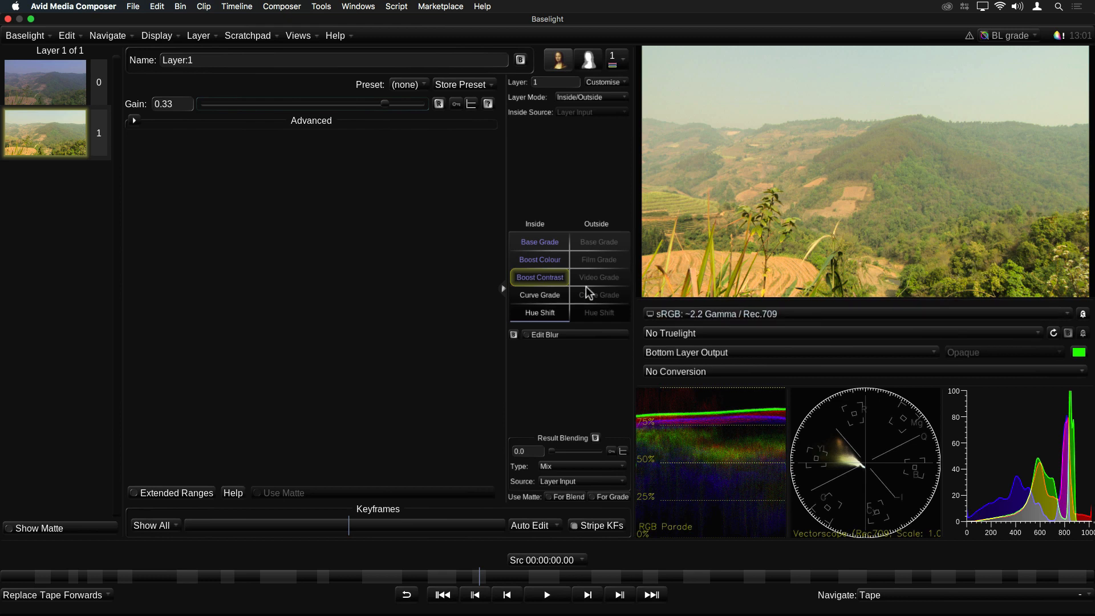
Swap Curve Grade for Boost Shadows with boost 0.273 and radius 0.0015.
right_click(539, 294)
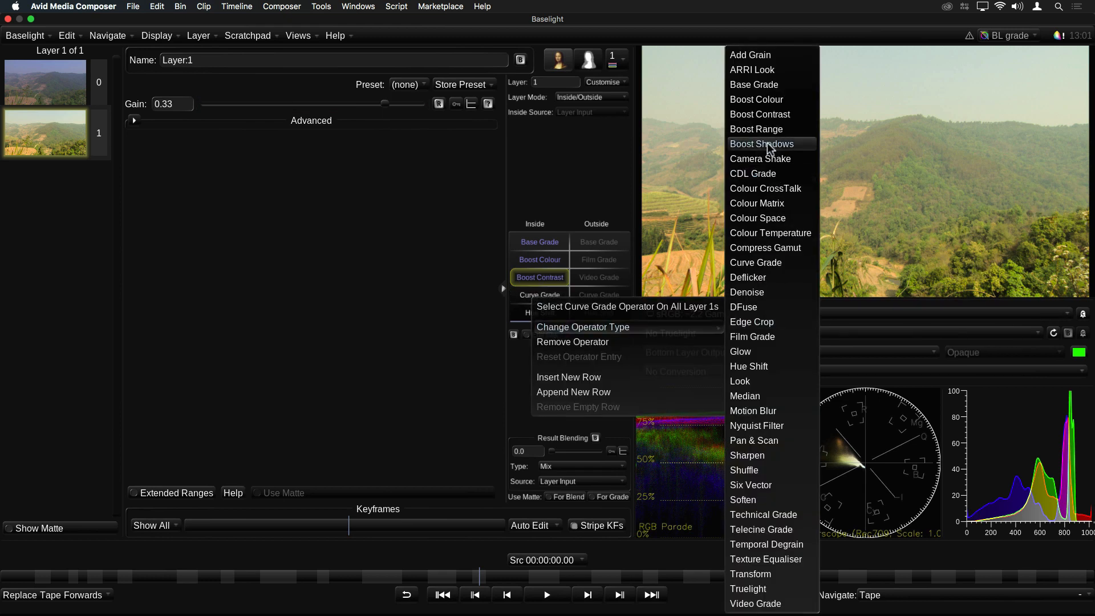
click(761, 143)
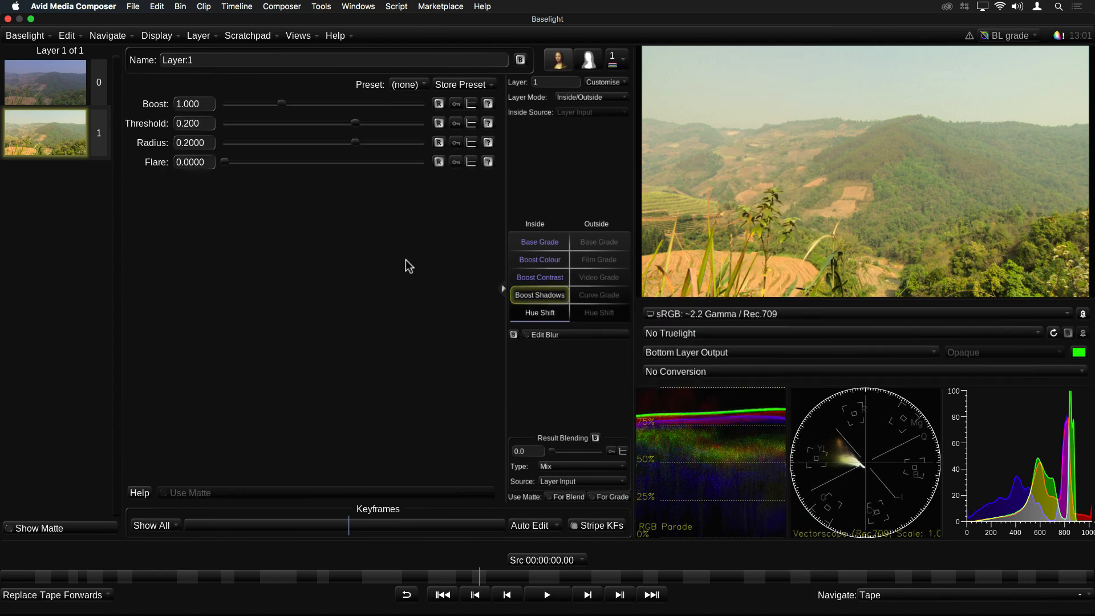
drag(280, 103, 241, 104)
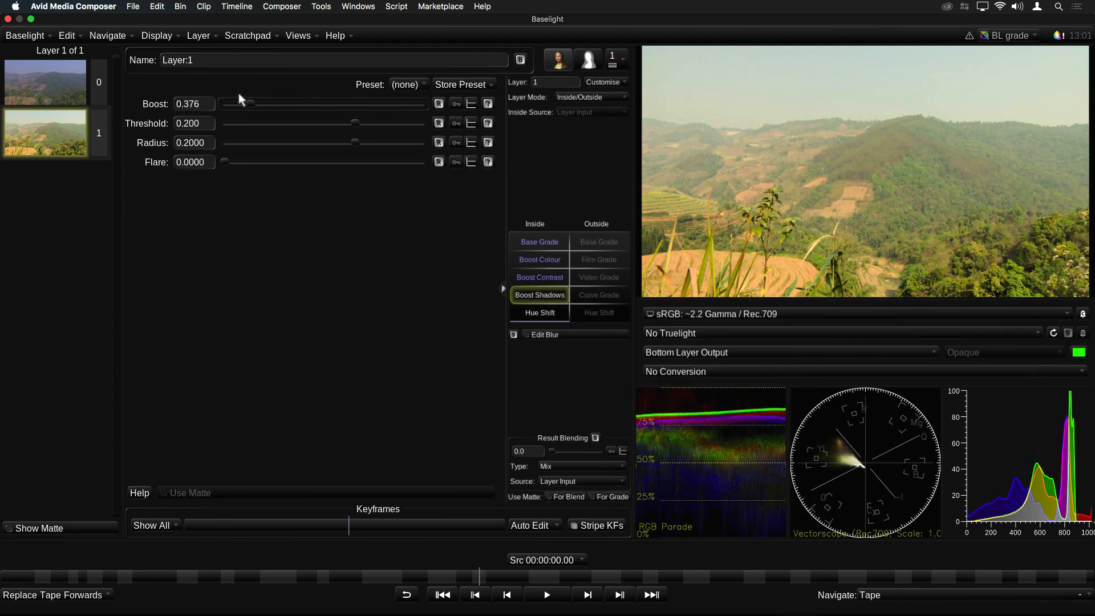
drag(264, 104, 243, 103)
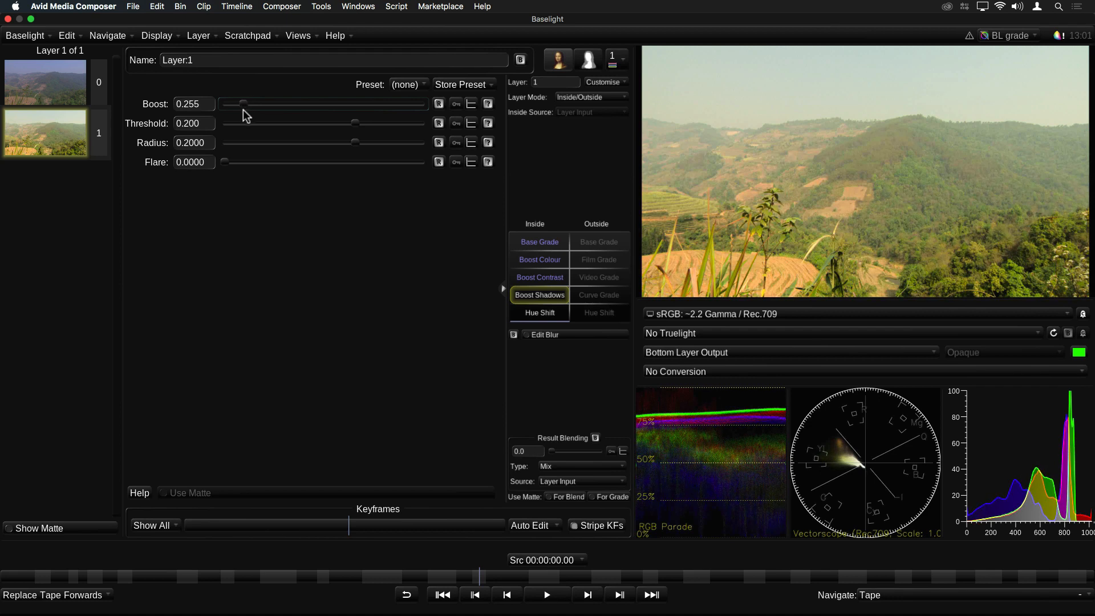
drag(354, 143, 289, 143)
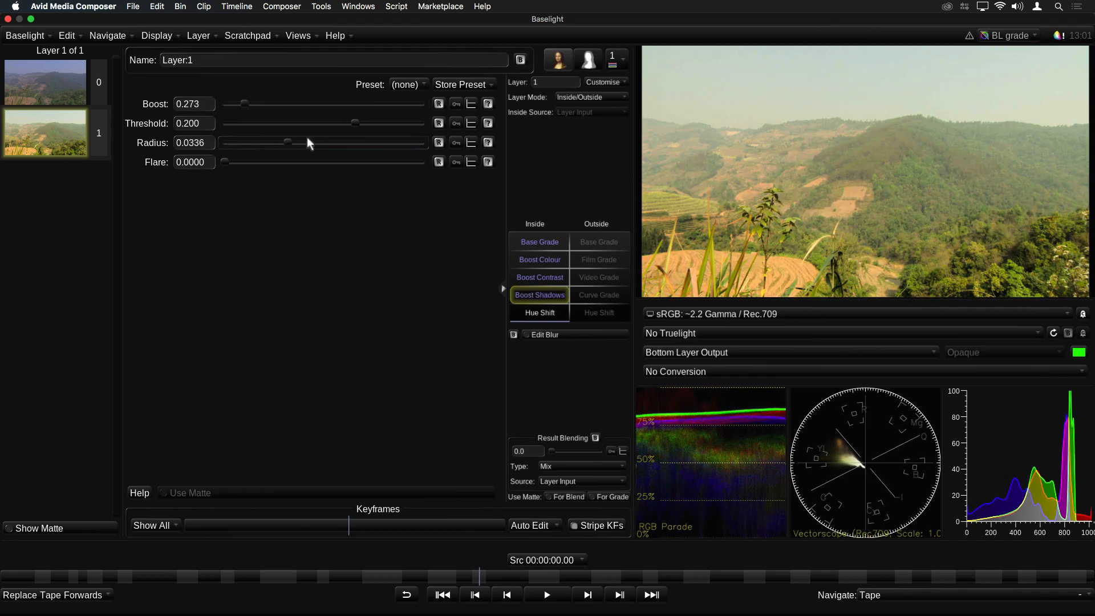
drag(288, 142, 233, 142)
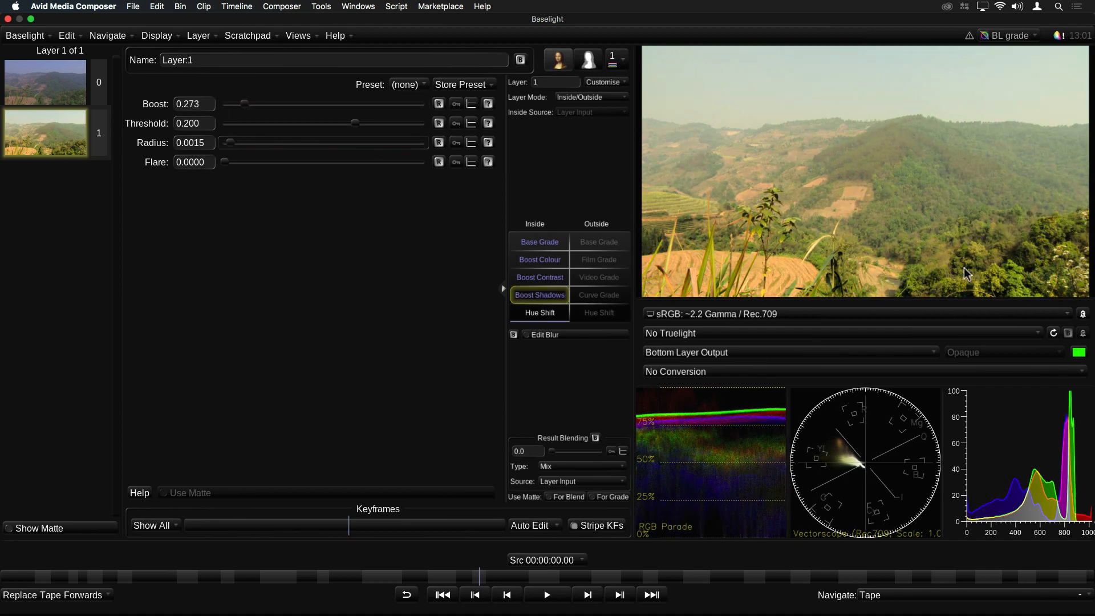
Change the Hue Shift operator's type to Boost Range.
right_click(540, 312)
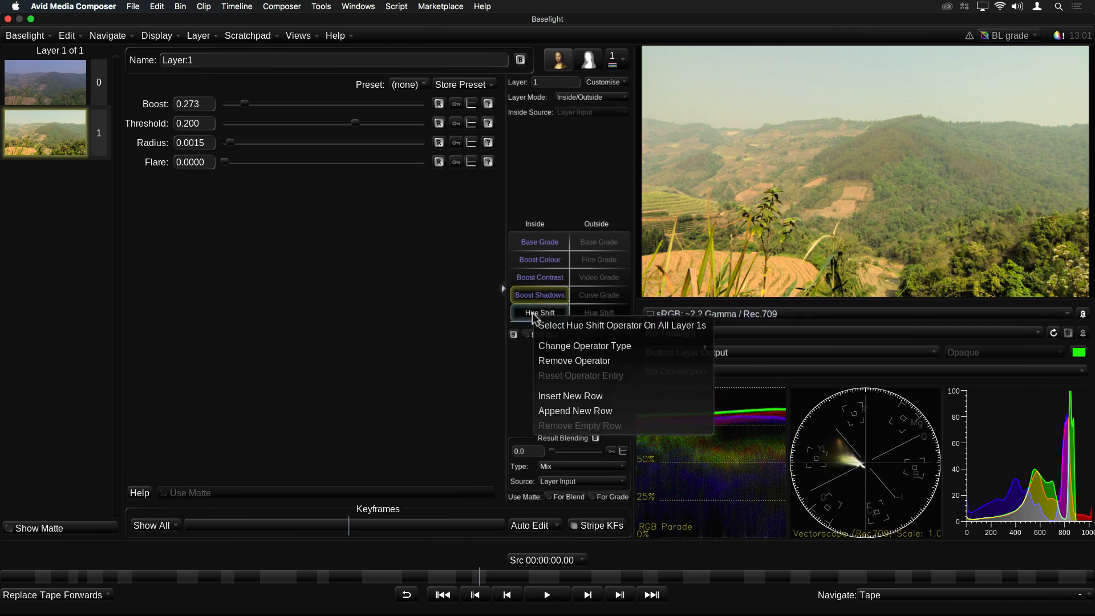
click(584, 346)
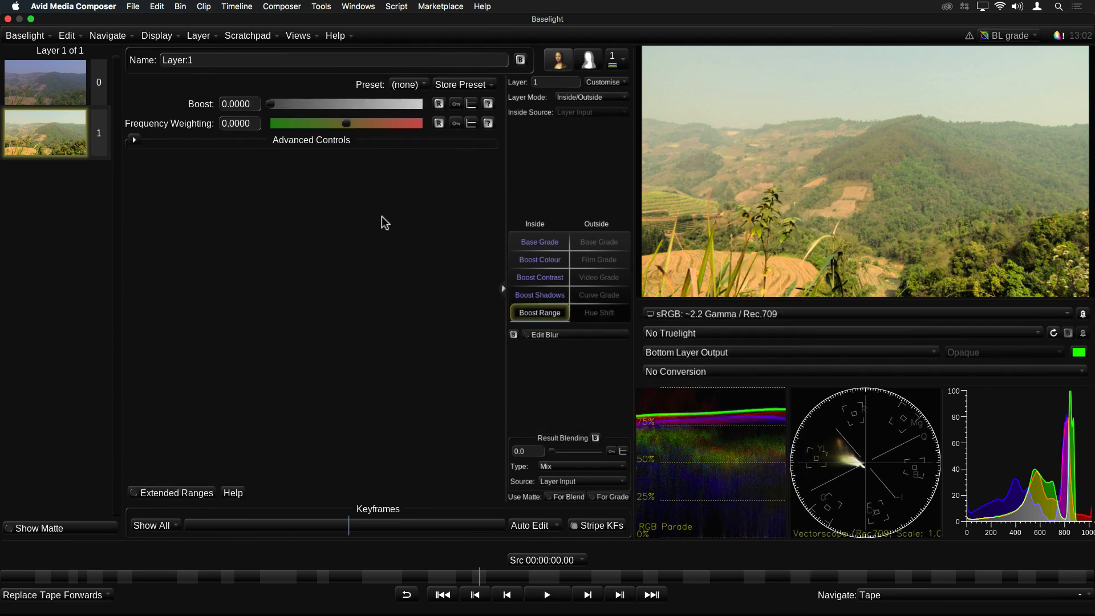
mouse_move(294, 121)
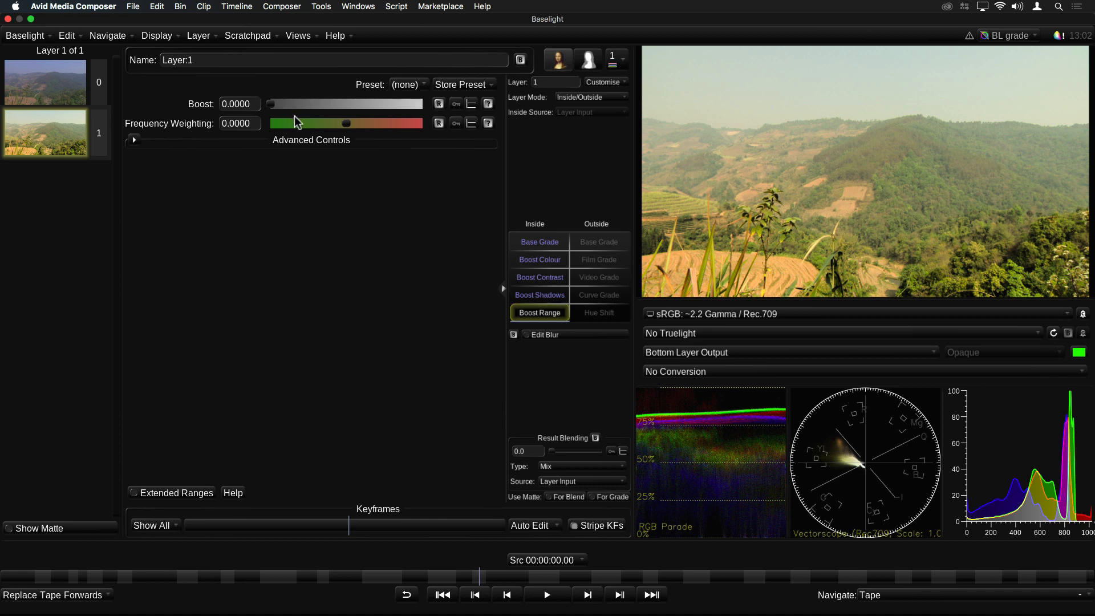
mouse_move(325, 203)
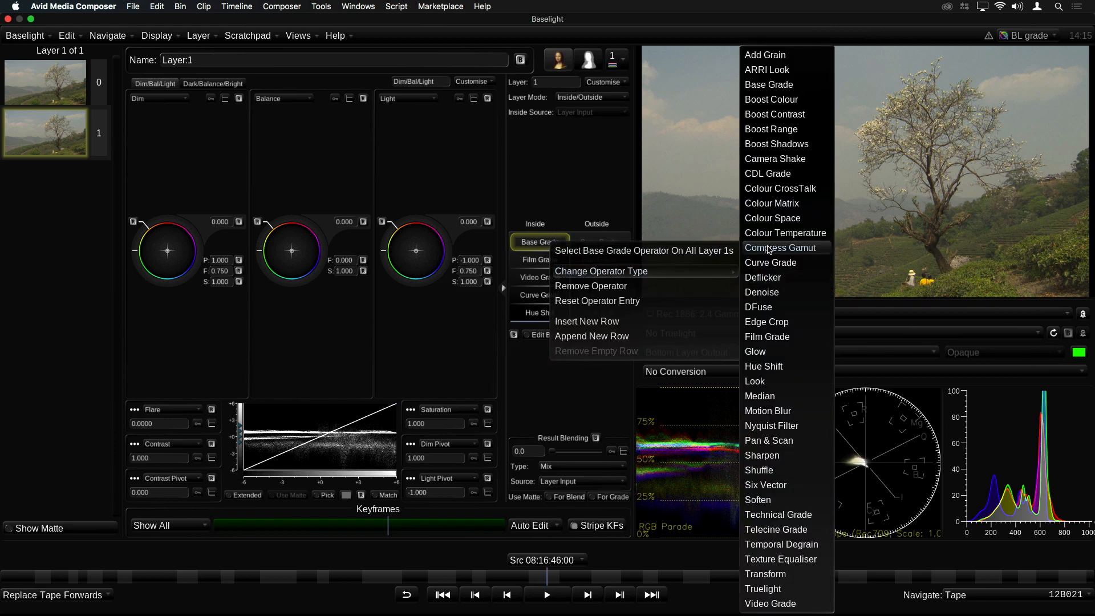
mouse_move(800, 175)
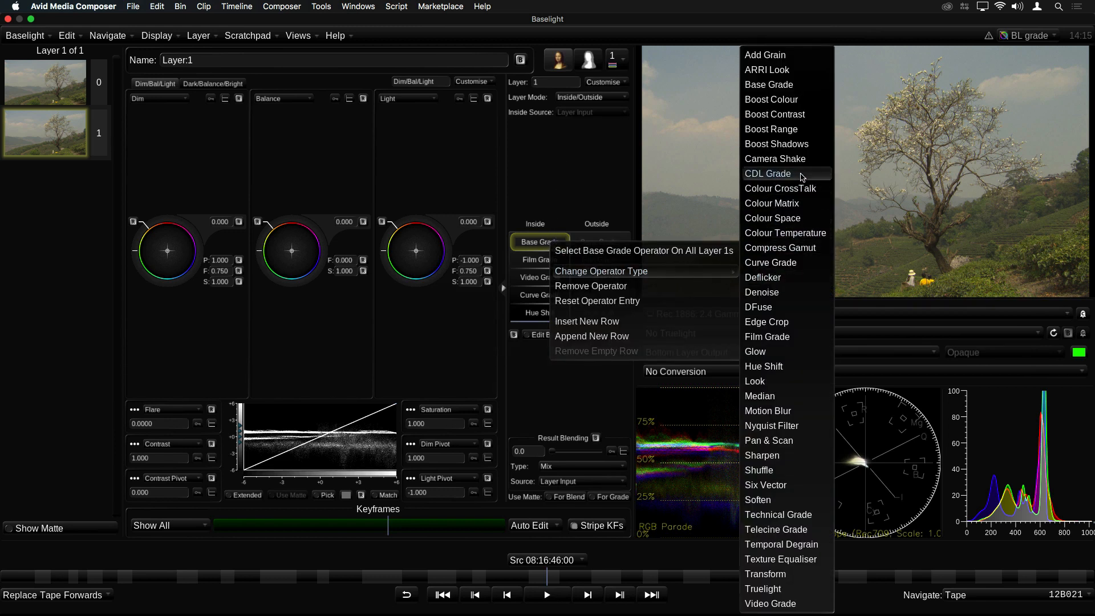
Apply a CDL Grade (lift -0.0737, gamma 0.1658, gain 0.3960) and show the CCC/CDL import/export options.
click(766, 173)
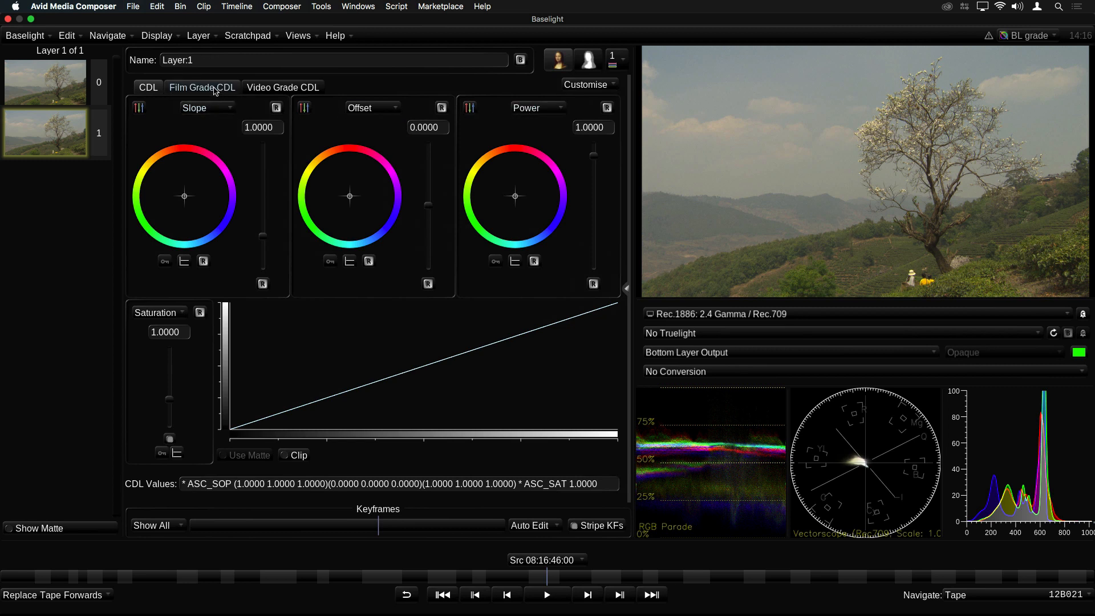
click(202, 88)
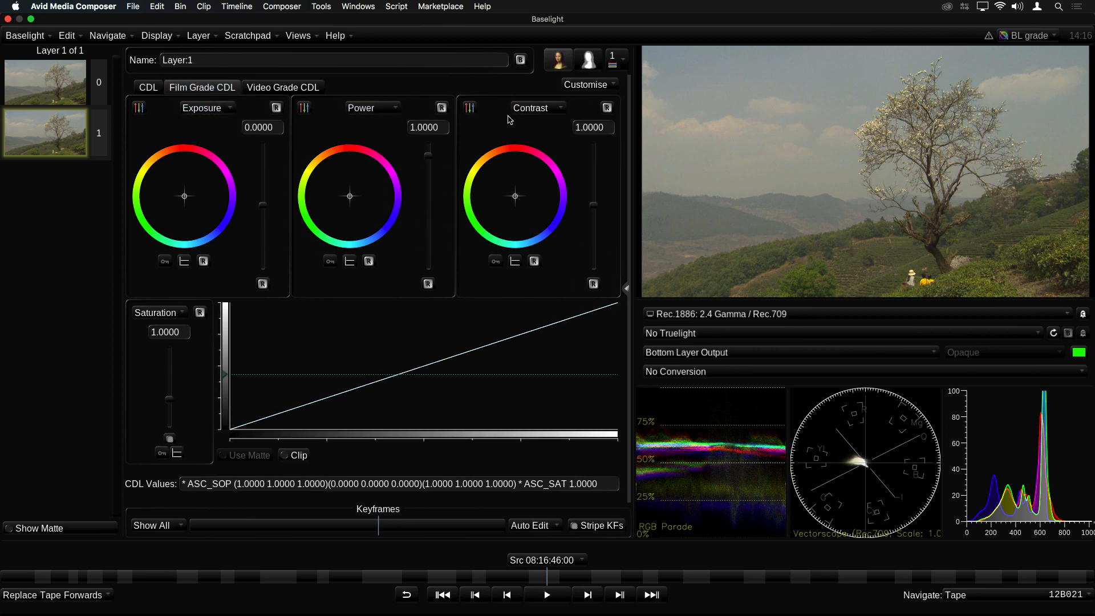
click(283, 87)
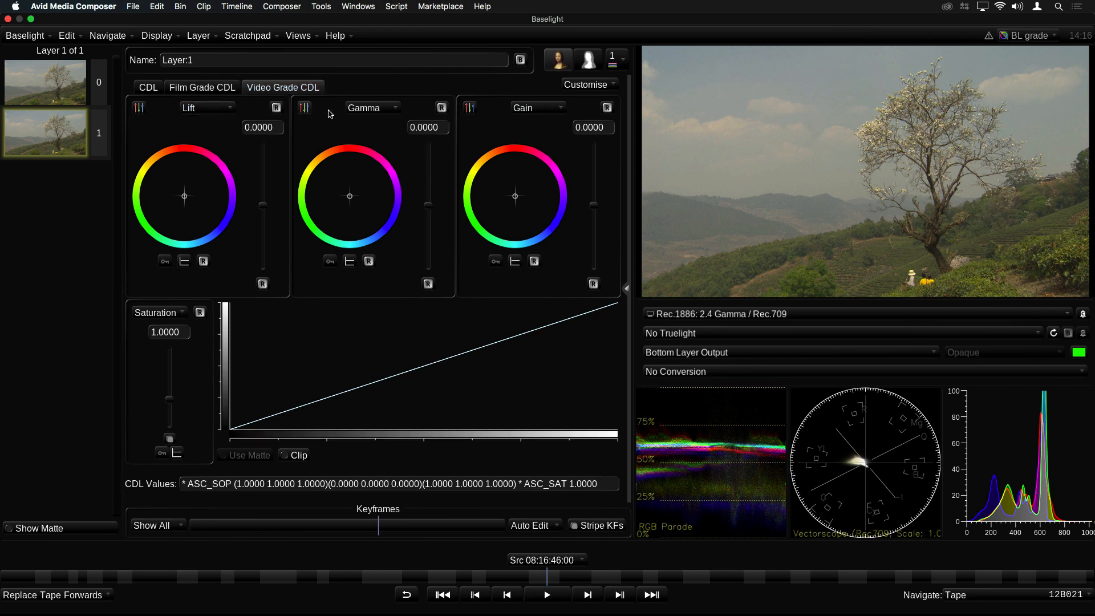
mouse_move(264, 208)
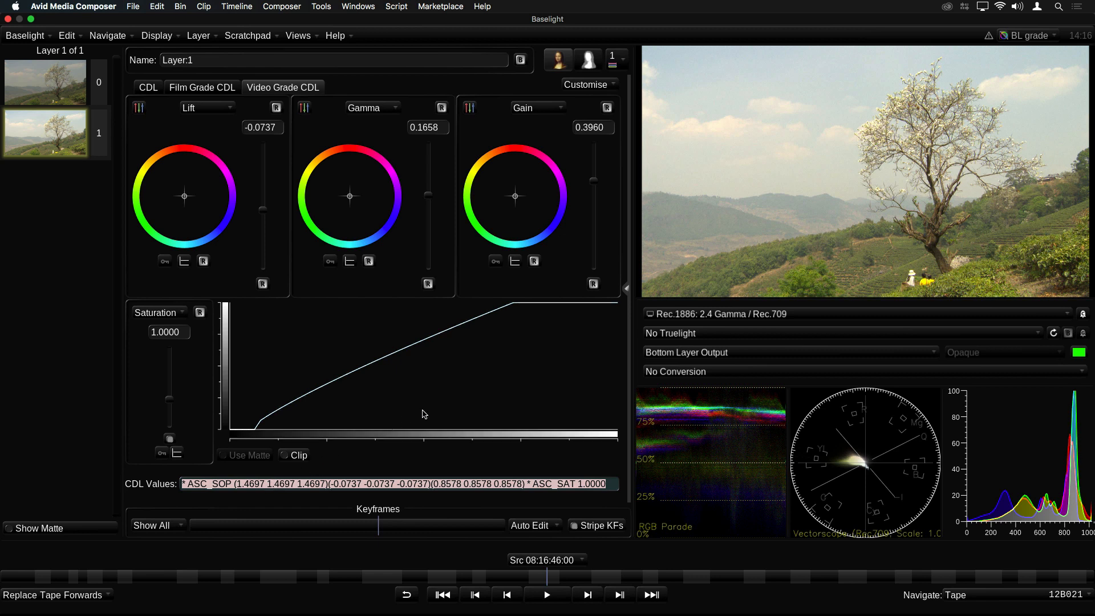
click(585, 84)
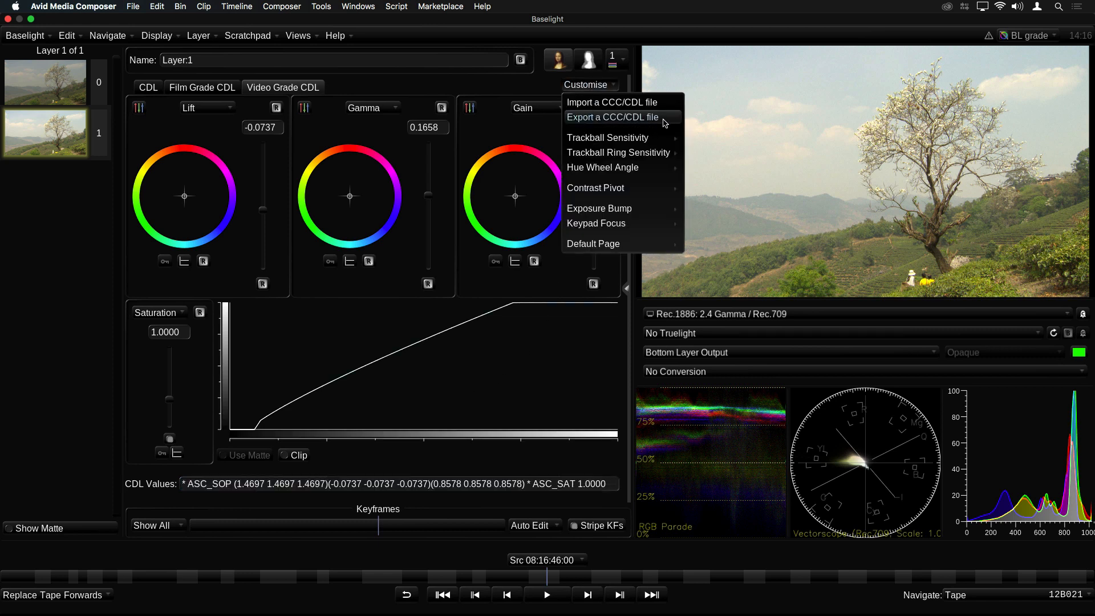
mouse_move(607, 138)
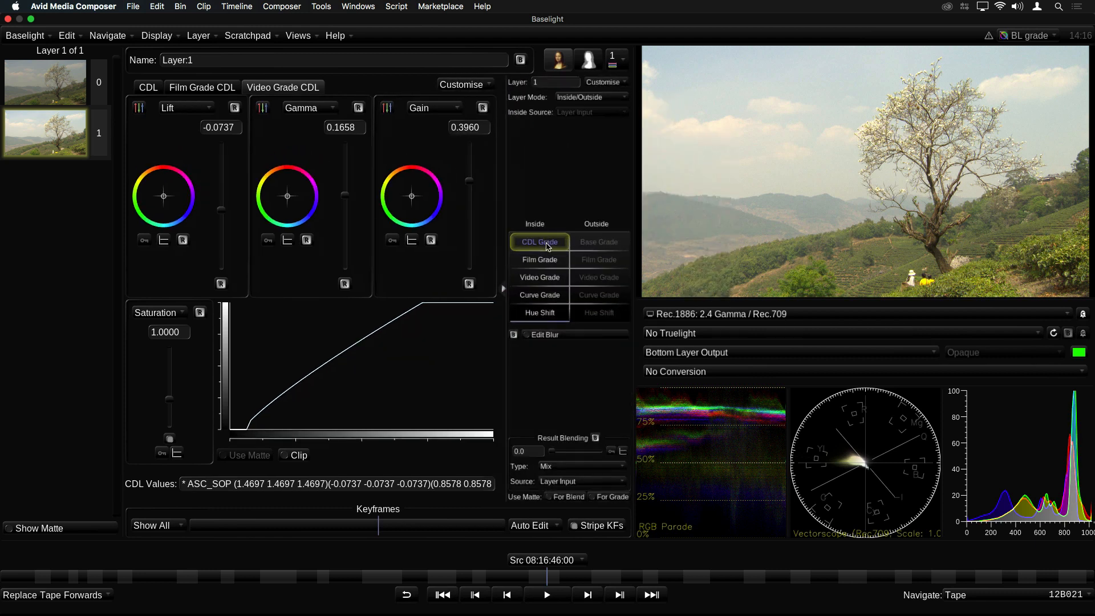
Change the tree shot's CDL Grade operator into a Colour Matrix.
right_click(540, 242)
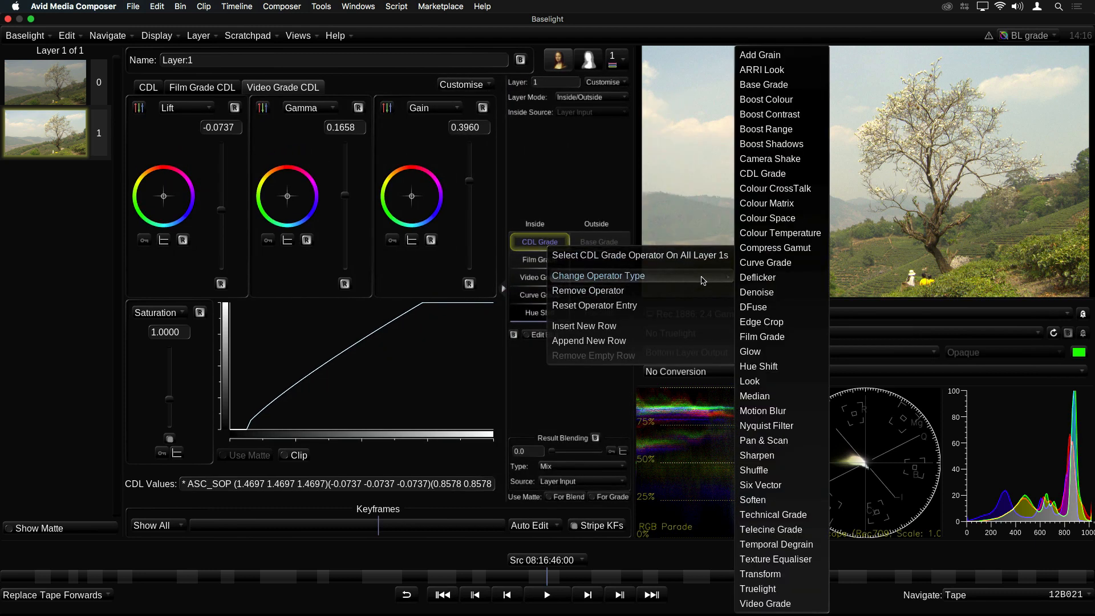
mouse_move(761, 69)
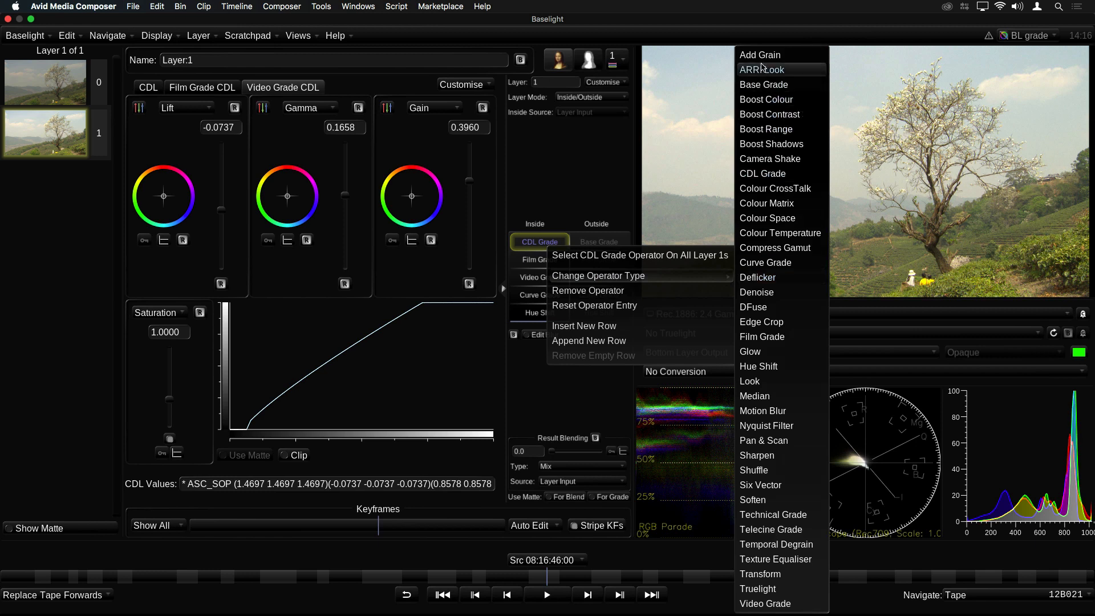
mouse_move(777, 292)
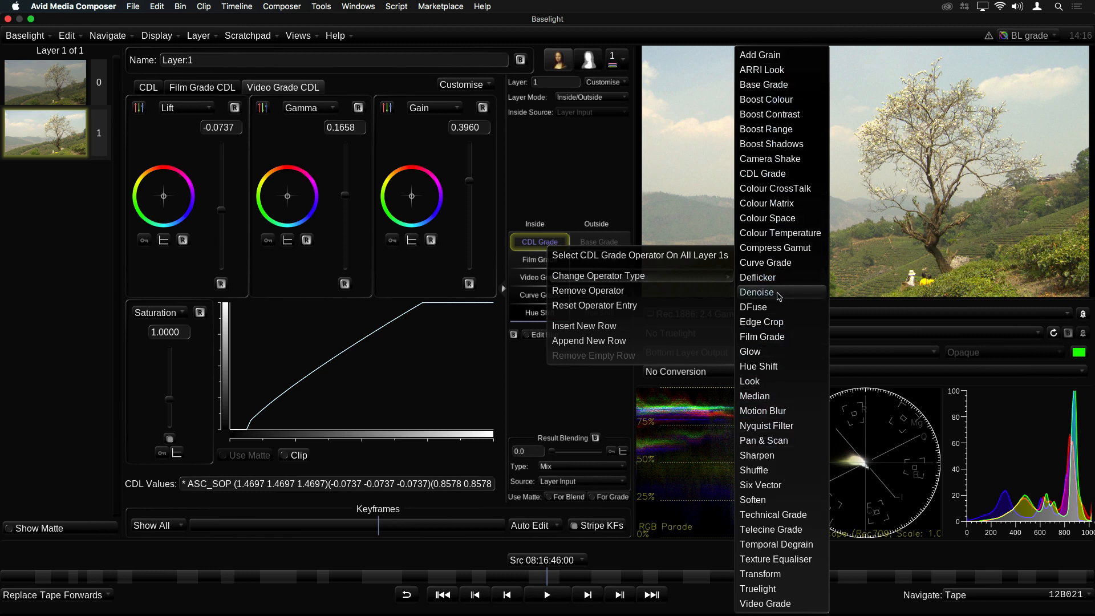
mouse_move(766, 203)
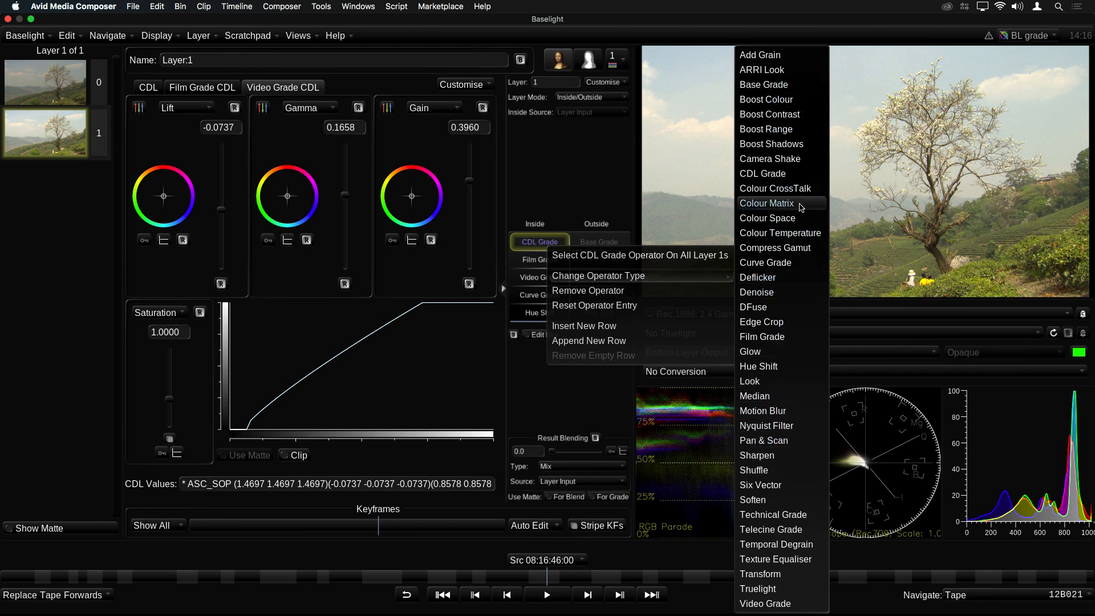
click(767, 203)
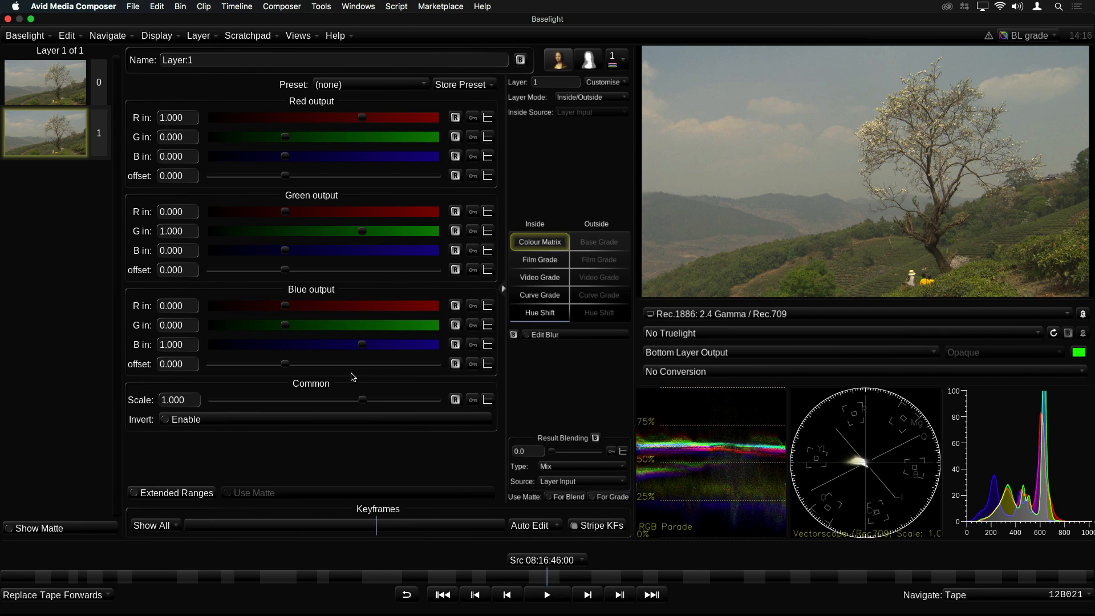
mouse_move(368, 173)
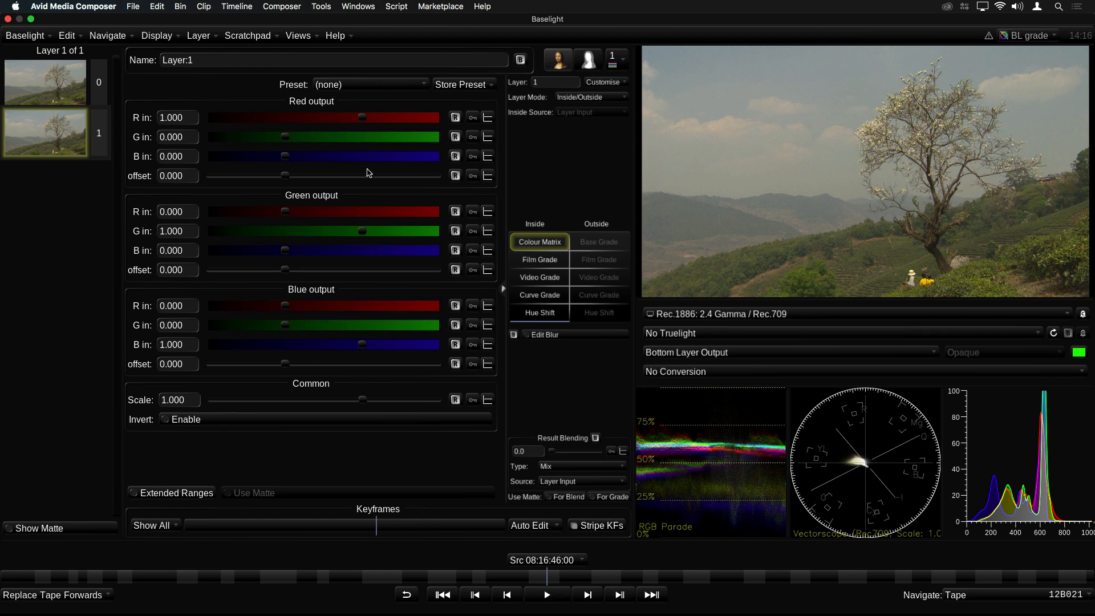
Audition matrix presets: Green Only, then Red/Green Swap and the next preset.
click(369, 85)
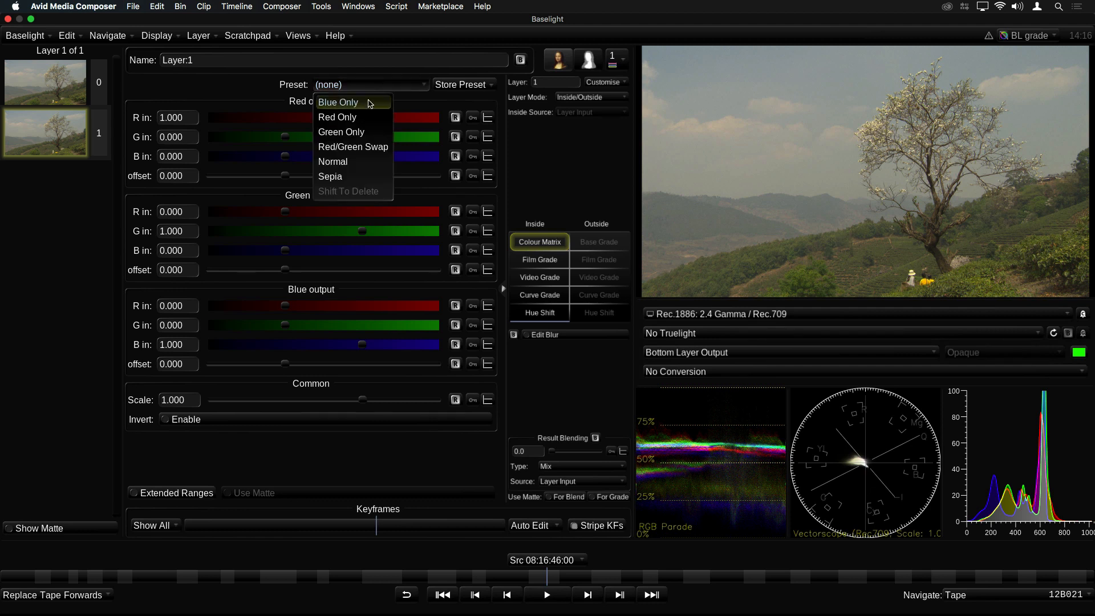
click(337, 116)
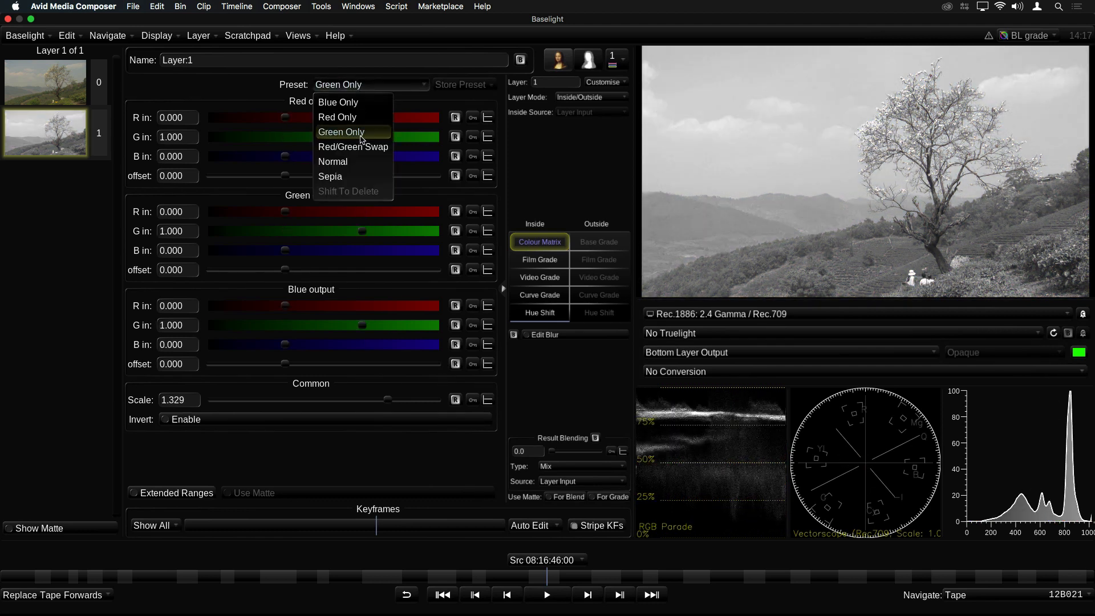
click(353, 147)
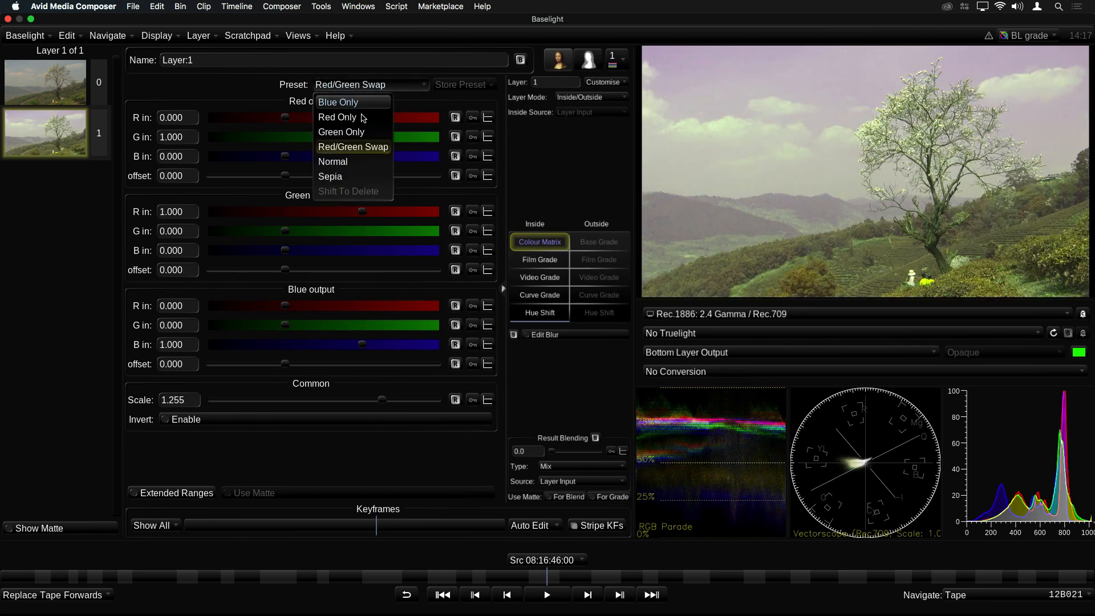
click(329, 176)
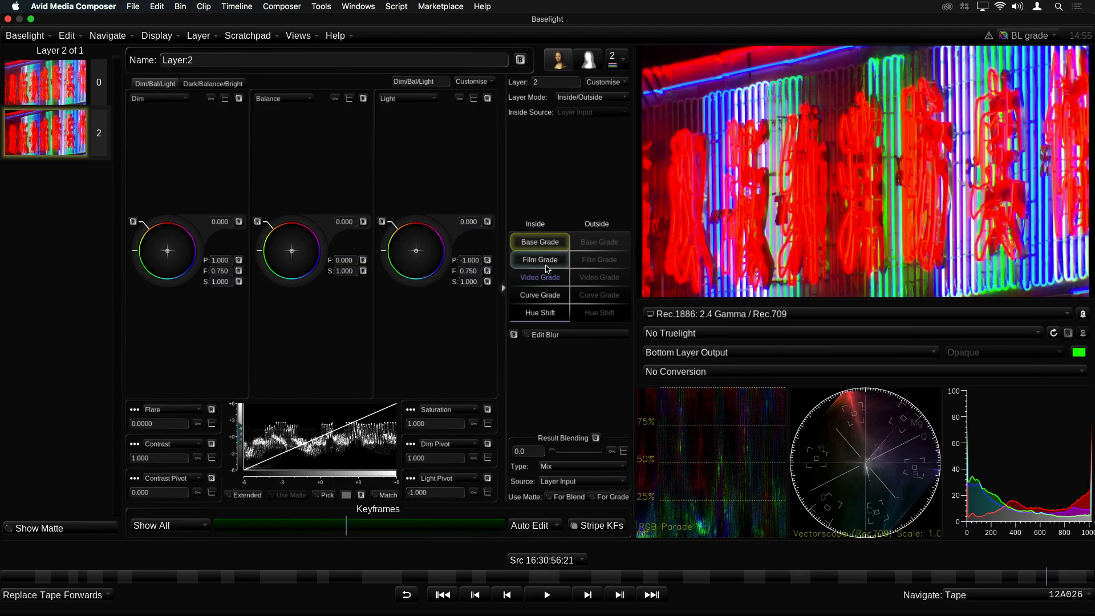
Change the neon shot's Base Grade into Compress Gamut targeting Rec.709.
right_click(539, 241)
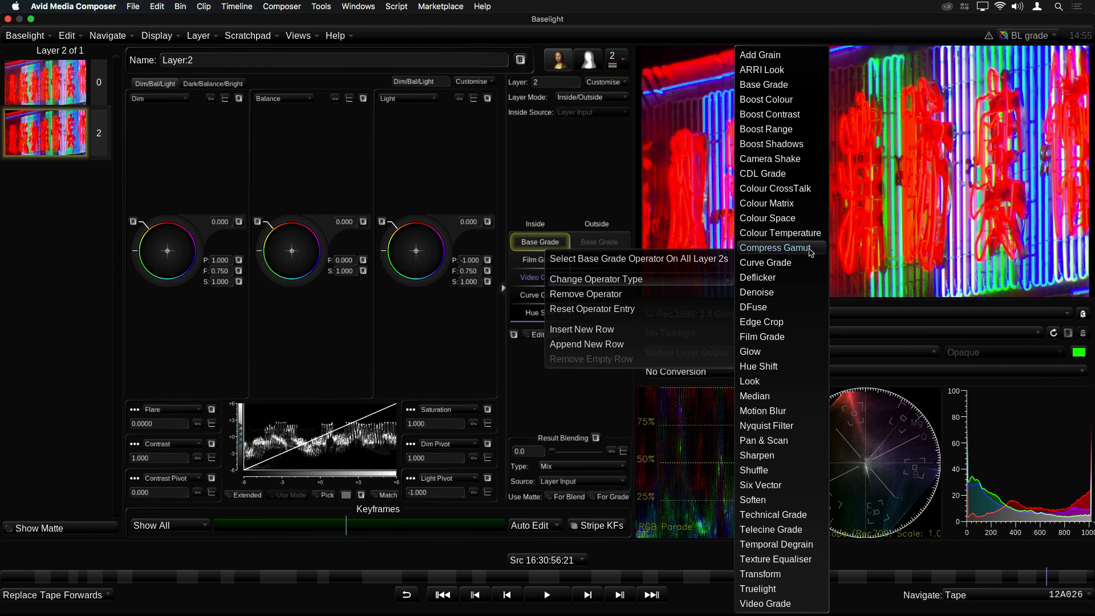
click(774, 248)
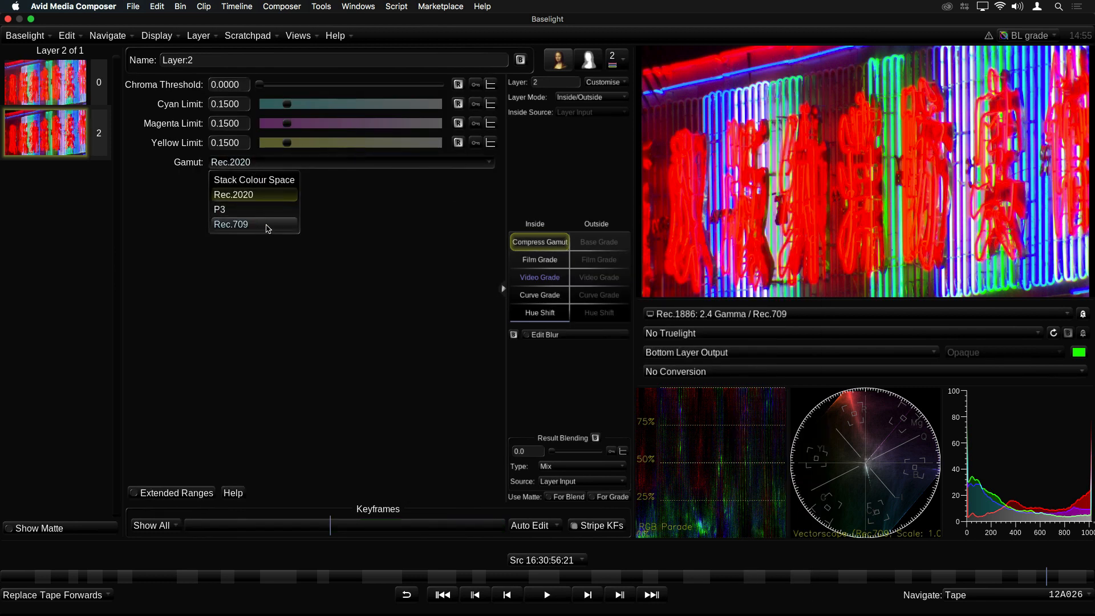
click(231, 224)
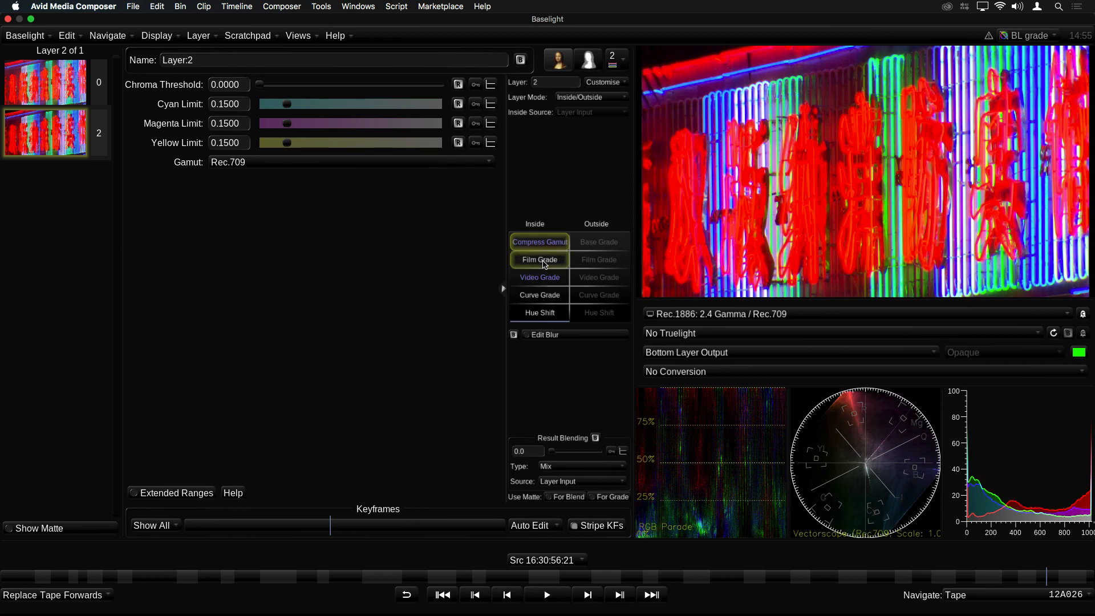
Check the Film Grade controls, then raise the compression's chroma threshold to 0.0932.
click(539, 258)
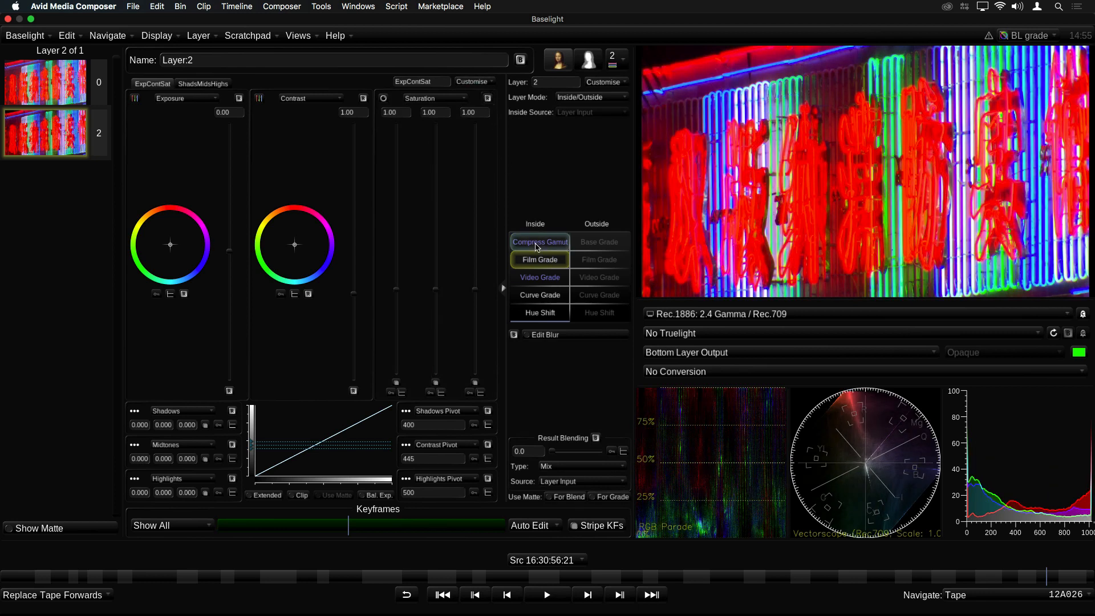
click(539, 242)
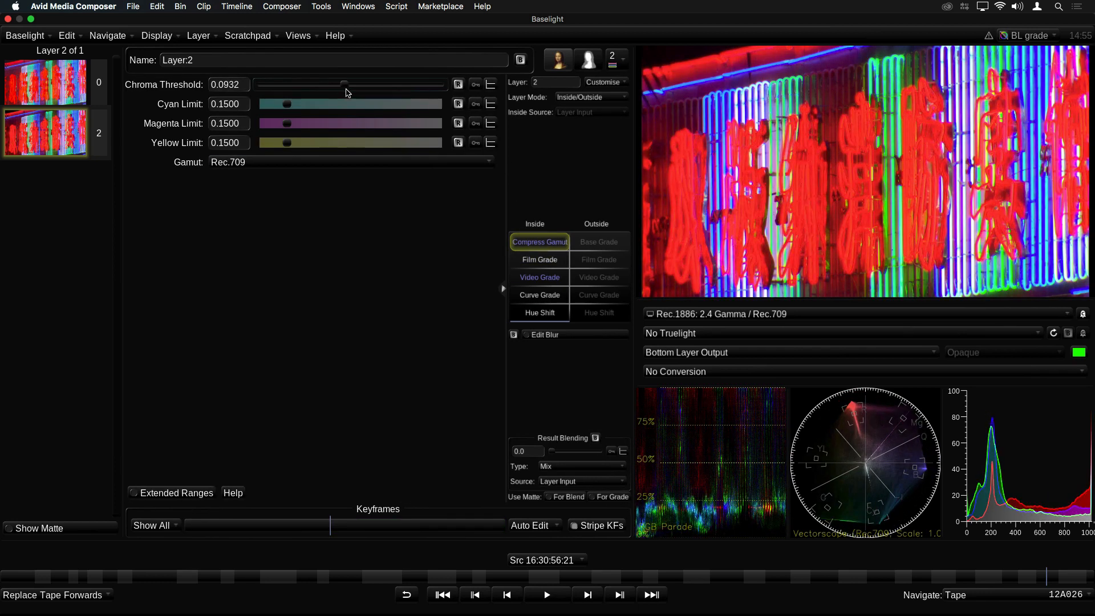
click(44, 132)
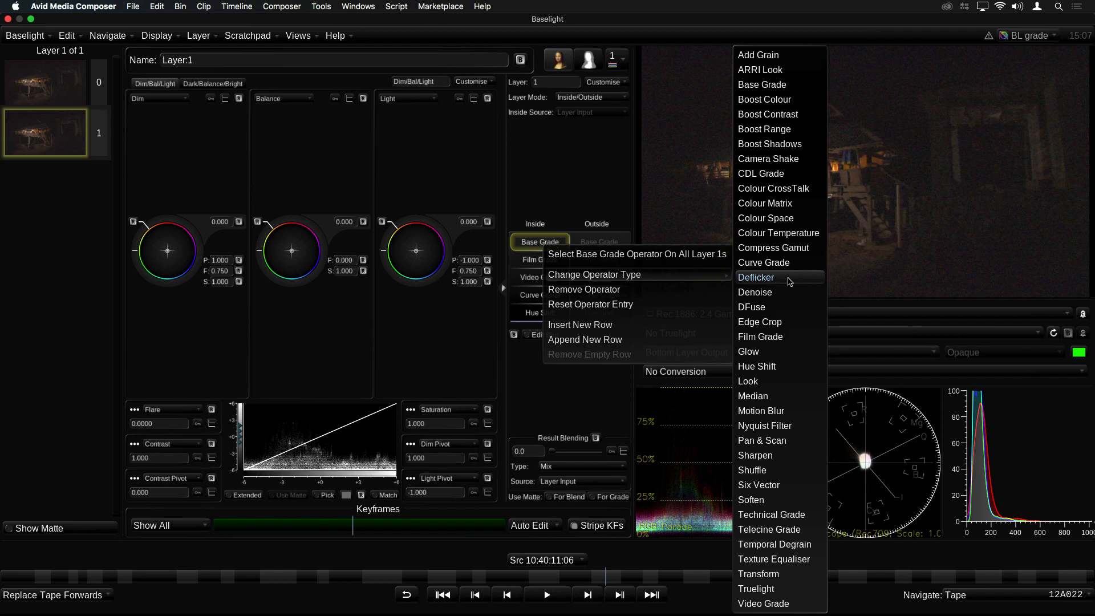
mouse_move(772, 292)
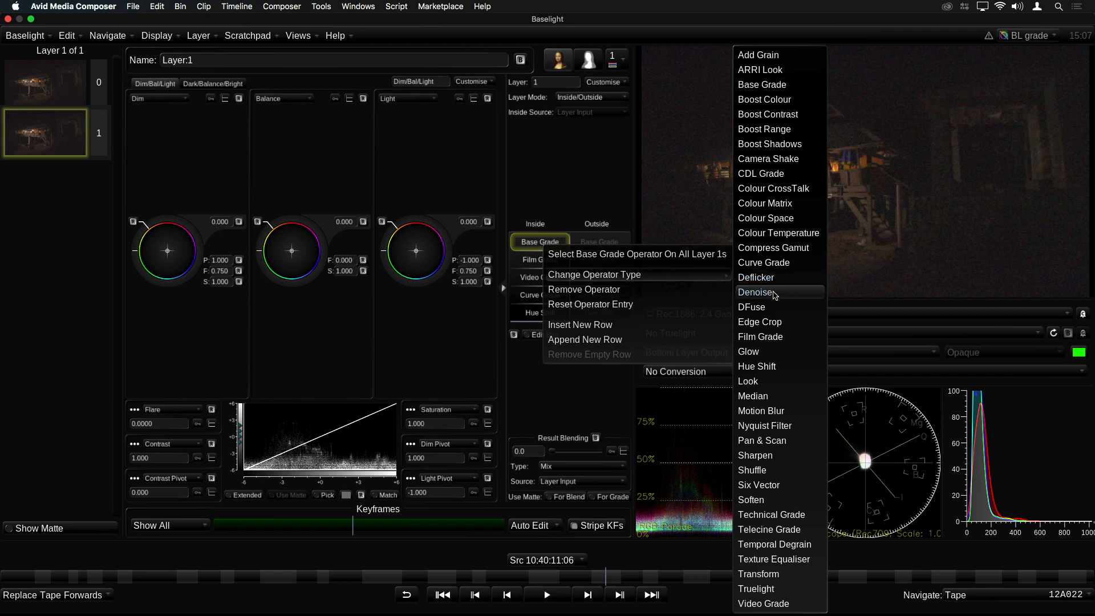
Change the night house shot's Base Grade into a Denoise operator at level 1.000.
click(756, 292)
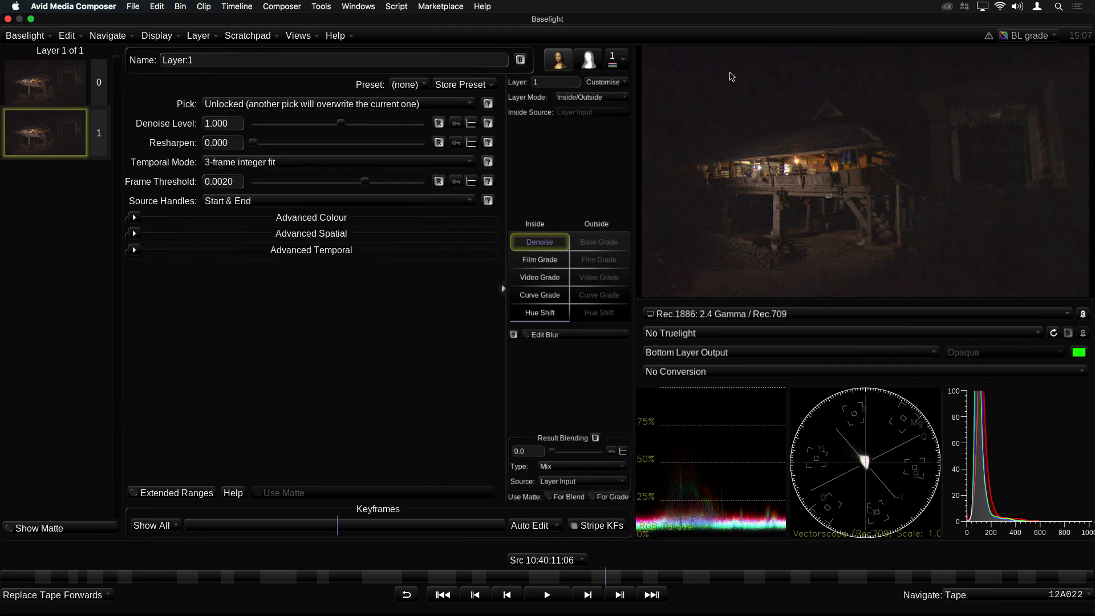
mouse_move(744, 90)
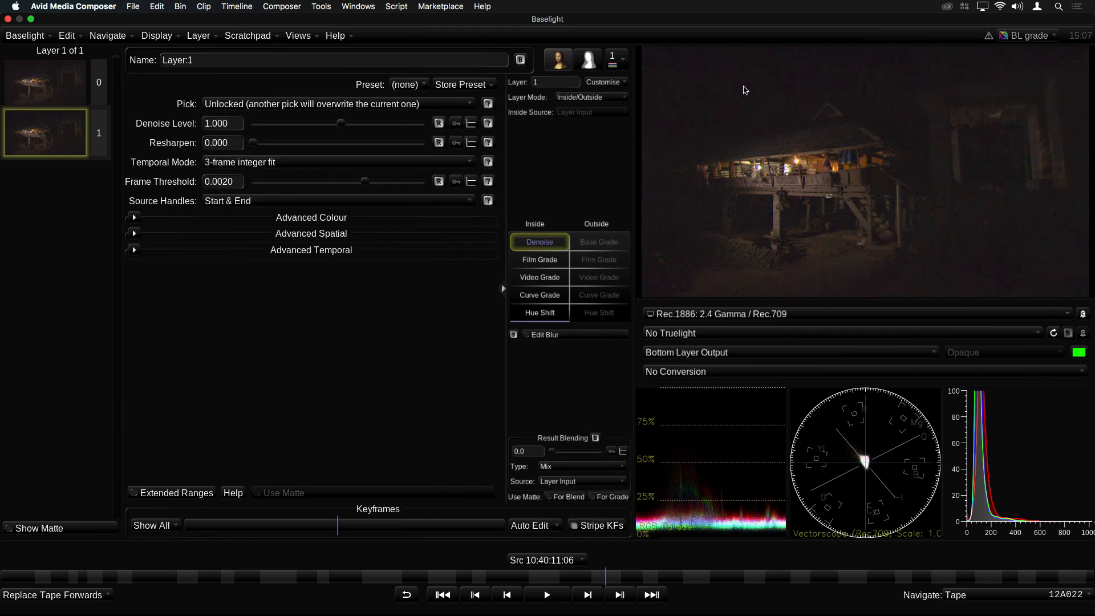
Set Denoise temporal mode to 5-frame optical flow and raise resharpen to 0.022.
click(339, 162)
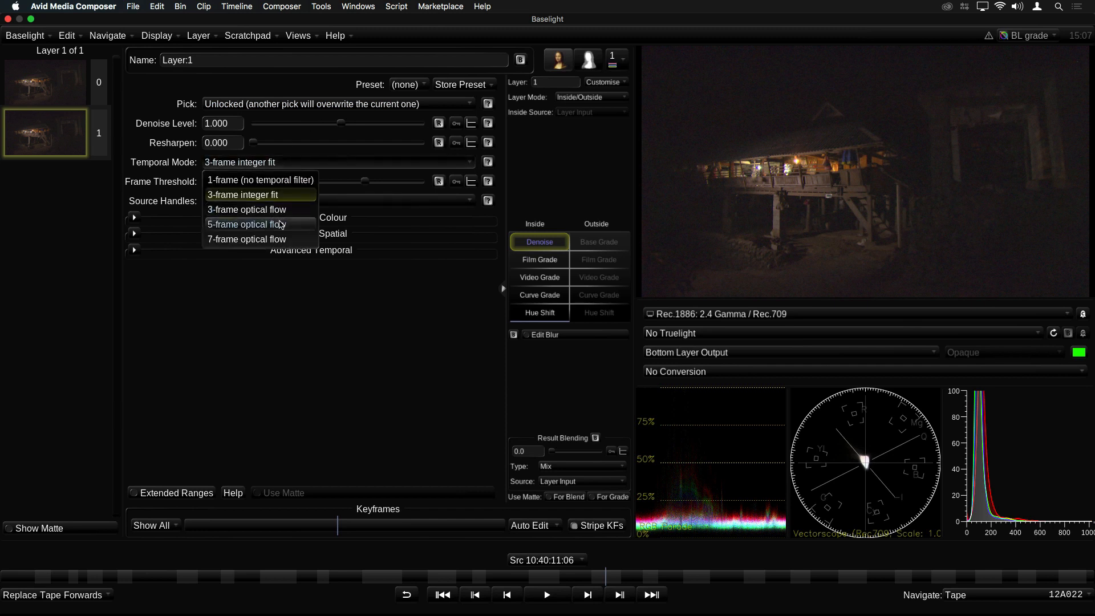
click(246, 225)
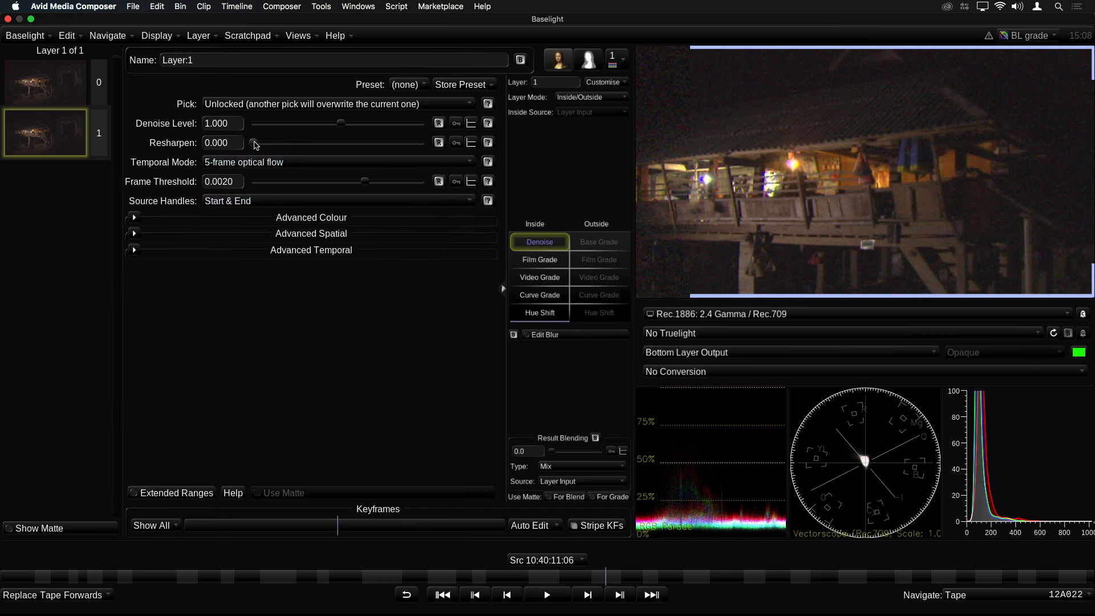
drag(250, 143, 274, 143)
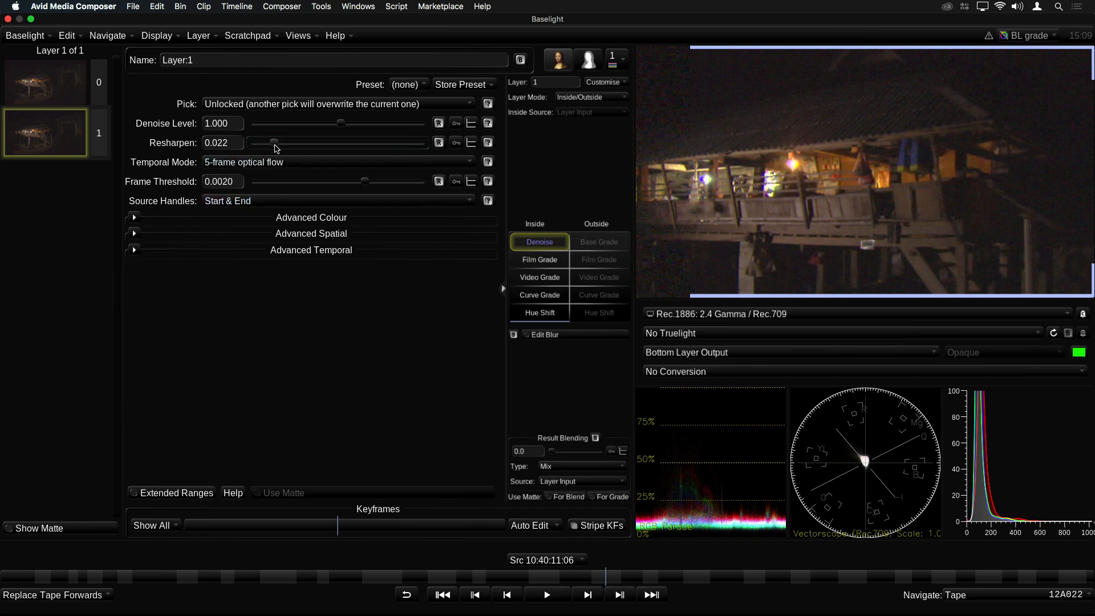
Expand and review the advanced colour and spatial denoise sections, then collapse them.
click(135, 217)
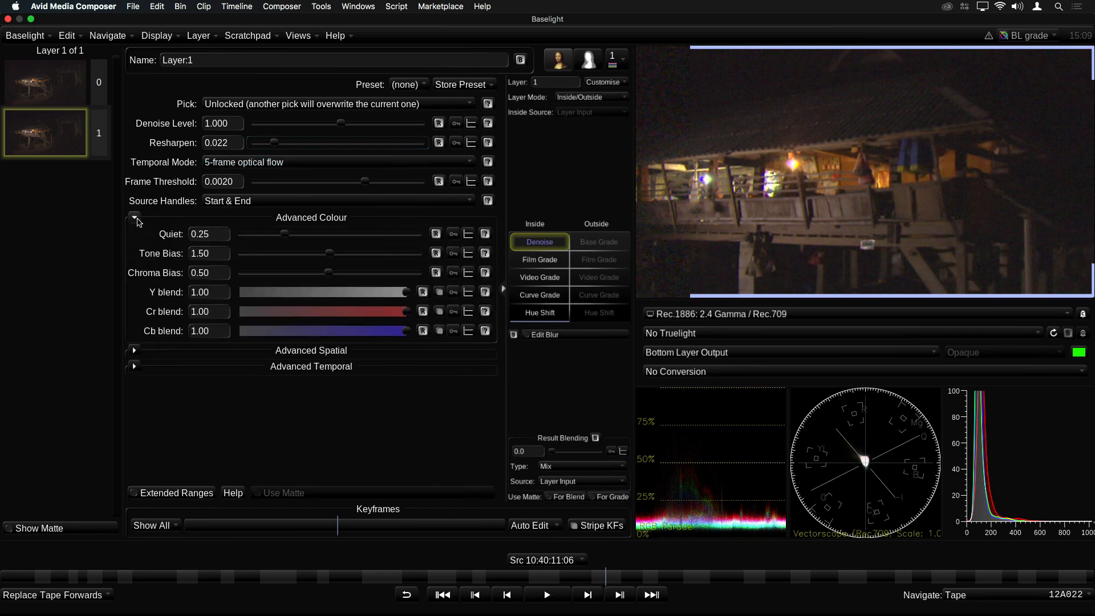
click(133, 350)
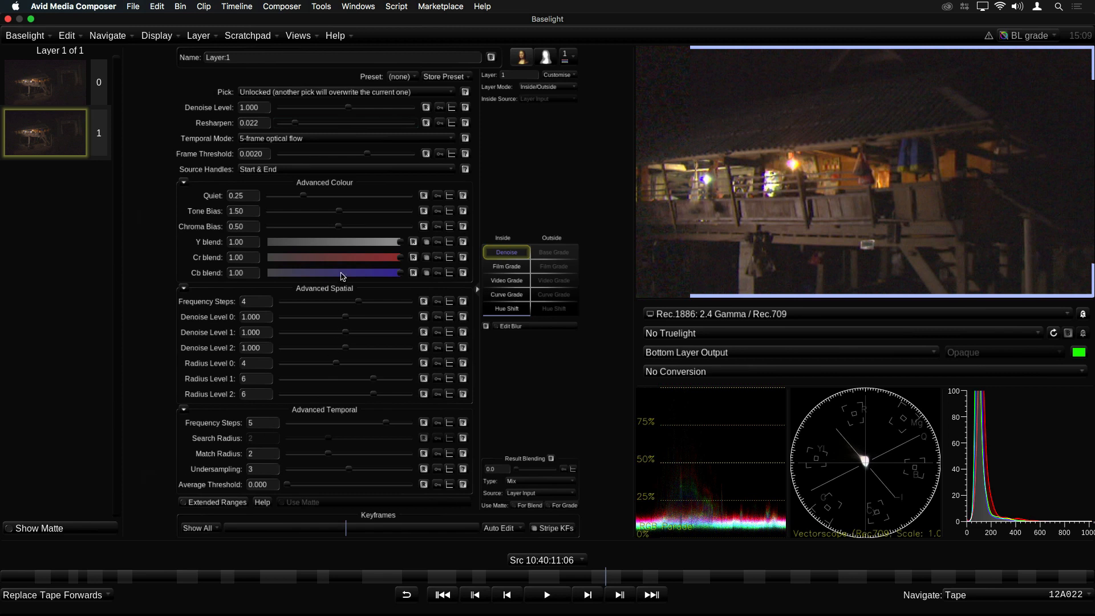
mouse_move(387, 434)
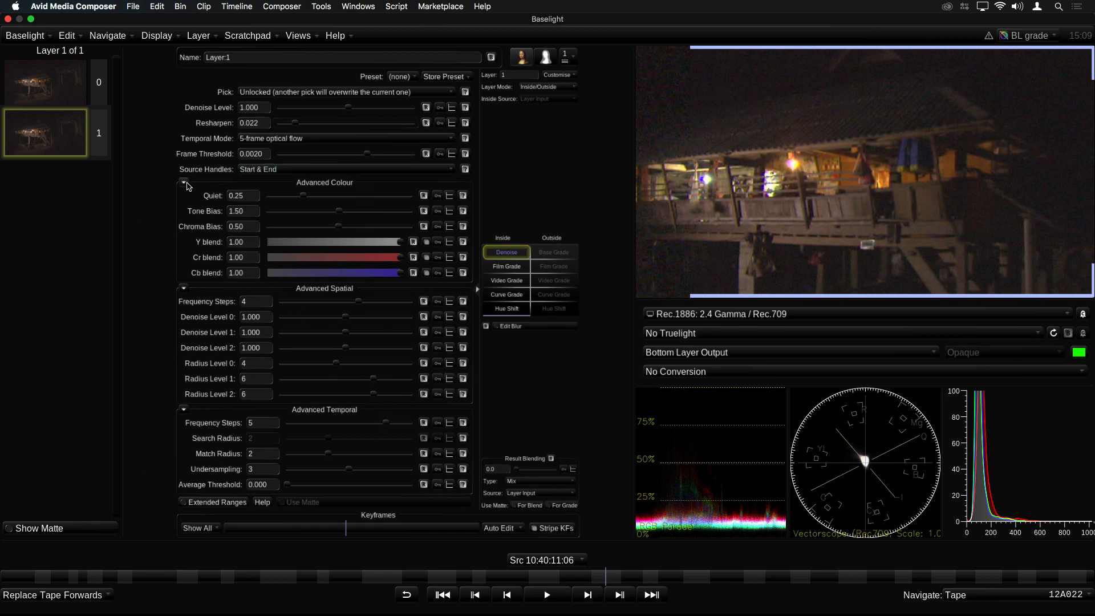
click(184, 183)
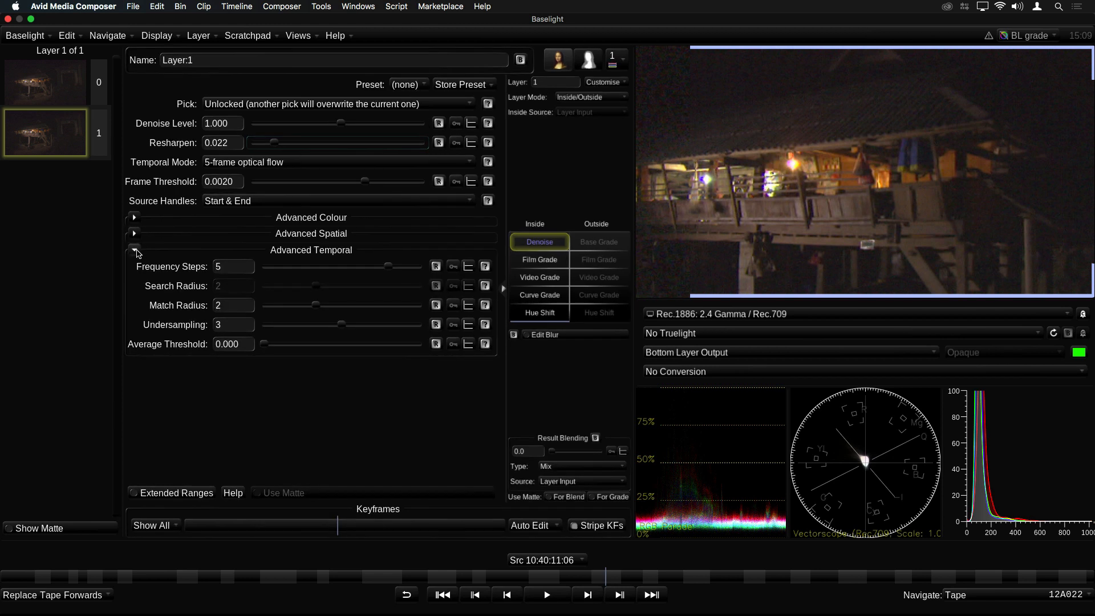
click(133, 250)
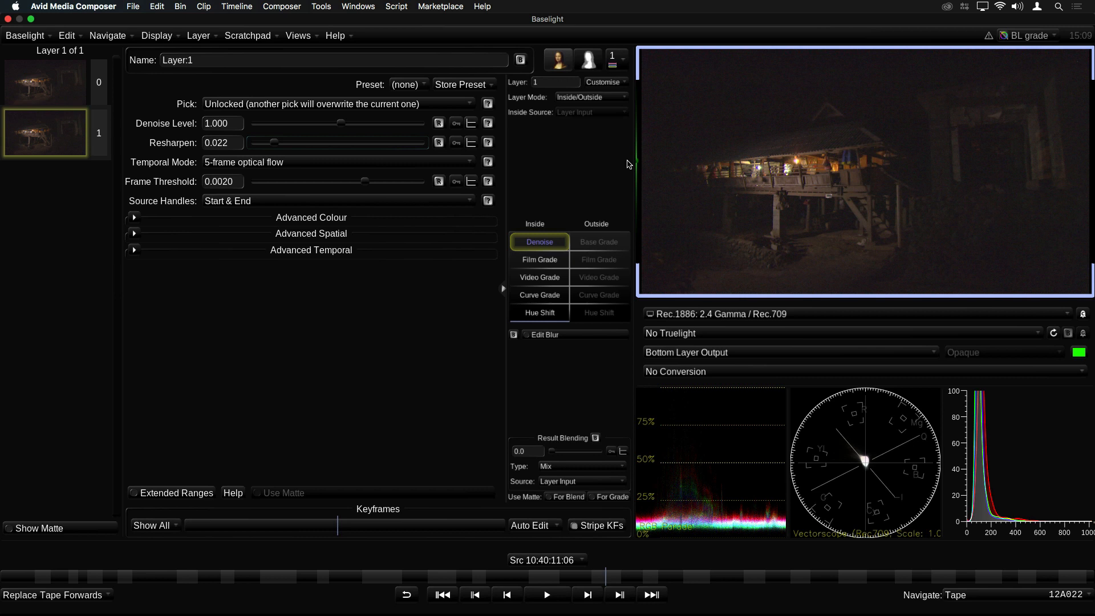
Change the street shot's Base Grade into a Look showing the Scene Looks collection.
right_click(539, 242)
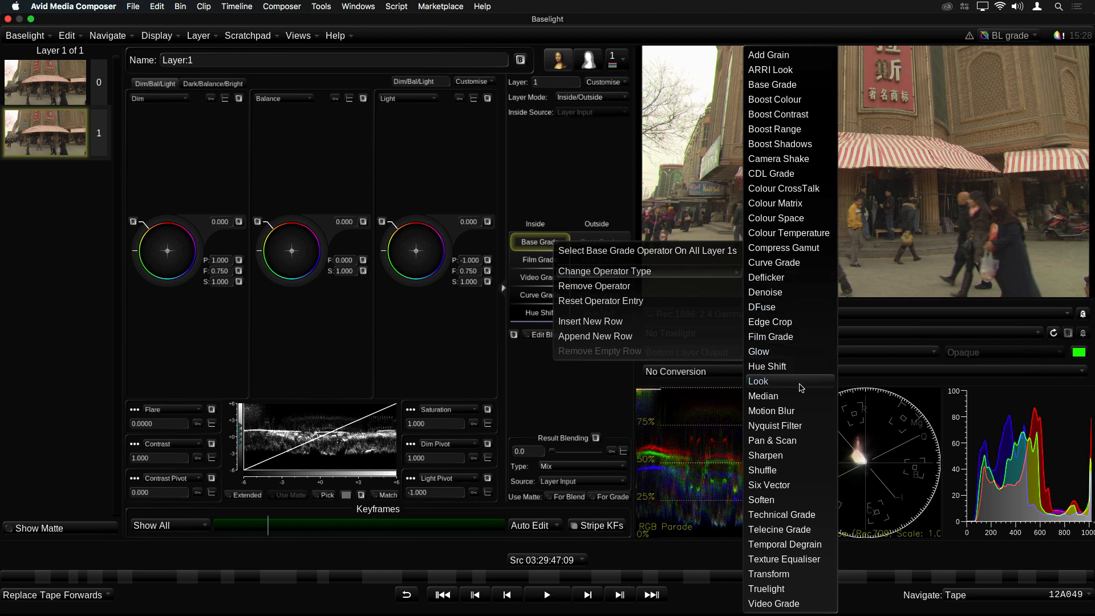
mouse_move(791, 386)
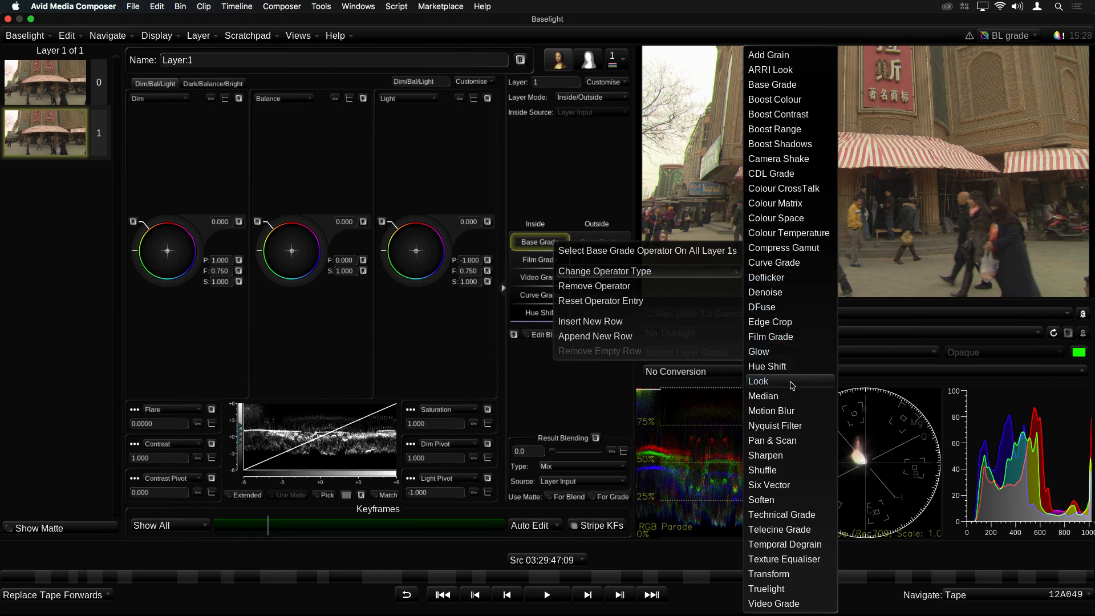
click(758, 380)
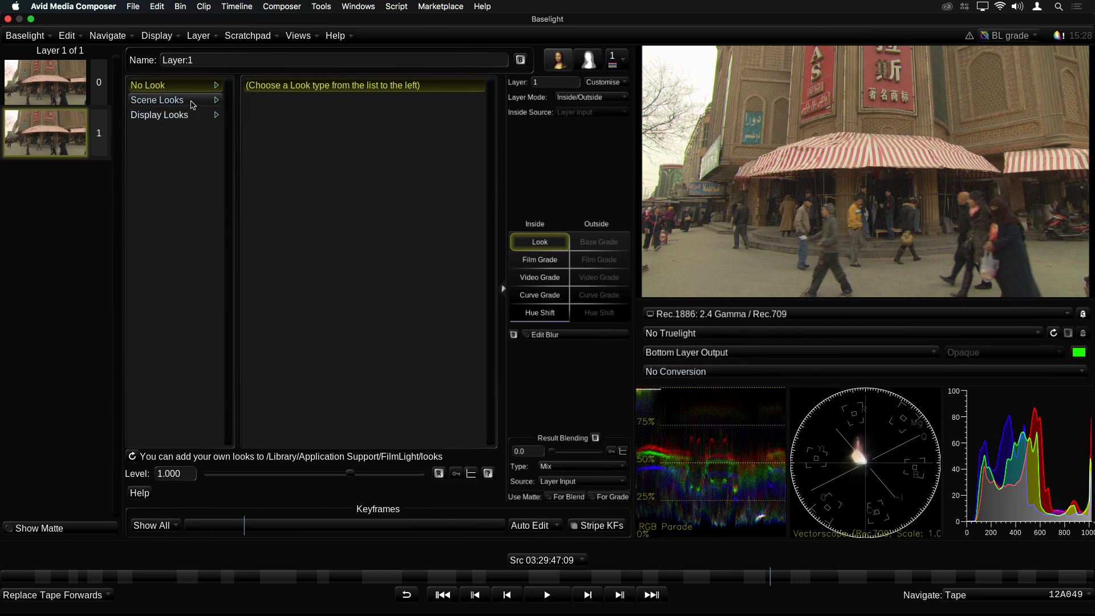
click(157, 100)
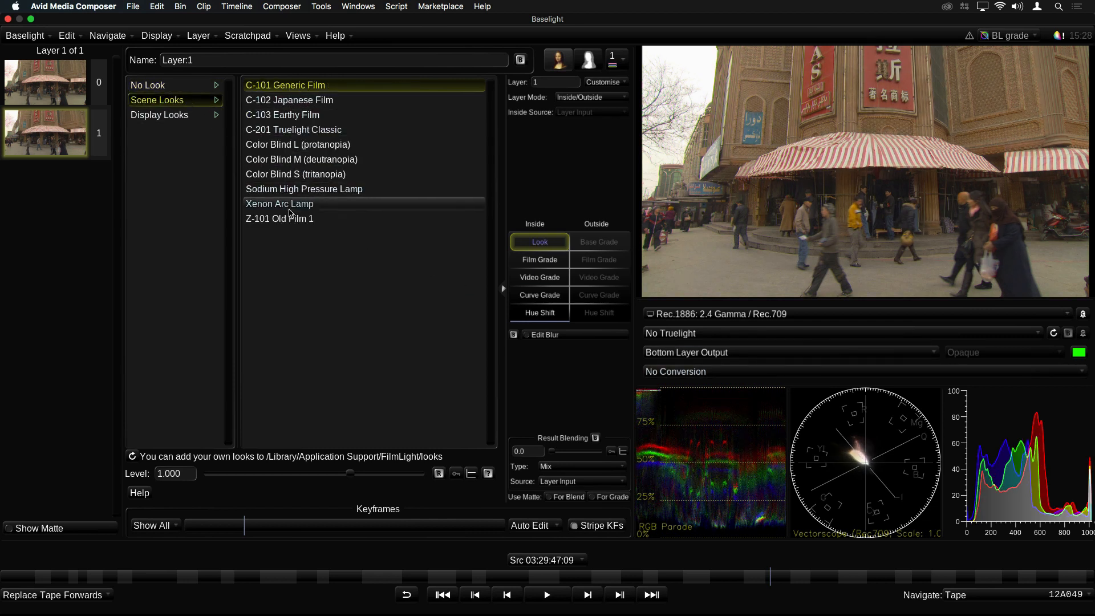
Preview Japanese Film, Truelight Classic, Color Blind M and Sodium Lamp looks, then select input layer 0.
click(288, 100)
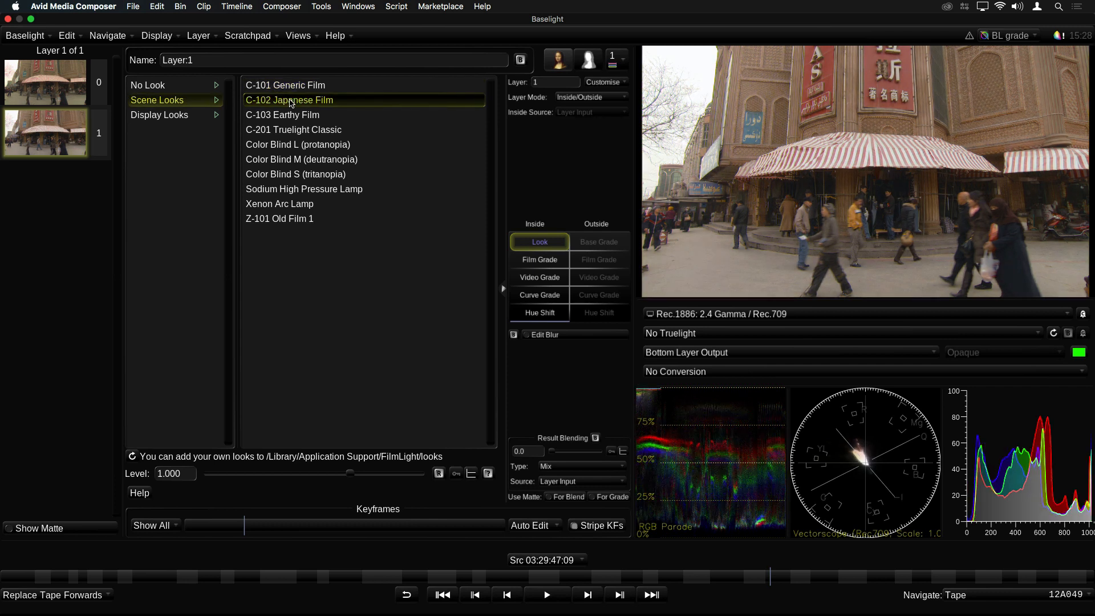
click(293, 129)
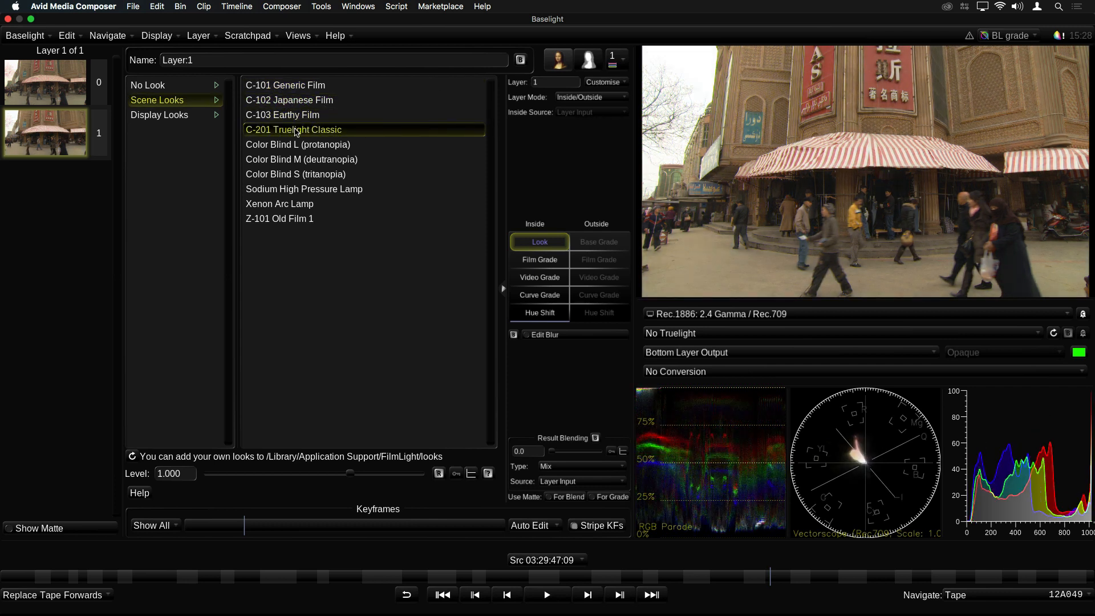
click(301, 160)
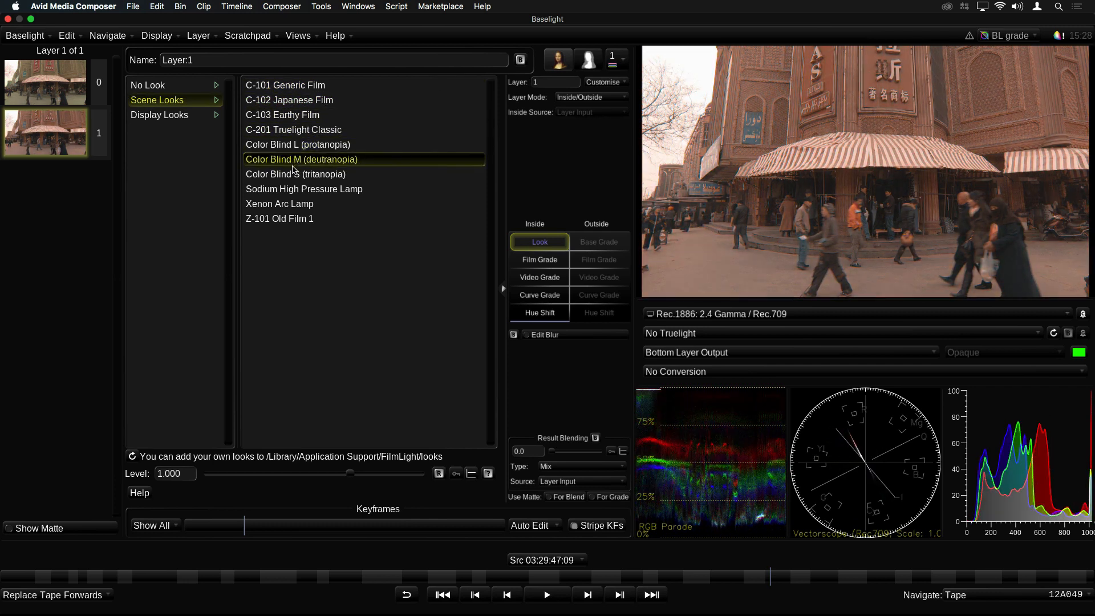
click(303, 188)
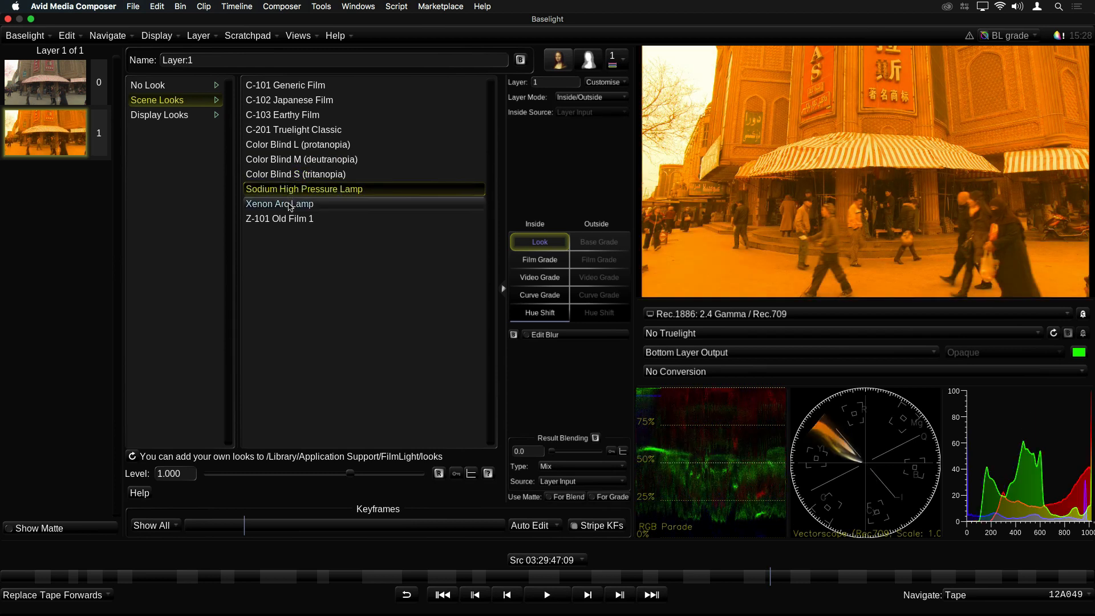
click(44, 82)
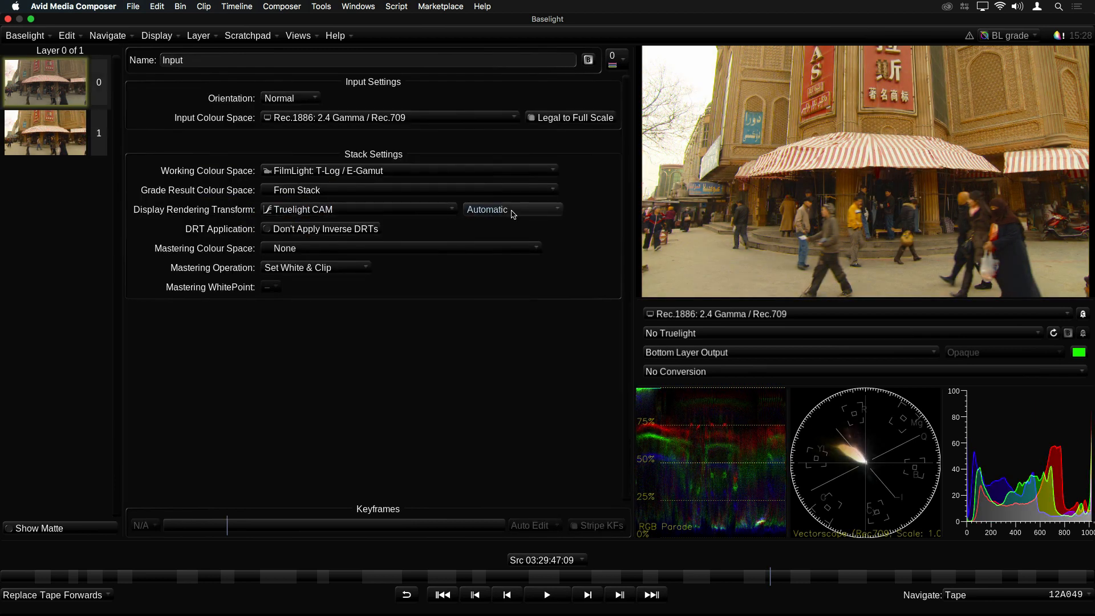
View through VideoWide 1000 nits, restore Automatic, and return to the Look on layer 1.
click(511, 210)
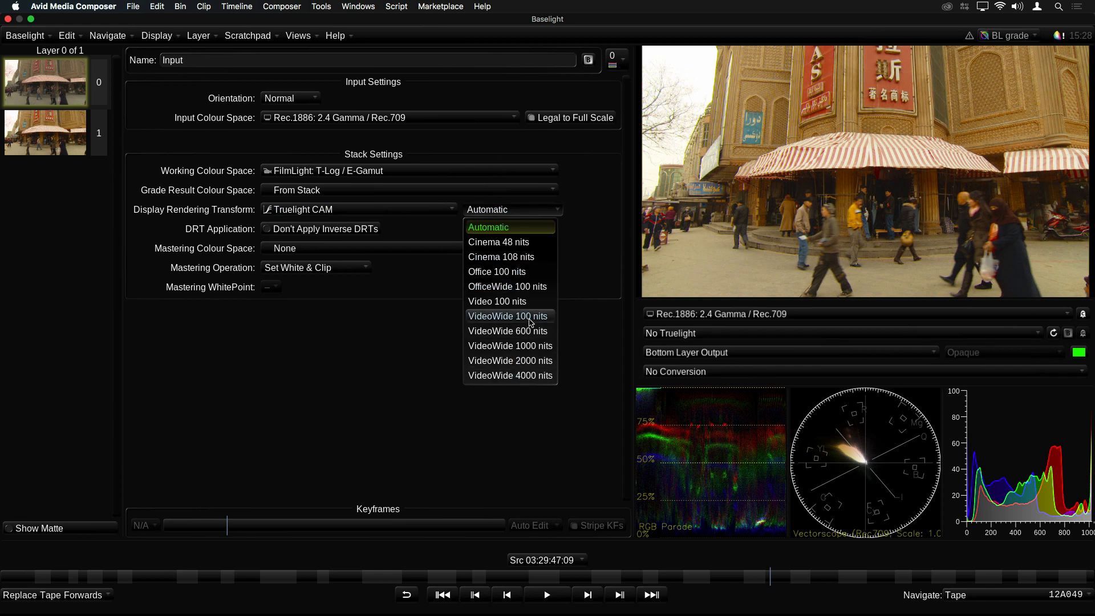
click(510, 344)
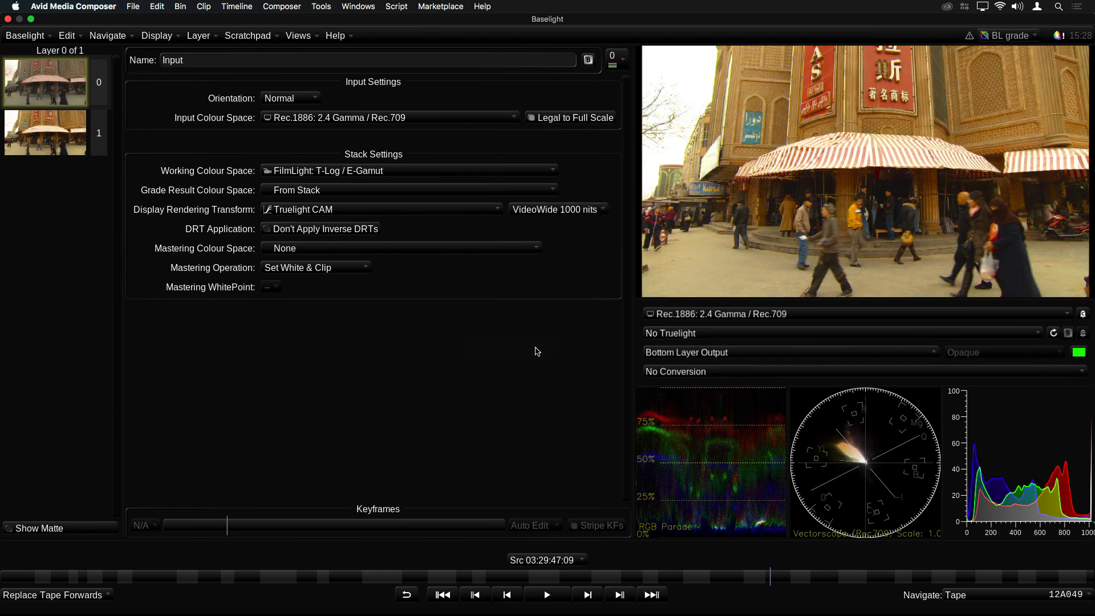
click(559, 209)
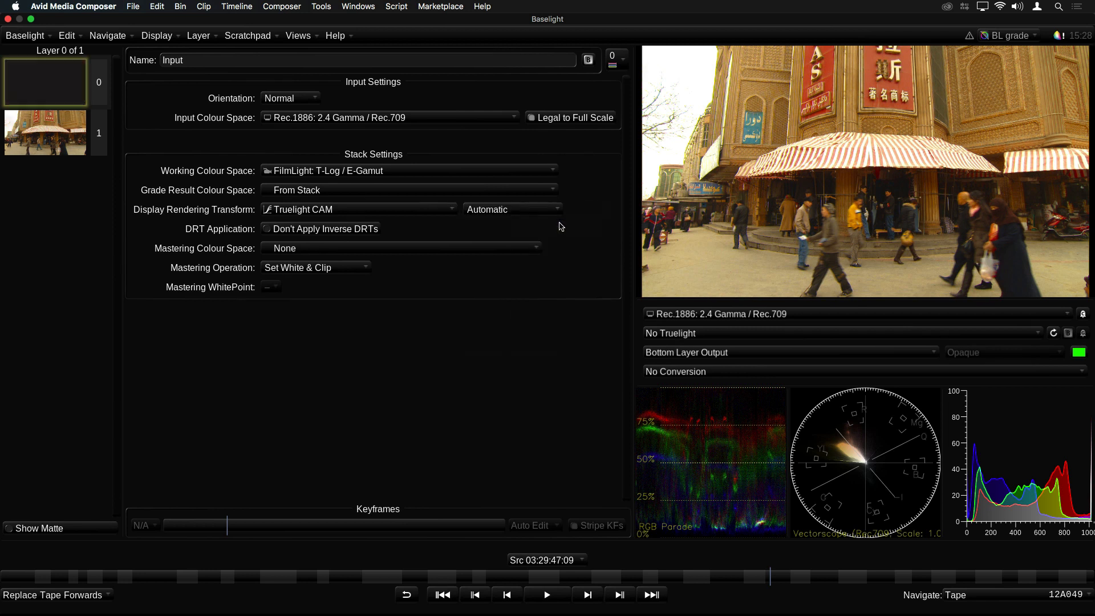
click(45, 132)
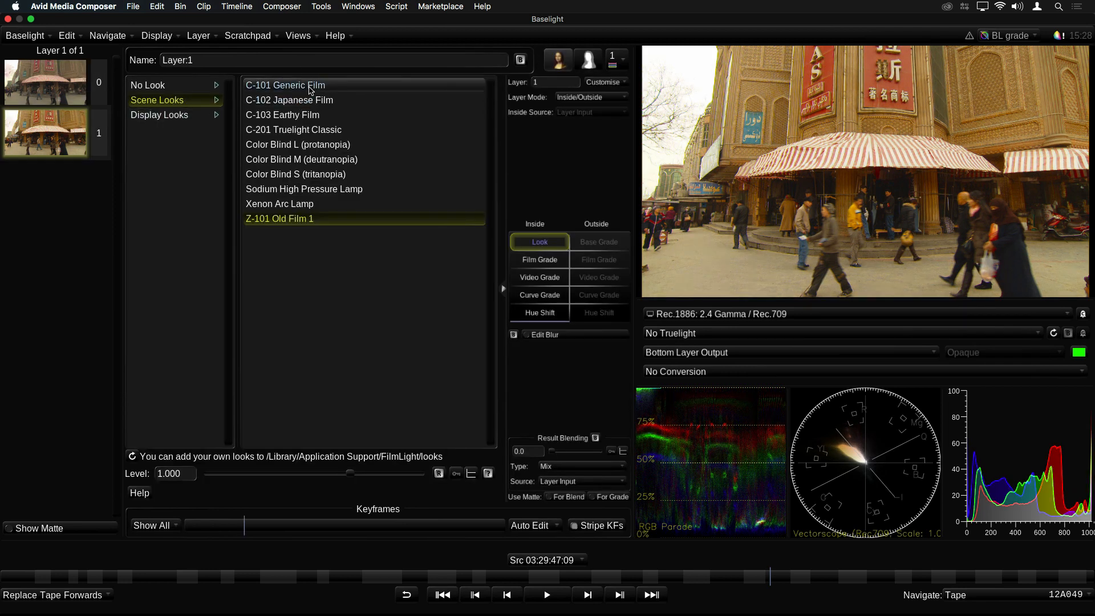
mouse_move(285, 84)
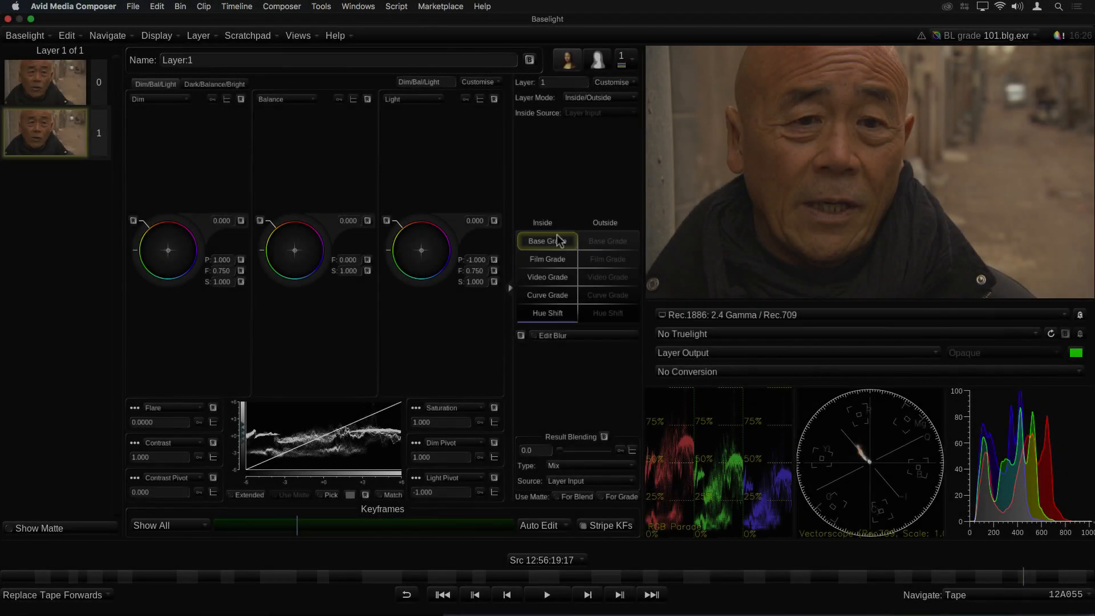
Change the interview shot's Base Grade into a Texture Equaliser in the large display workspace.
right_click(547, 240)
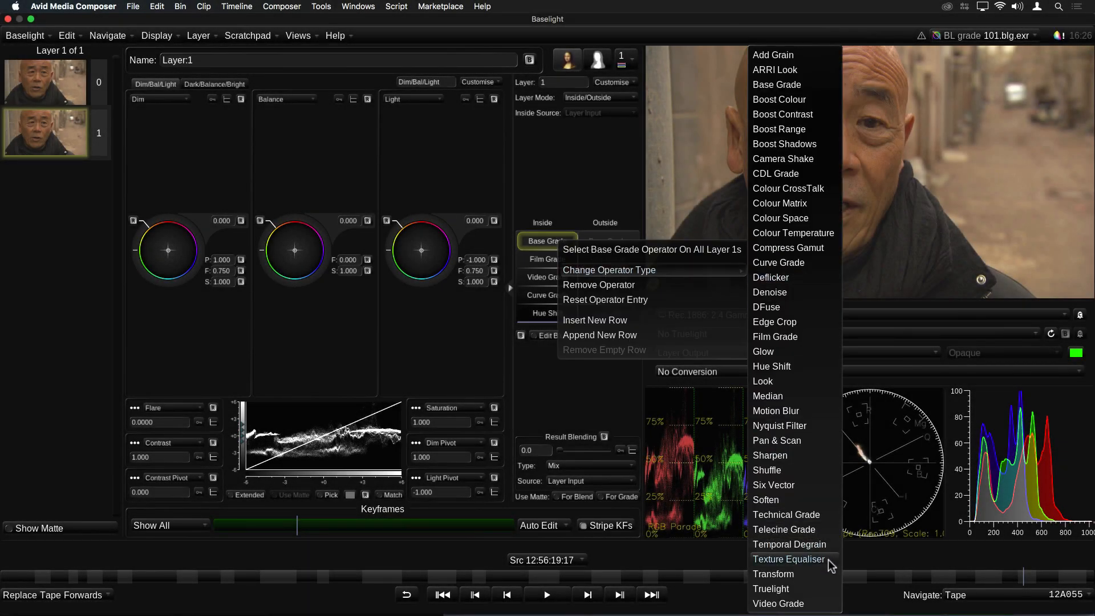
click(788, 559)
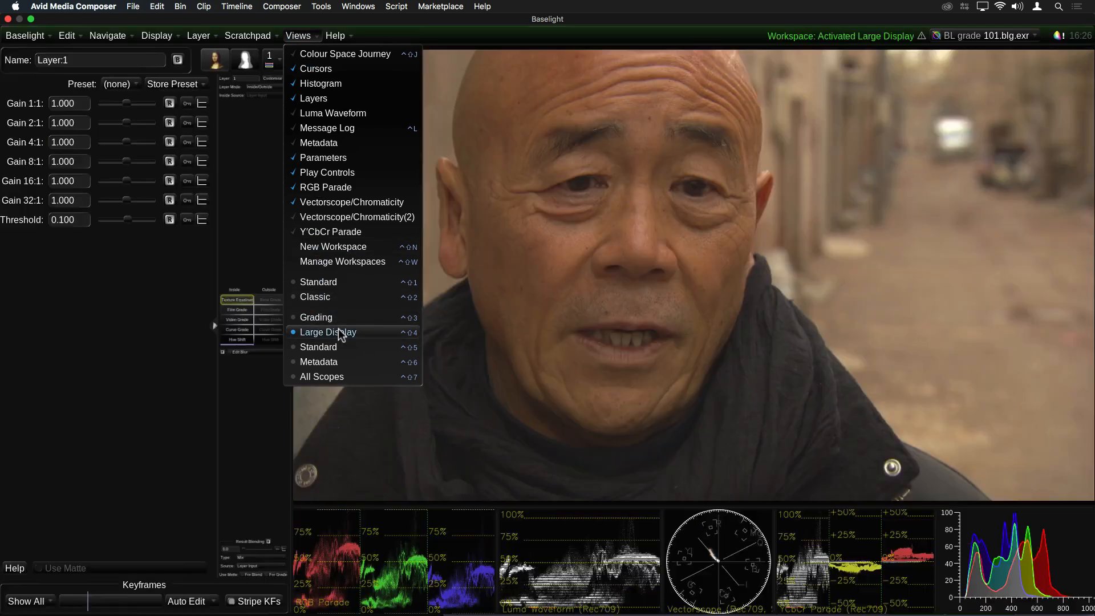
click(327, 332)
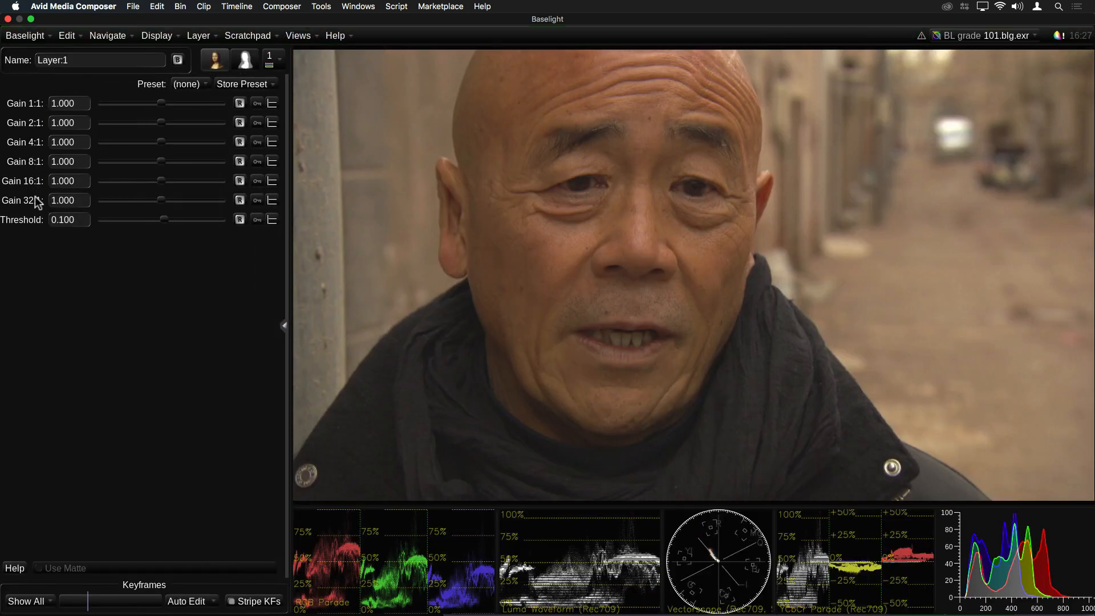
mouse_move(117, 99)
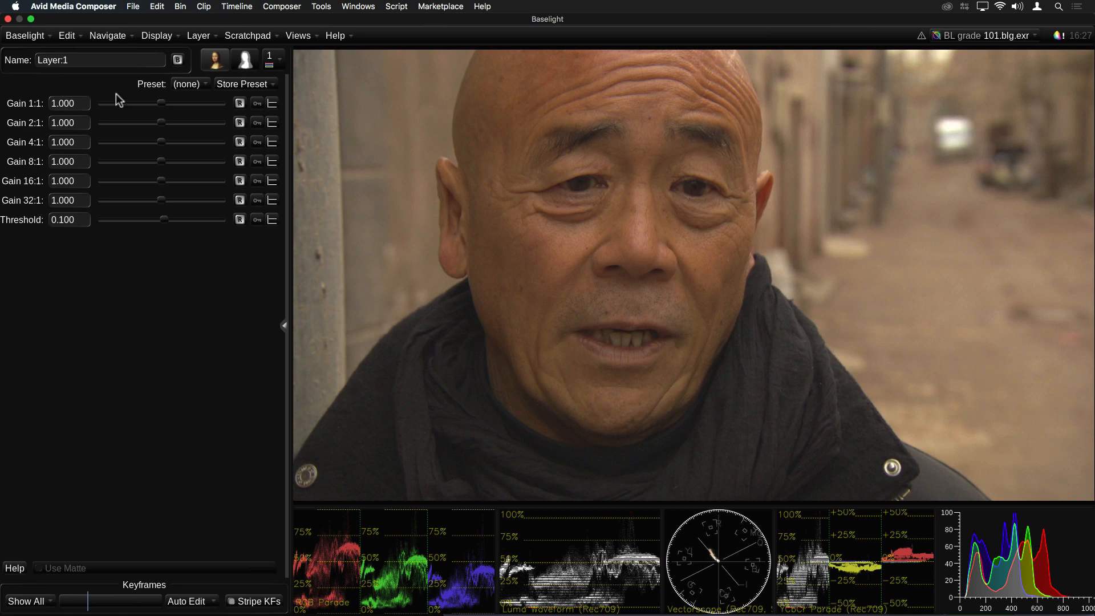
Set gains: 1:1 to 2.000, 2:1 to 0.650, 4:1 lower, 16:1 to 1.406, 32:1 to 1.371.
drag(163, 103, 222, 102)
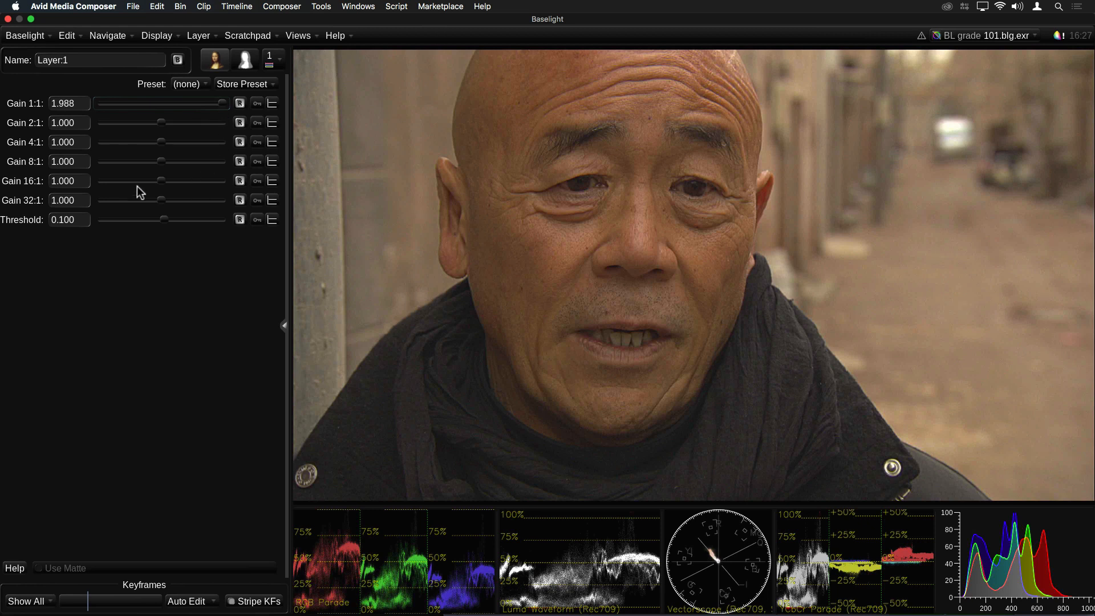
drag(144, 182, 163, 181)
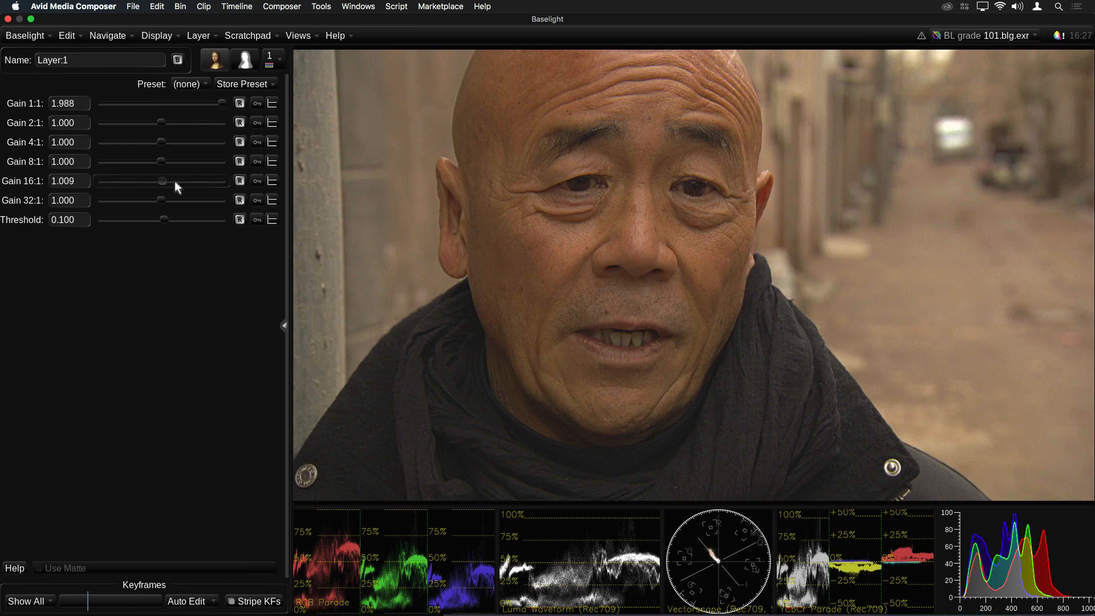
drag(161, 200, 192, 200)
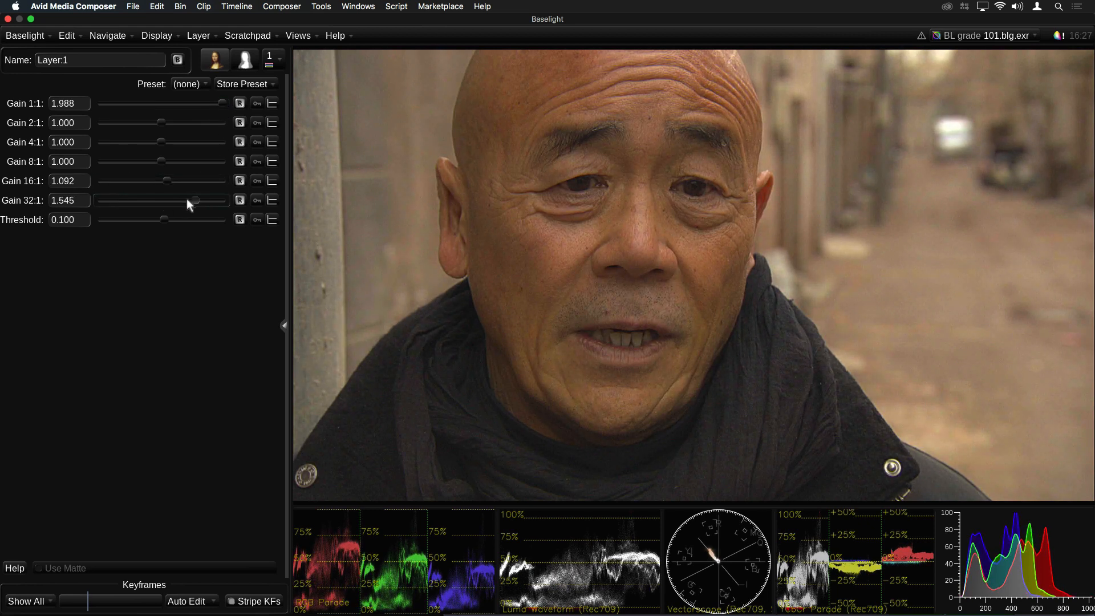
drag(194, 201, 164, 205)
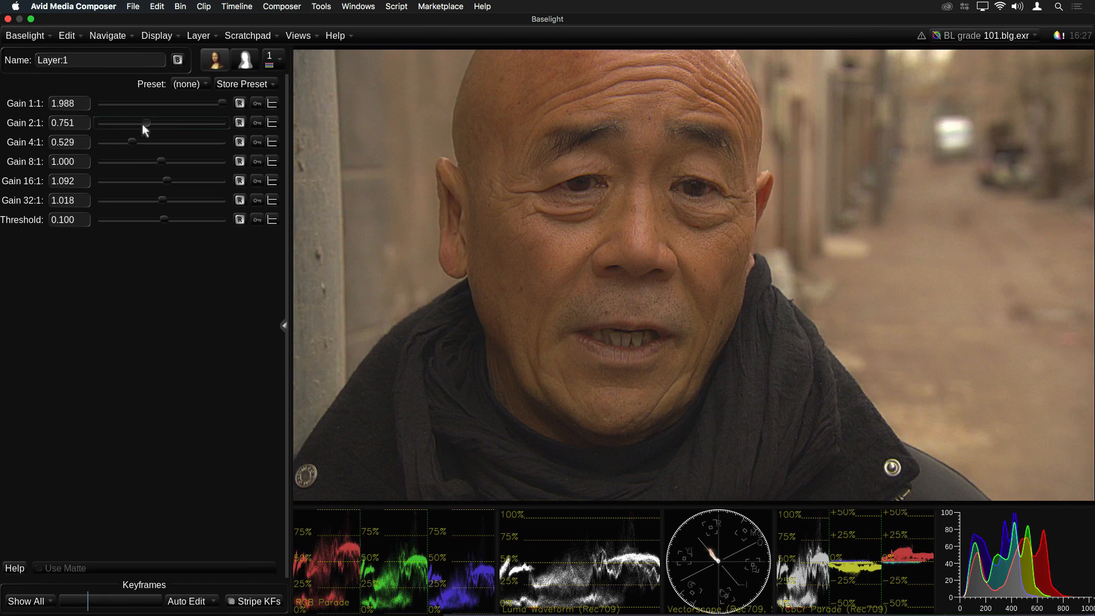
drag(147, 123, 141, 123)
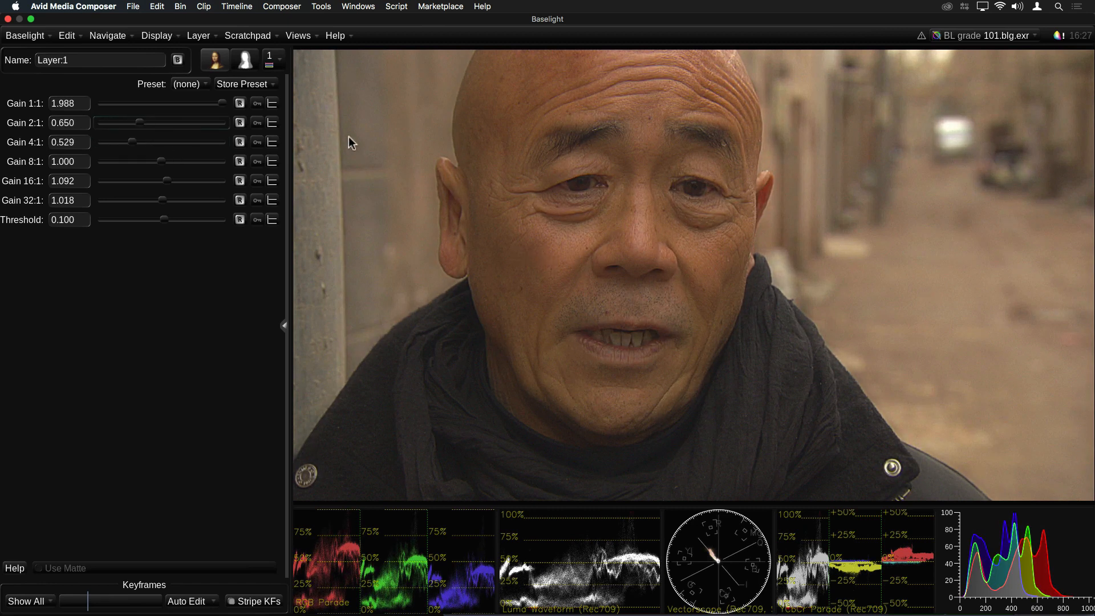
drag(219, 104, 230, 103)
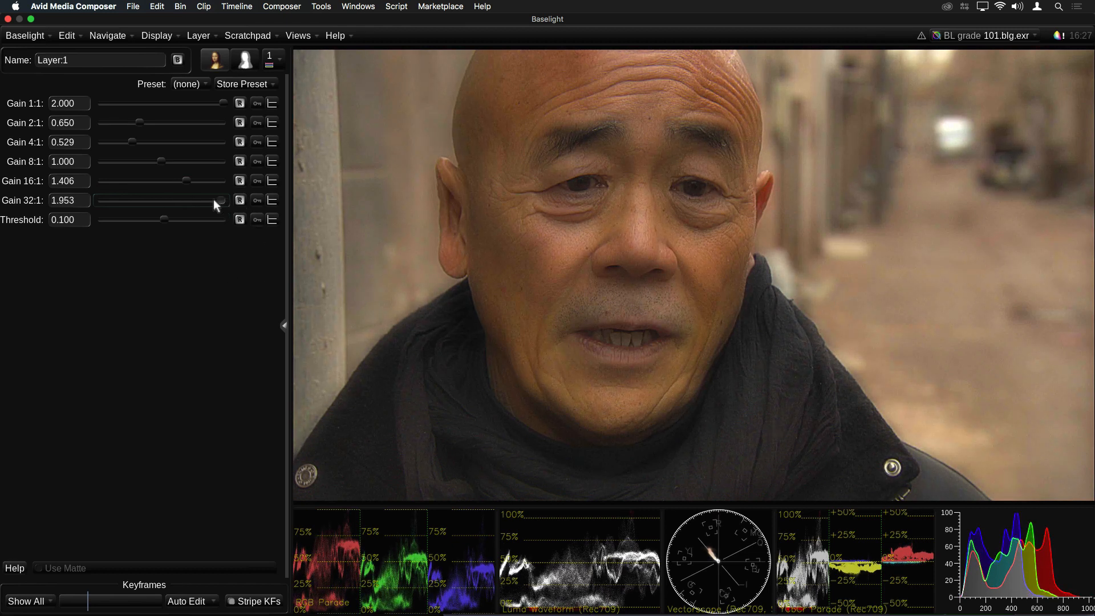
Return from the large display to the grading workspace via the Views list.
click(298, 35)
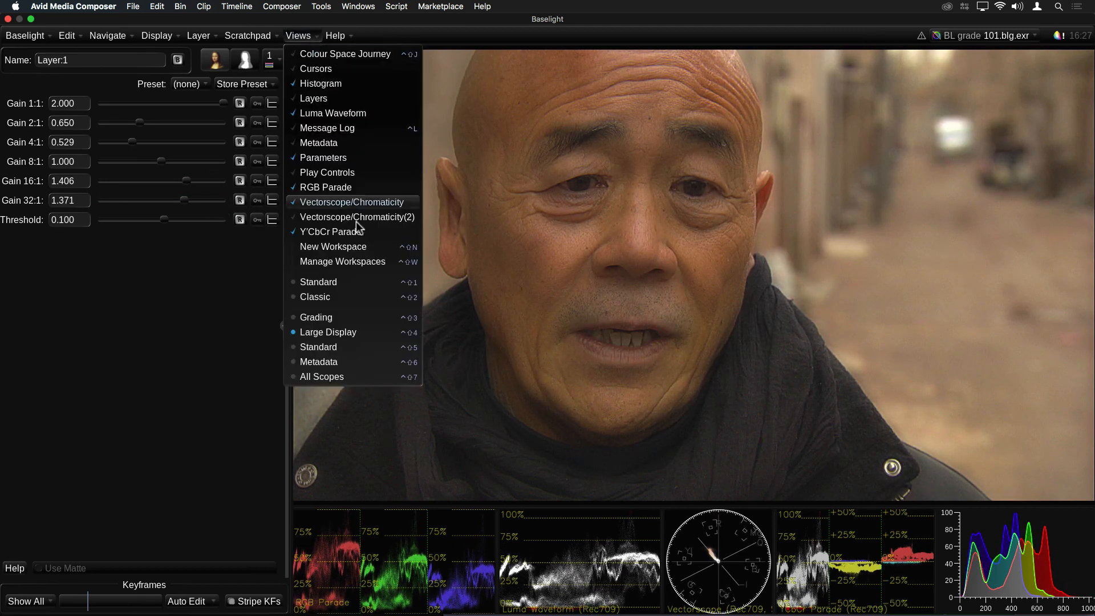
click(316, 317)
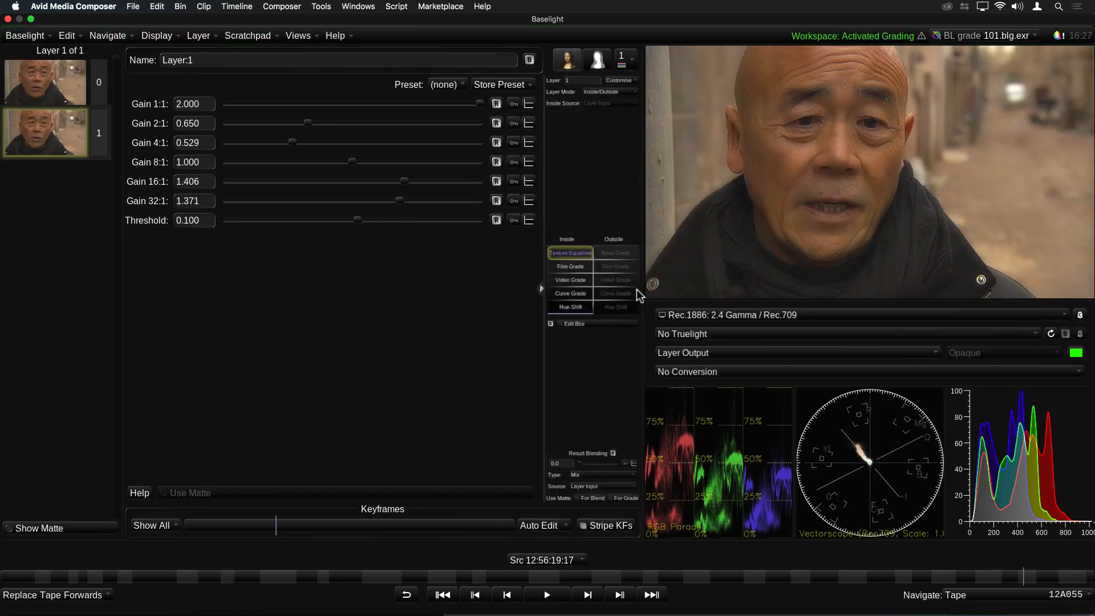
Review the Shape and Clone Paint layers, then select layer 0 for the shot's colour space settings.
right_click(570, 254)
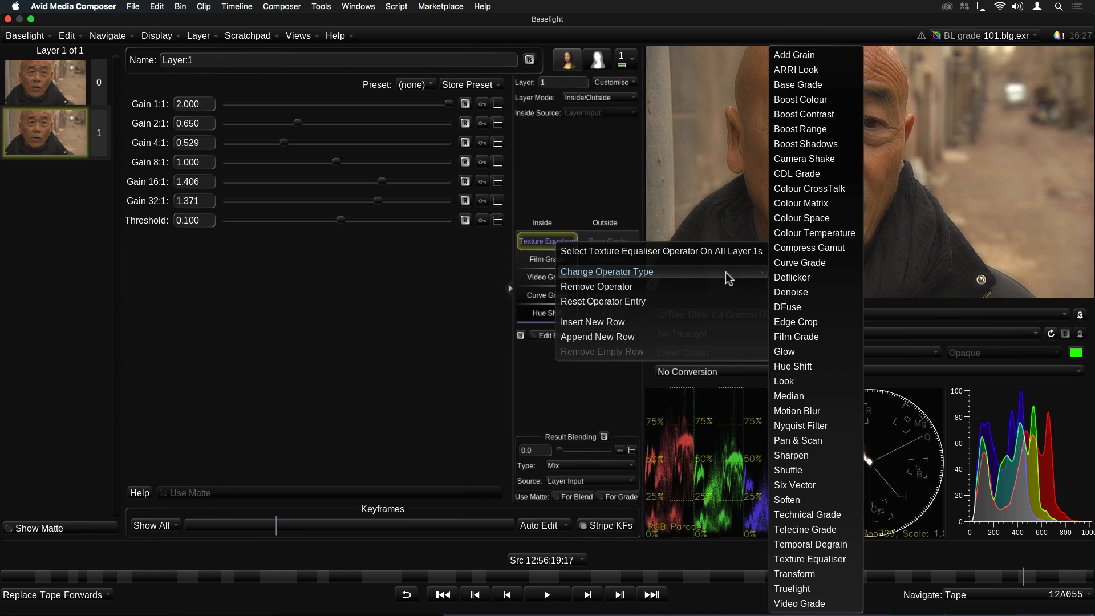
mouse_move(791, 455)
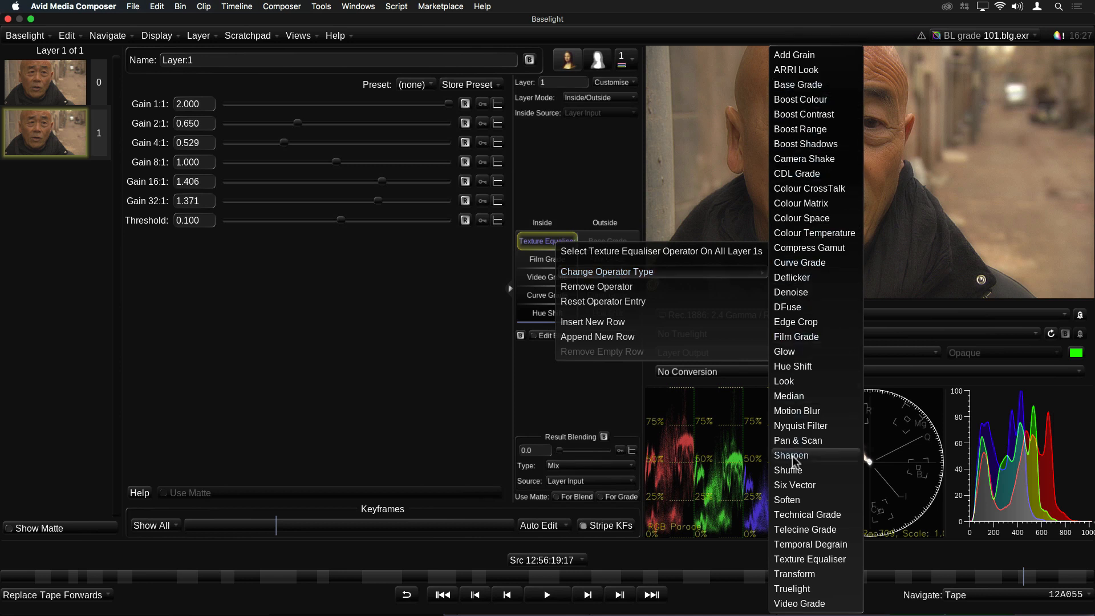
mouse_move(968, 170)
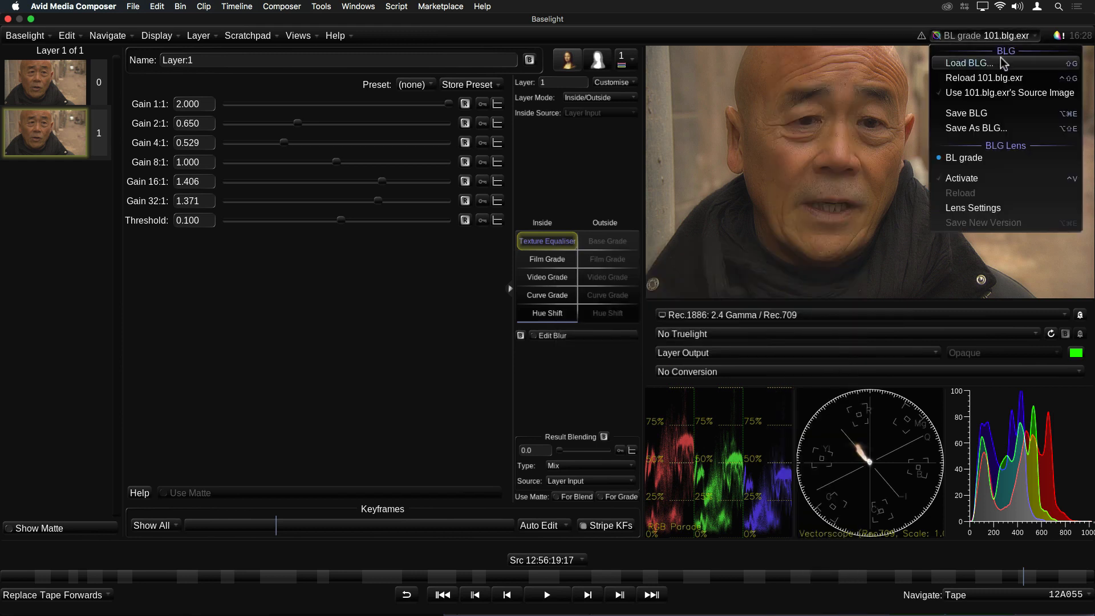
click(968, 63)
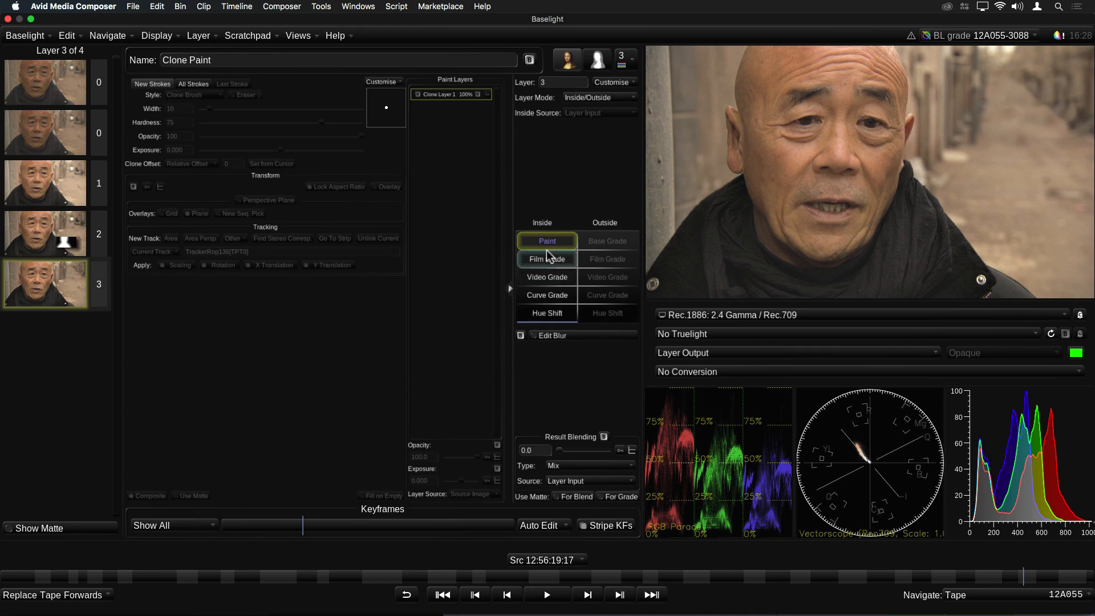
click(44, 233)
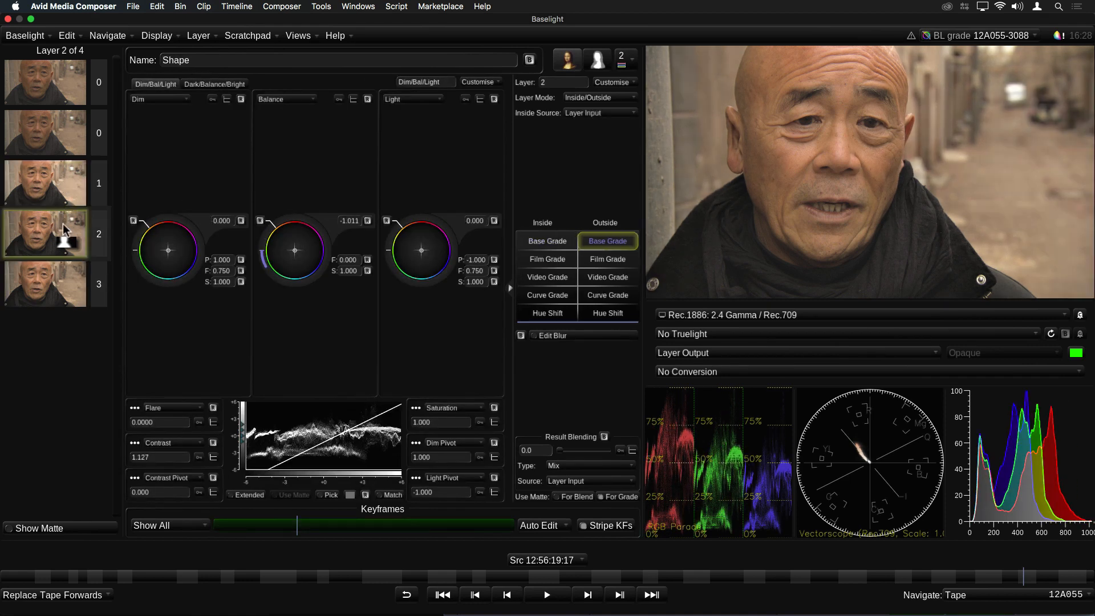
click(45, 284)
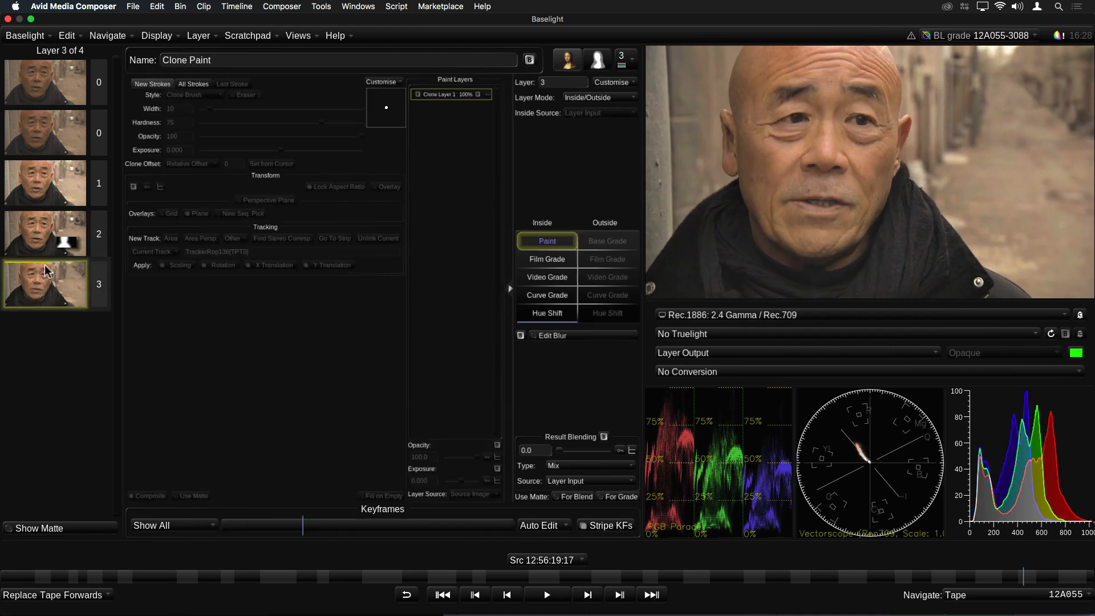
click(46, 234)
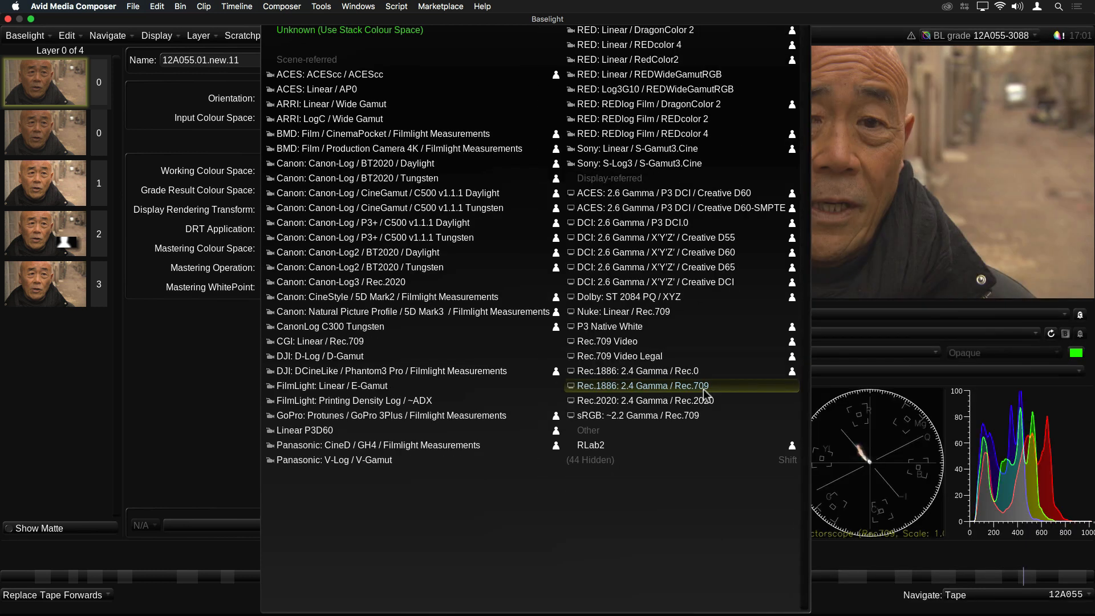
mouse_move(642, 392)
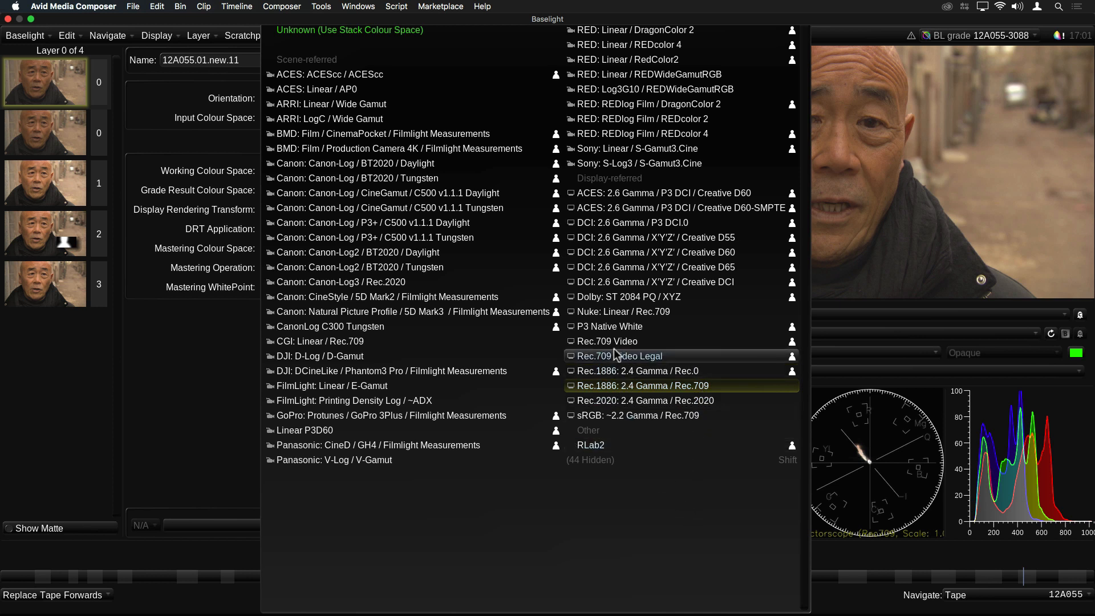
mouse_move(681, 389)
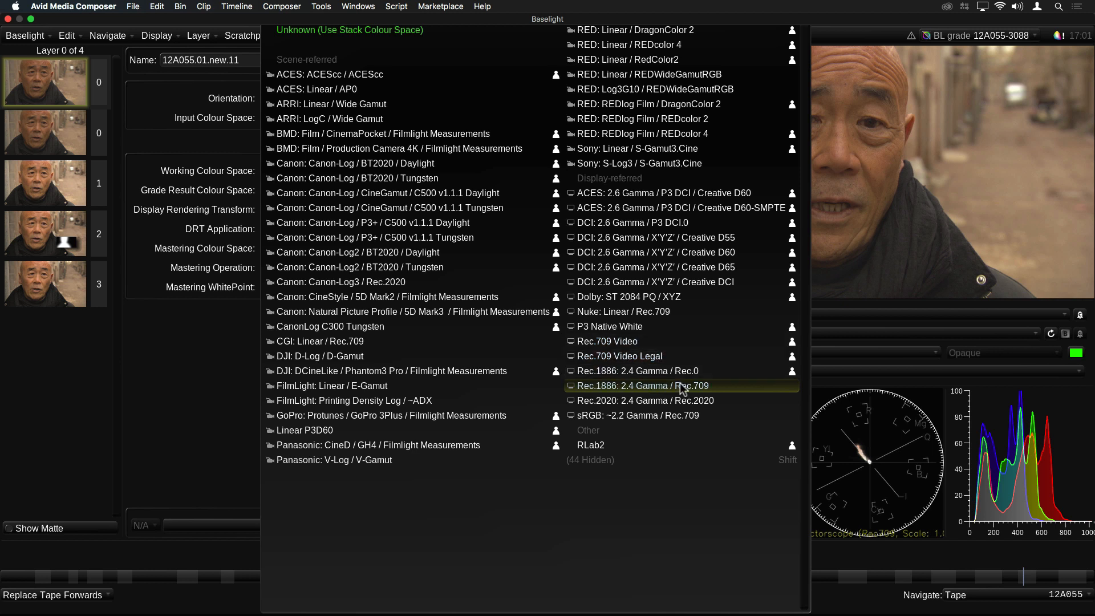
mouse_move(622, 391)
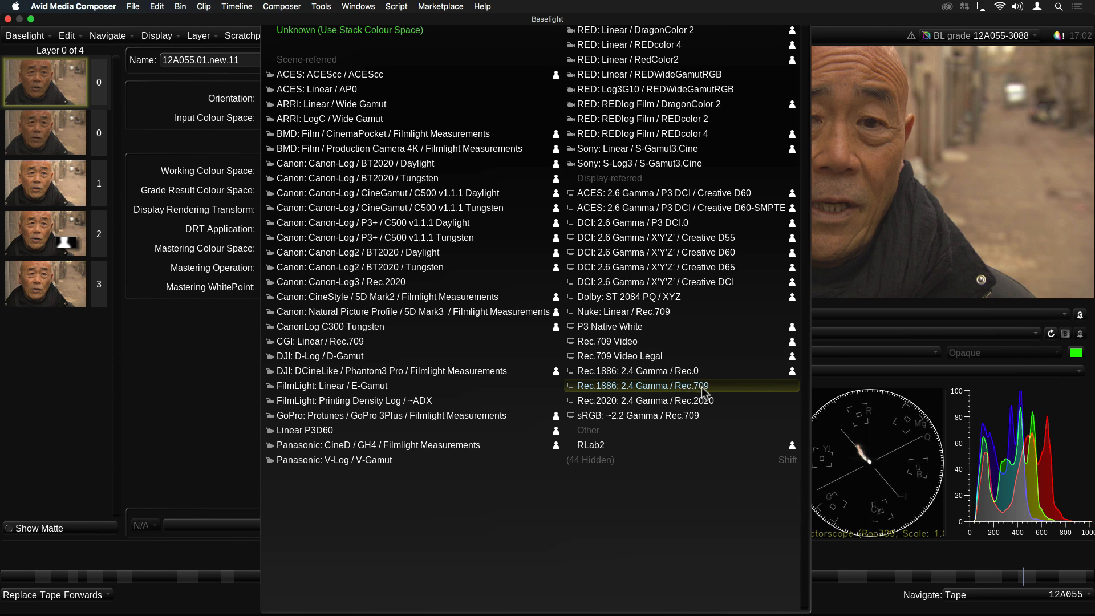
mouse_move(706, 385)
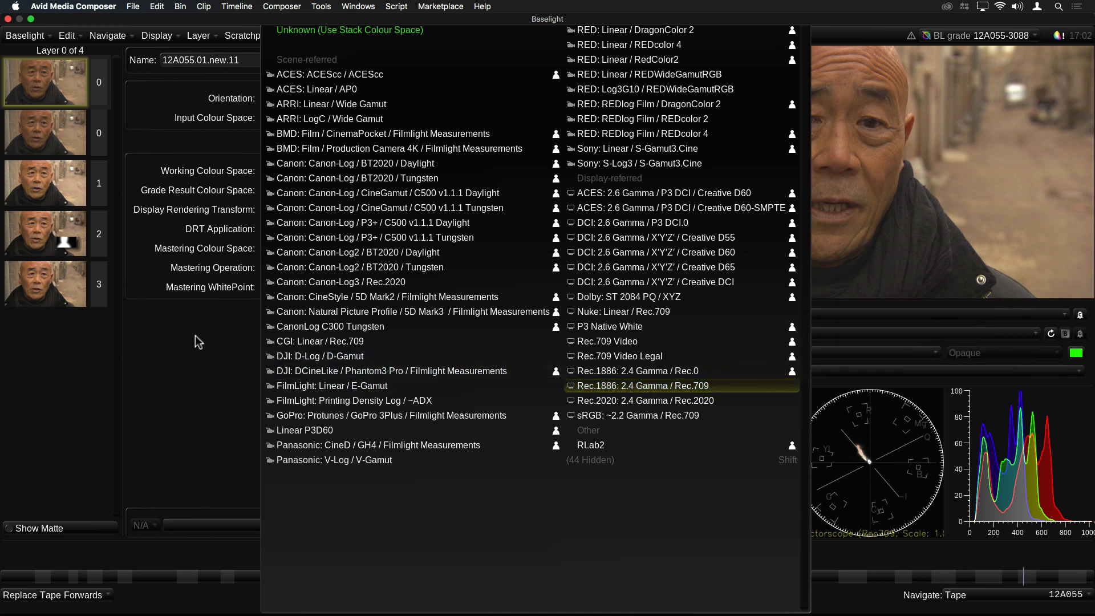
click(643, 385)
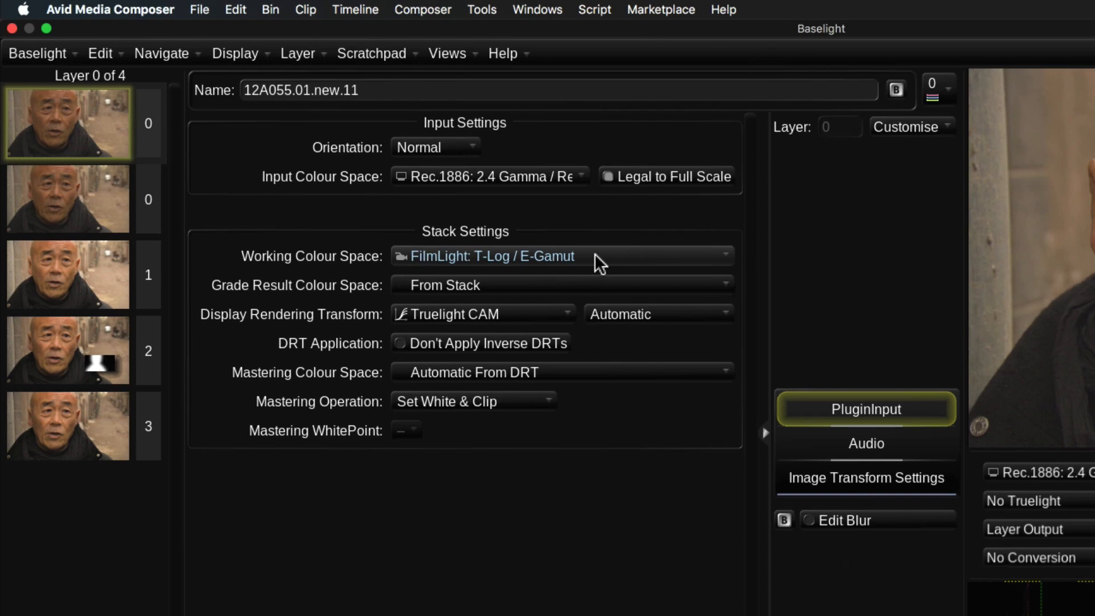
mouse_move(562, 256)
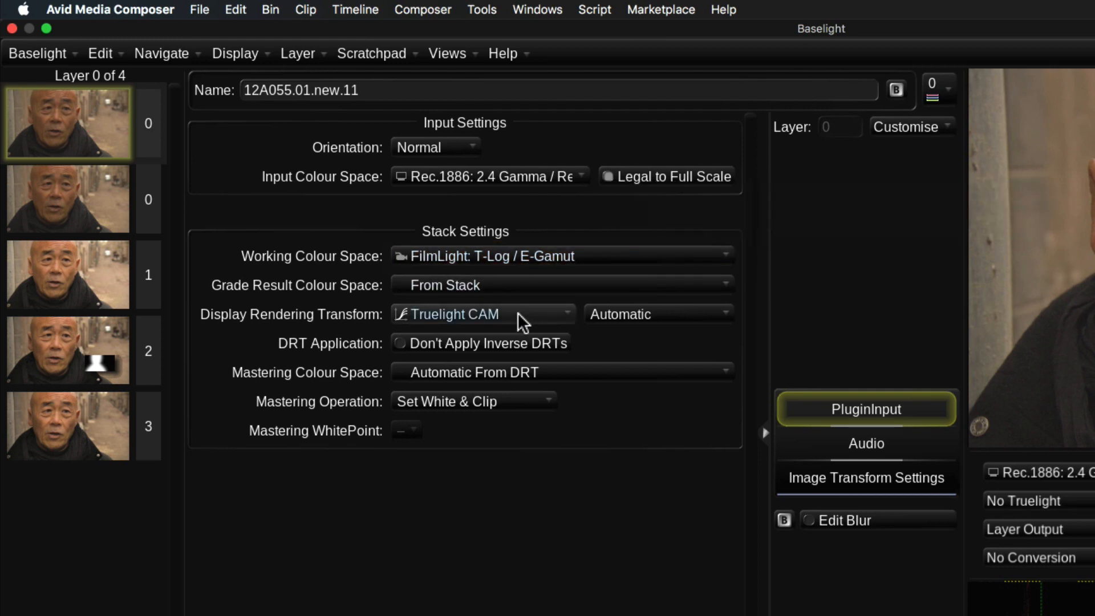
mouse_move(411, 323)
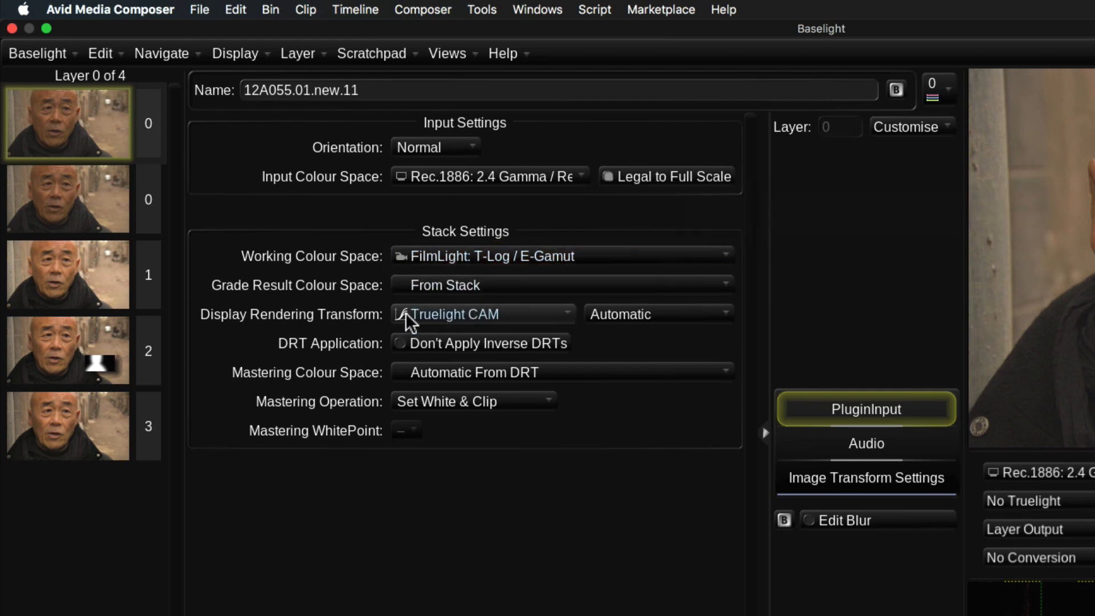
click(481, 314)
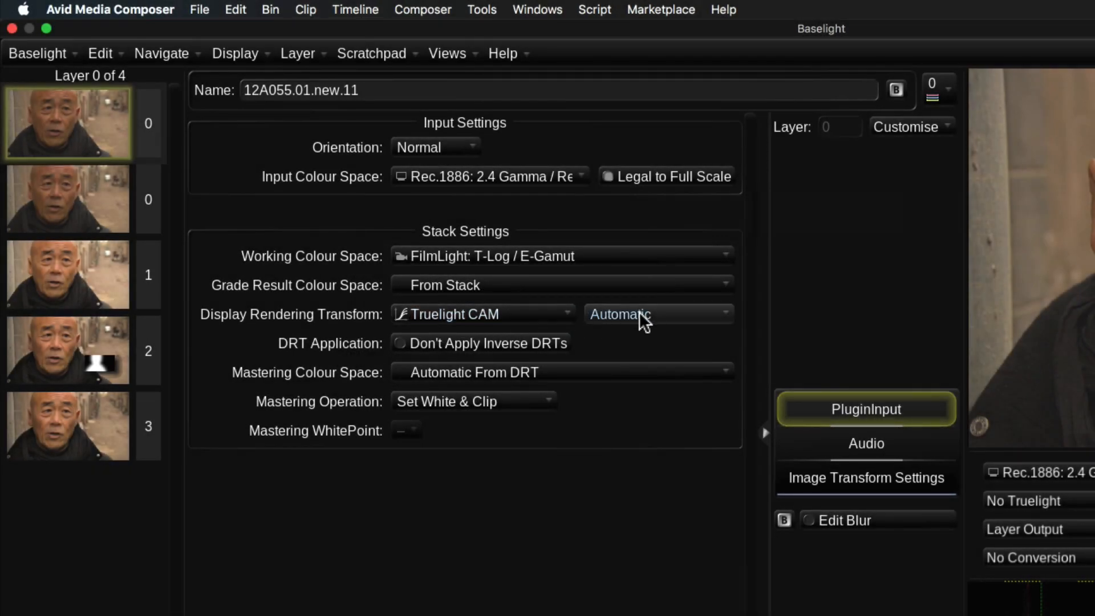
mouse_move(674, 325)
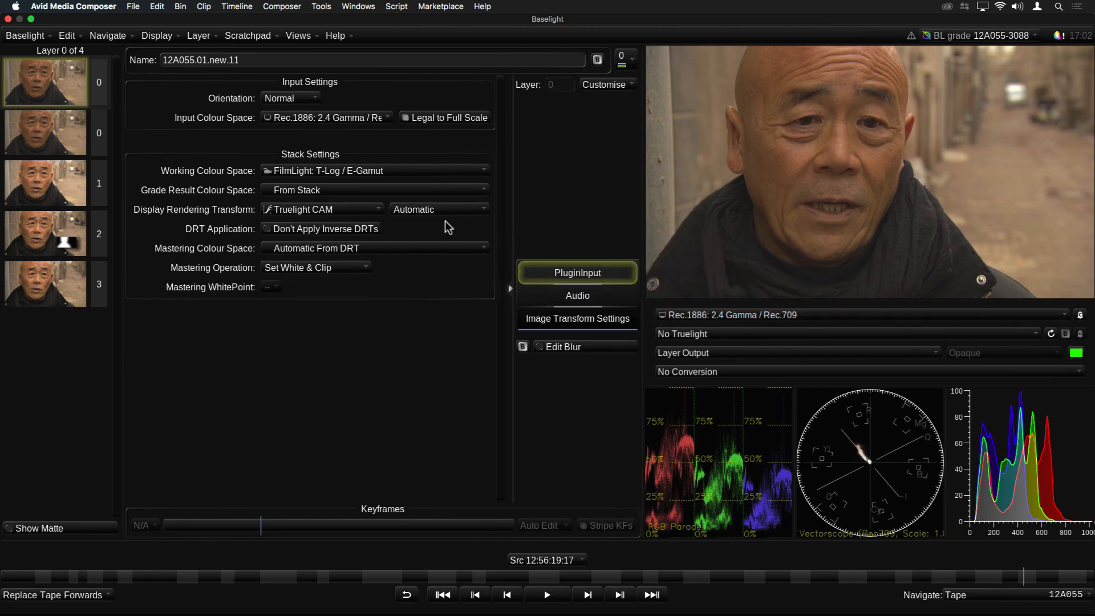
Try Video 100 nits, set the viewer to P3 Native White, and restore the DRT mode to Automatic.
click(438, 209)
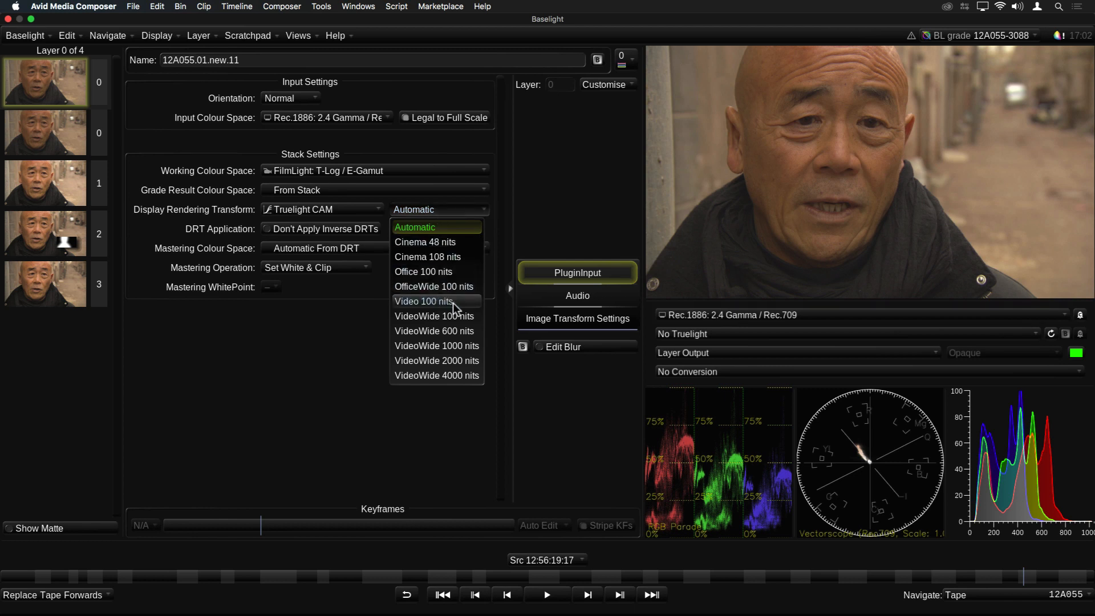
click(423, 301)
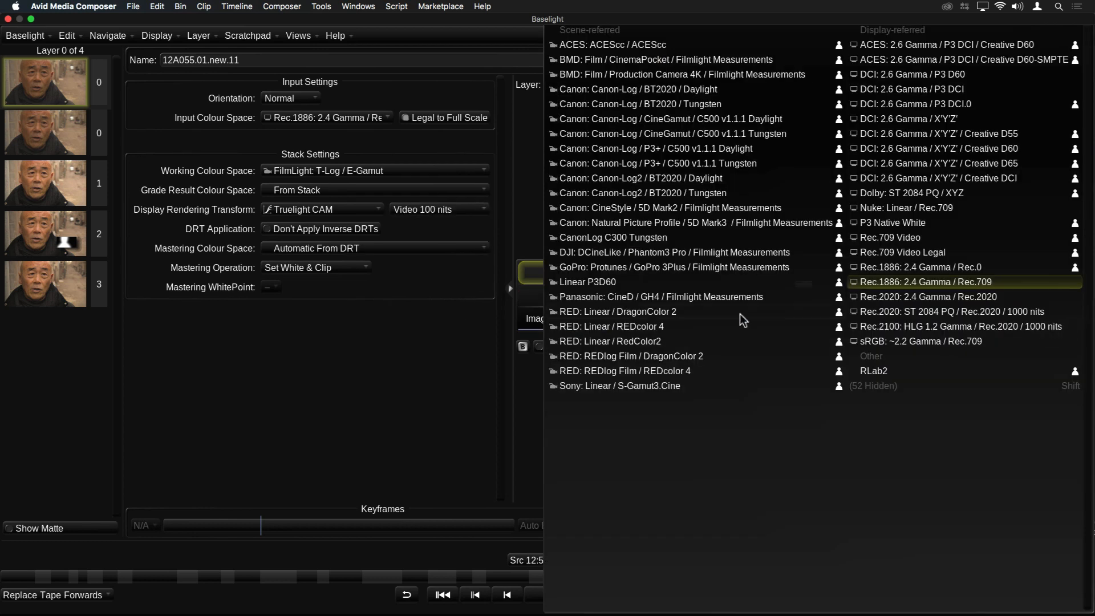
mouse_move(892, 222)
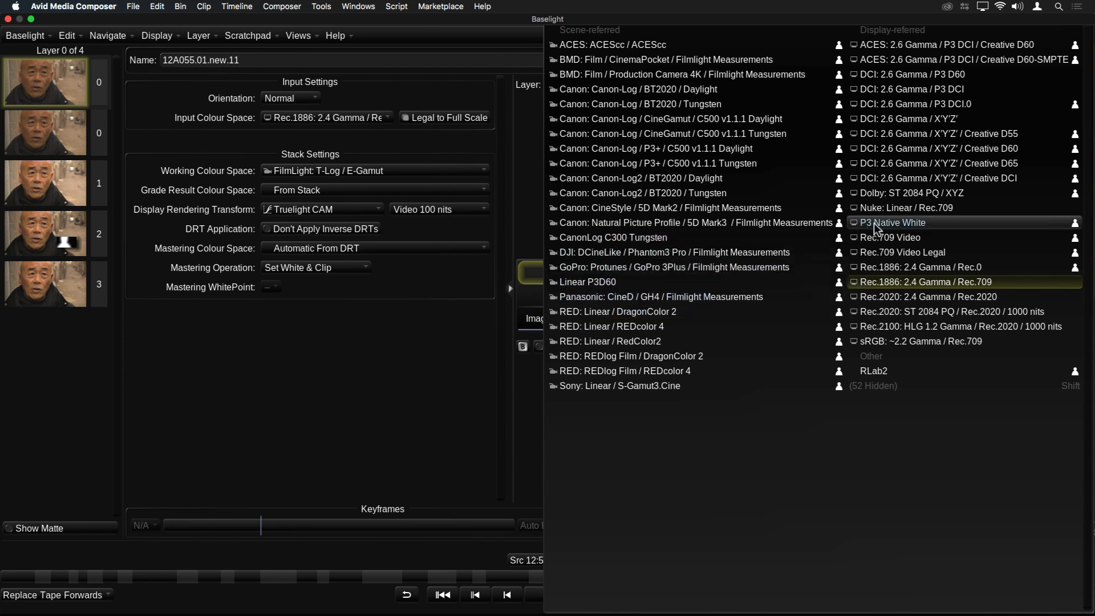
click(422, 210)
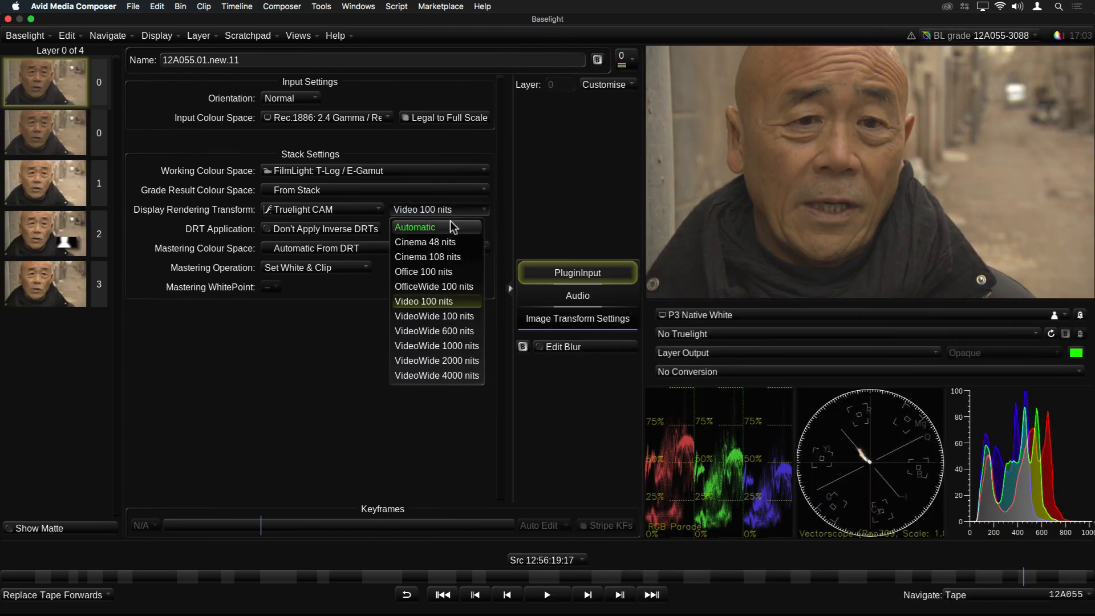
click(414, 226)
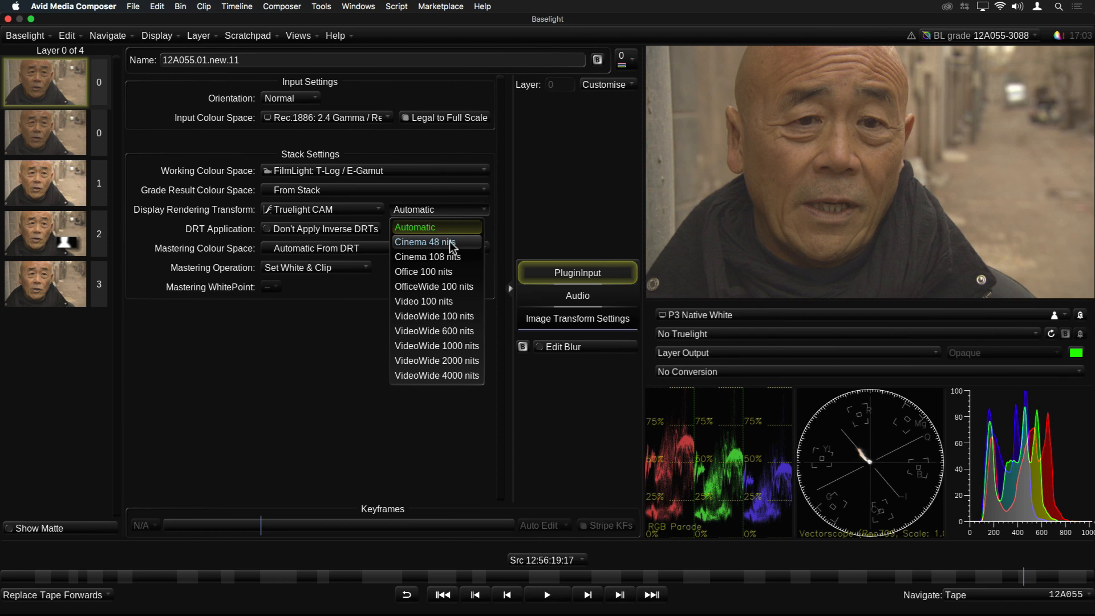
mouse_move(448, 316)
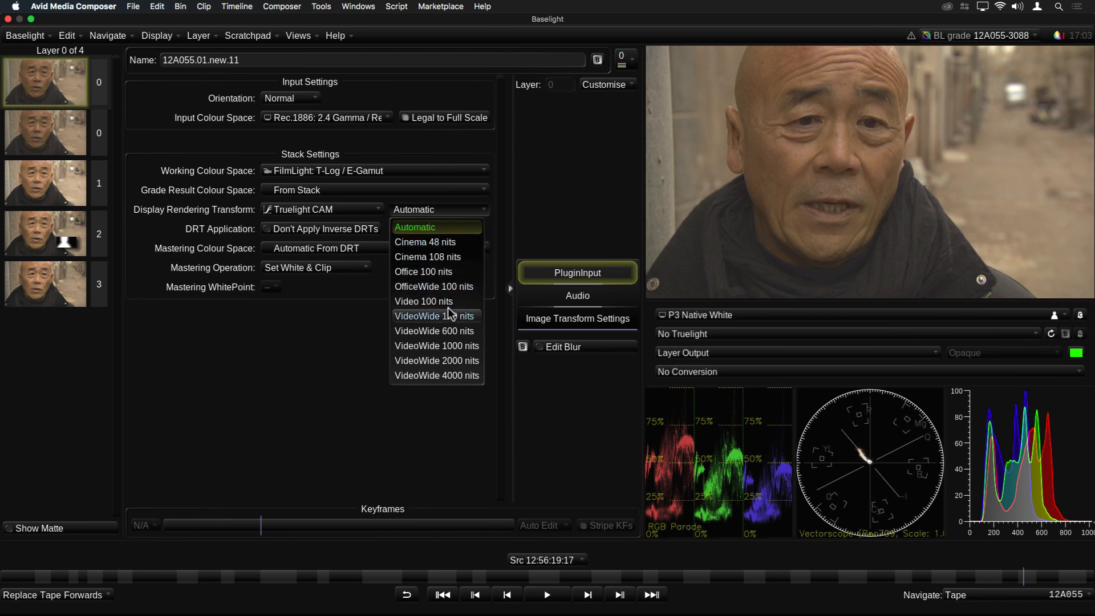
mouse_move(433, 286)
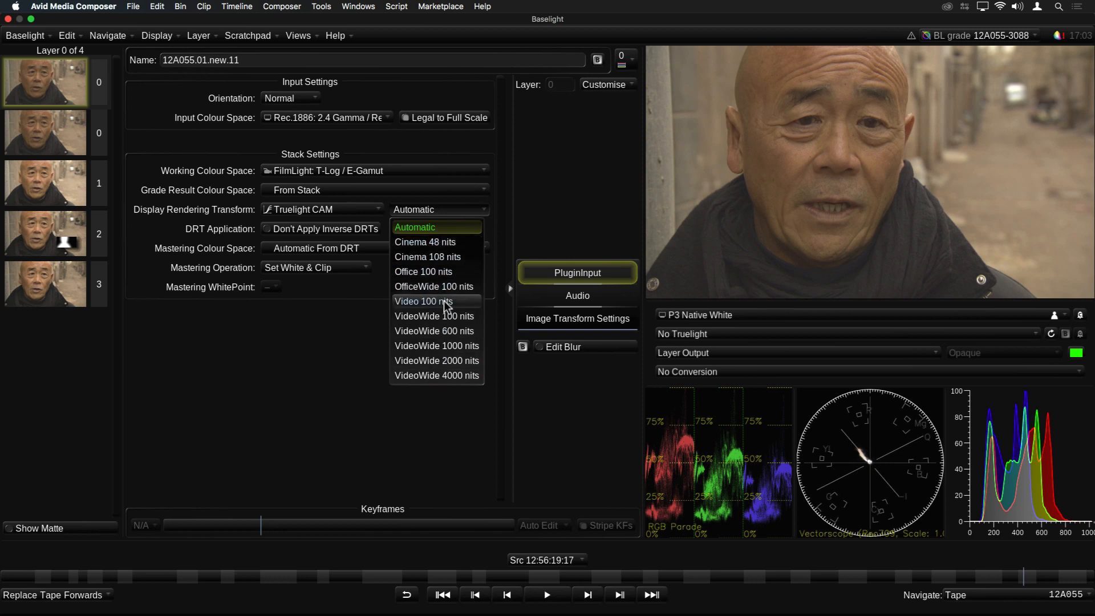
click(414, 227)
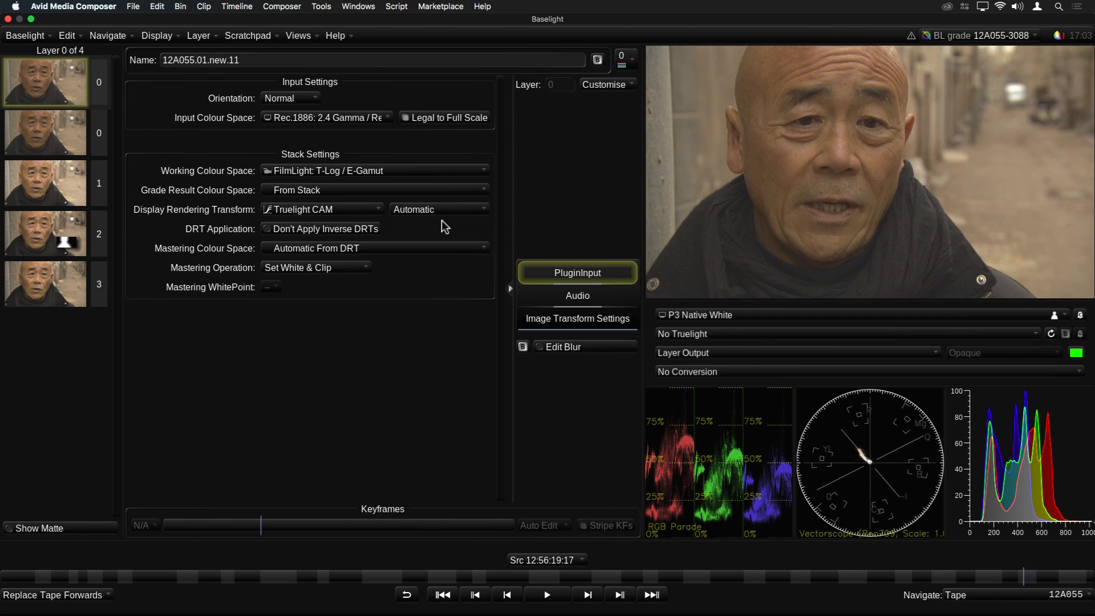
mouse_move(365, 84)
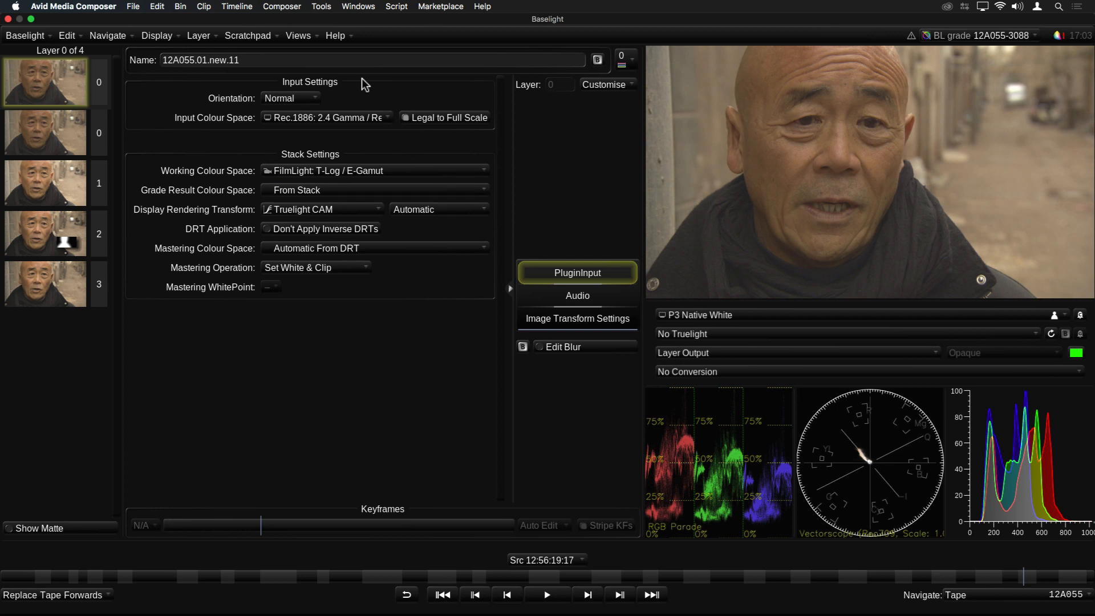
Switch to the Colour Space Journey view tracing Rec.1886 input to P3 Native White viewing.
click(297, 35)
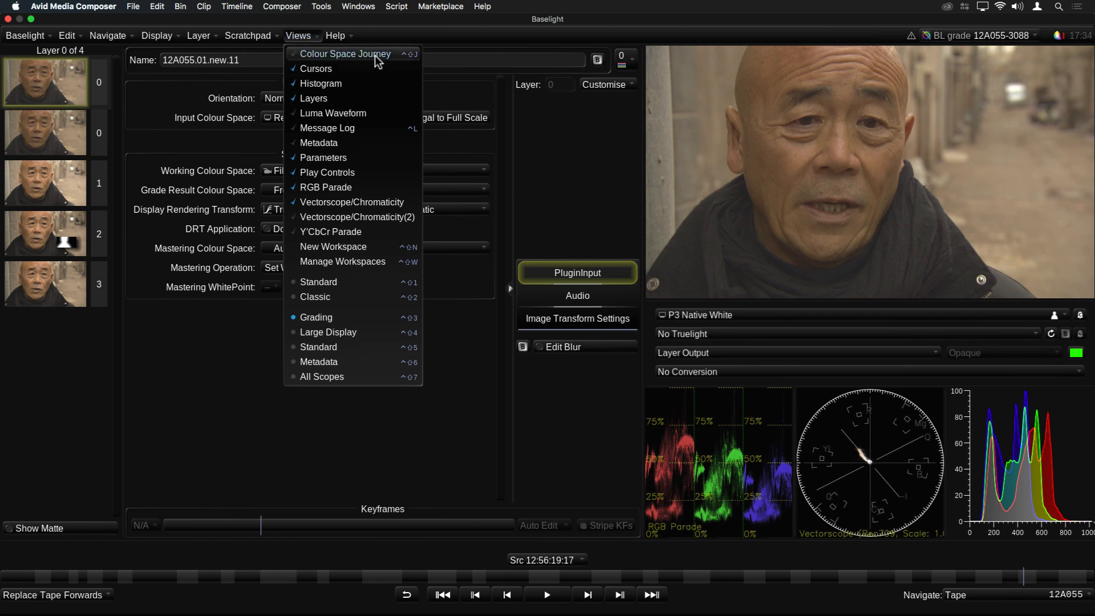
mouse_move(395, 64)
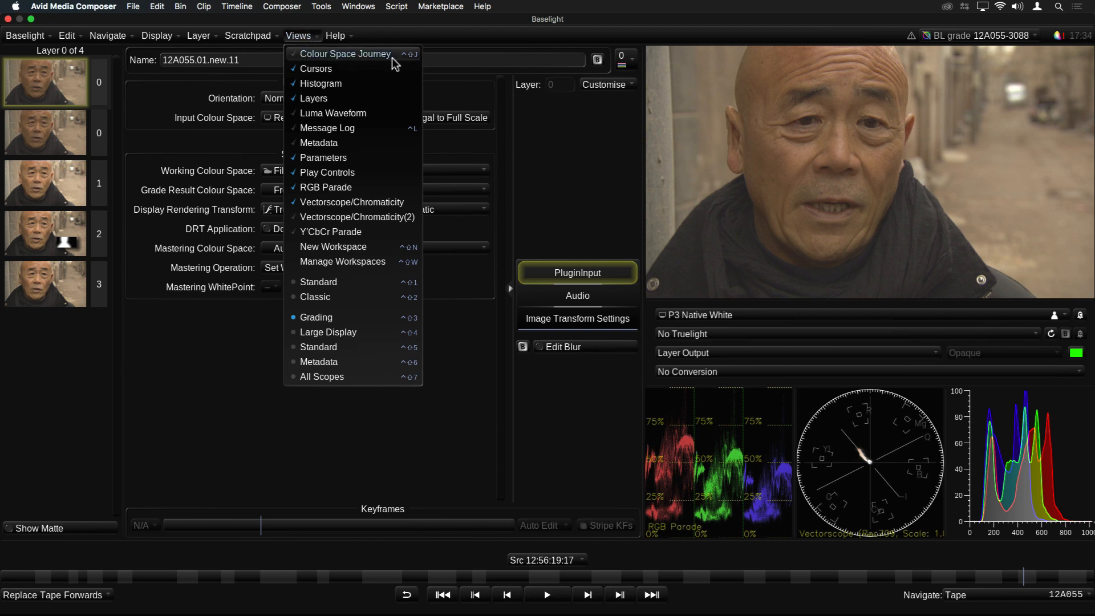
click(344, 53)
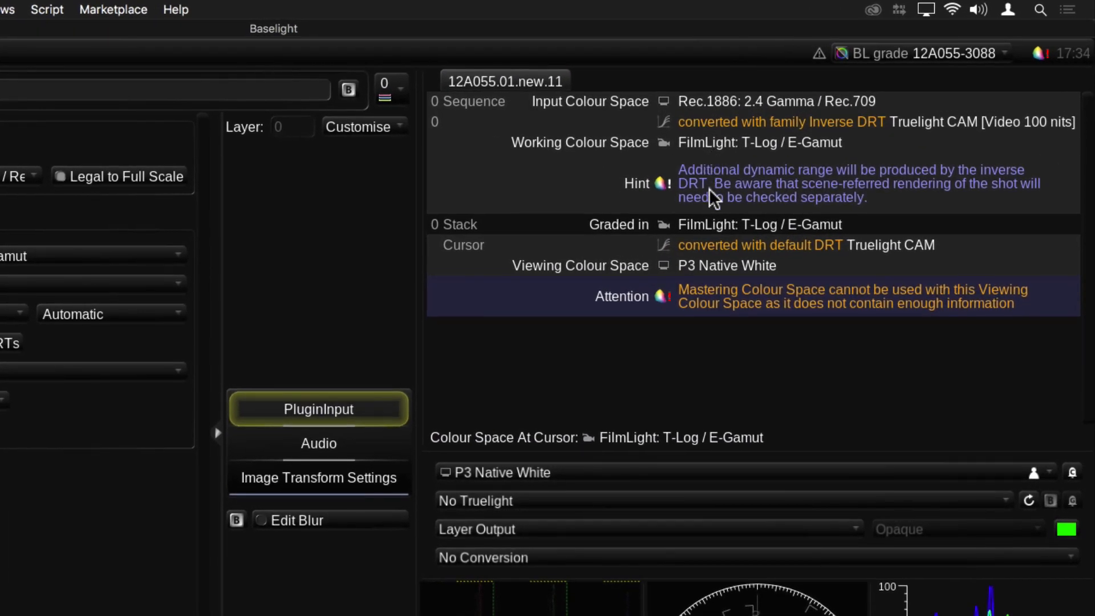
mouse_move(636, 454)
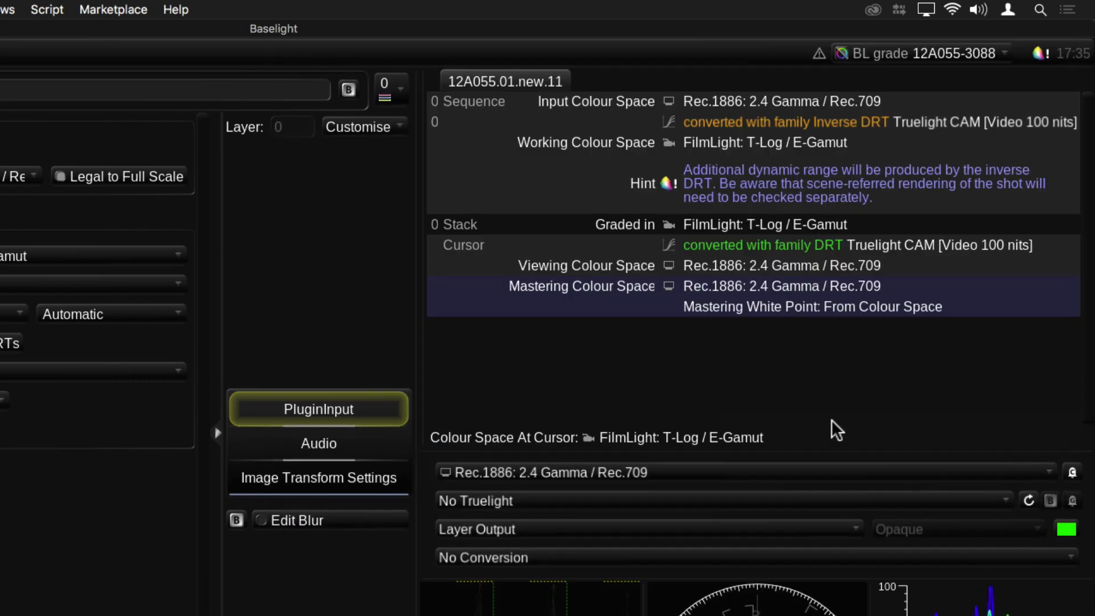
mouse_move(796, 276)
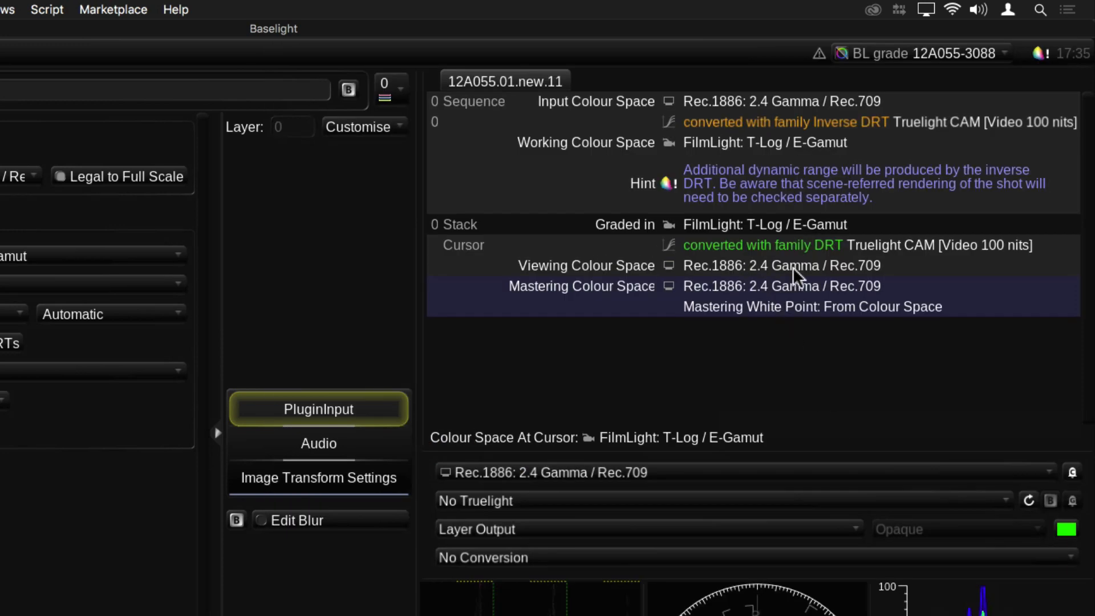
mouse_move(765, 273)
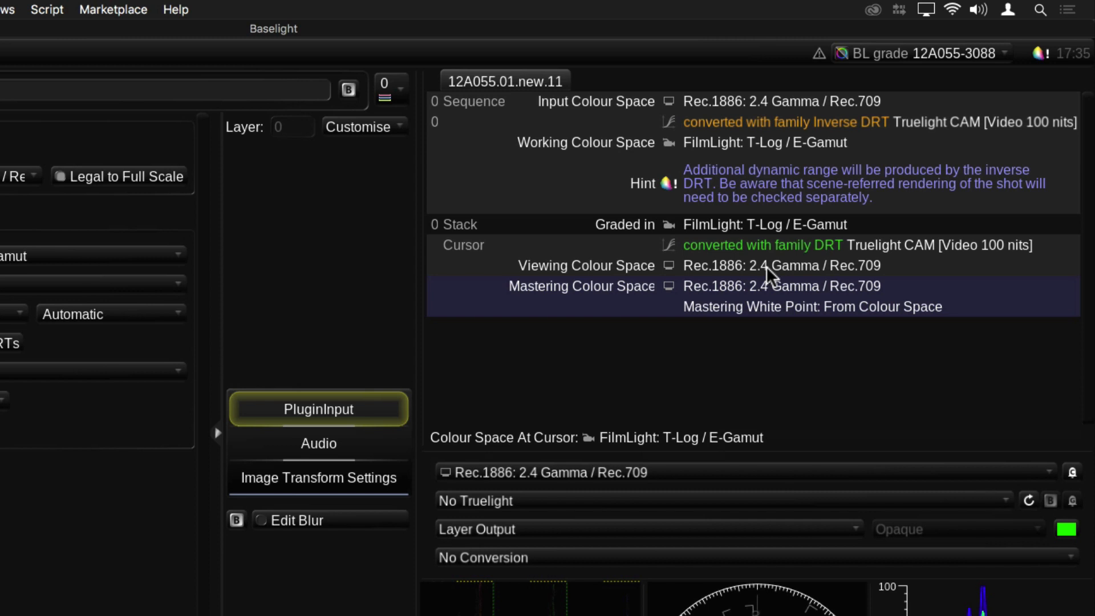
mouse_move(652, 316)
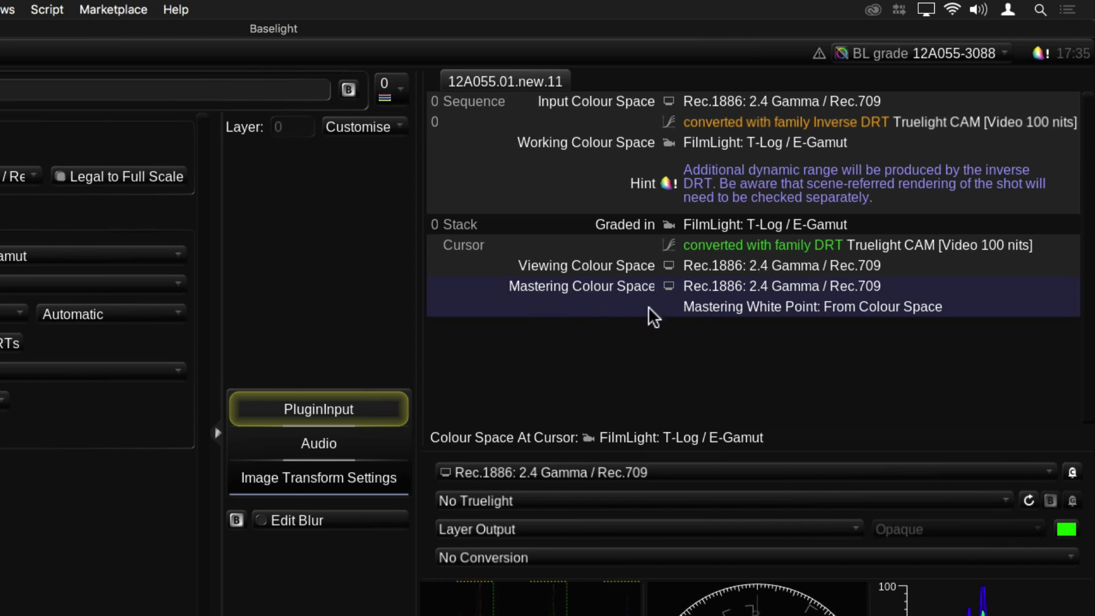
mouse_move(641, 311)
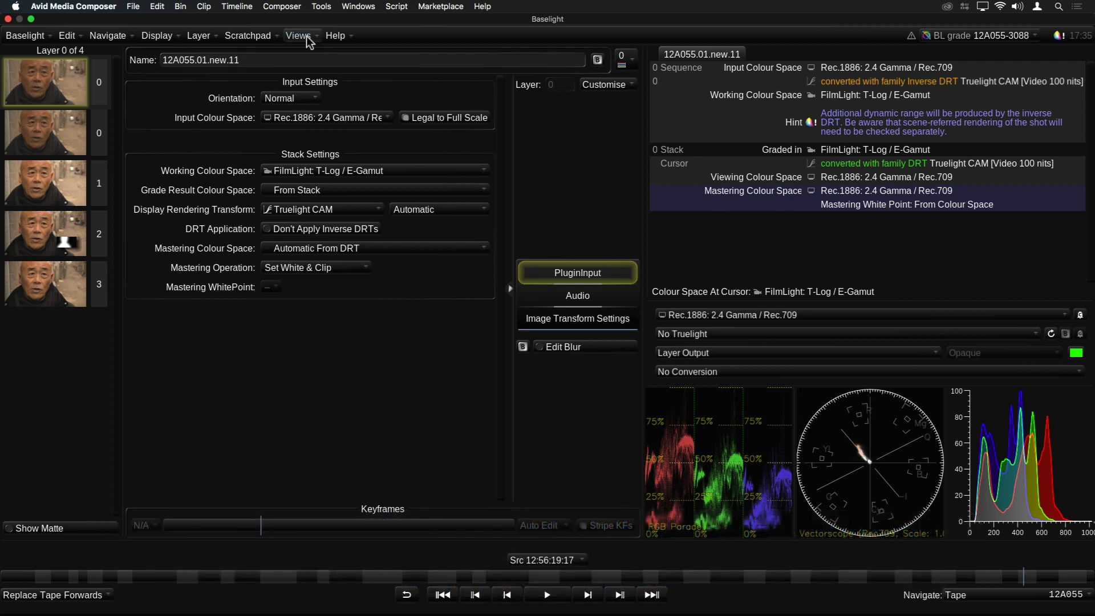
click(297, 35)
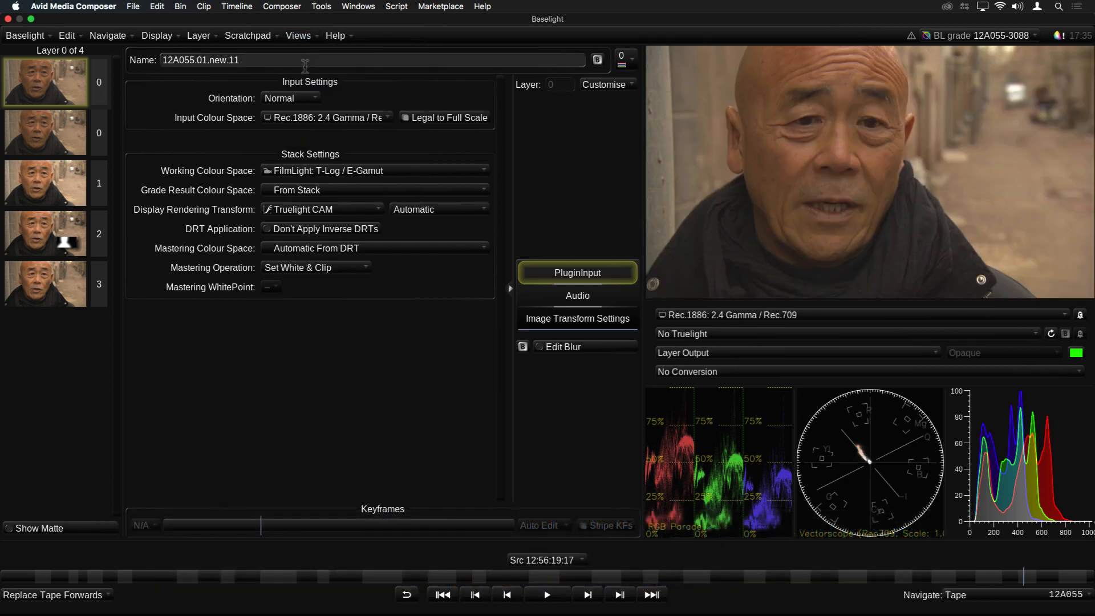
mouse_move(226, 266)
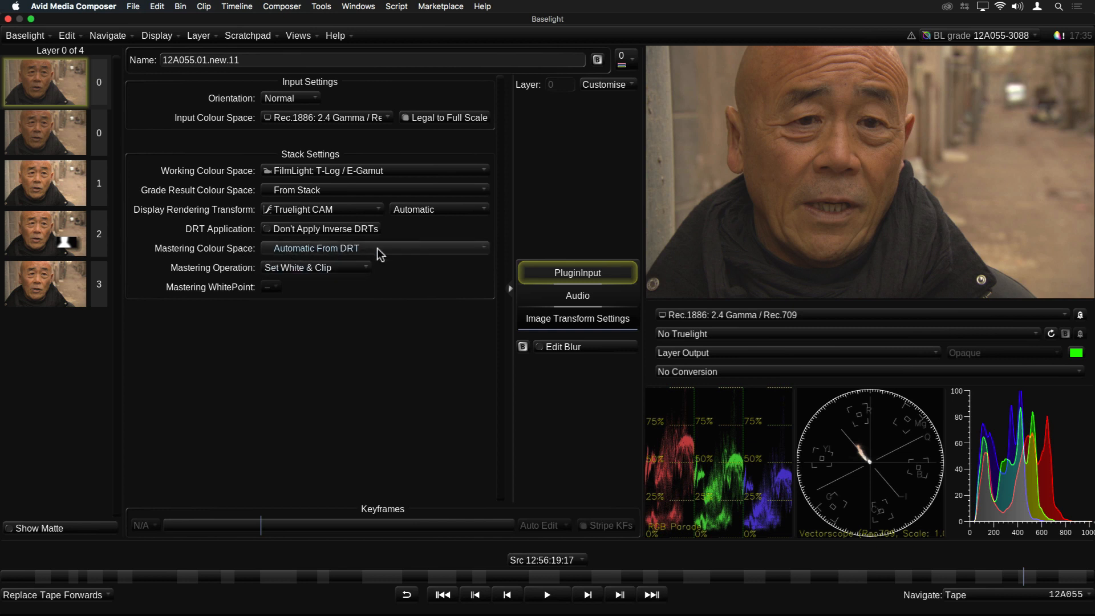
click(374, 248)
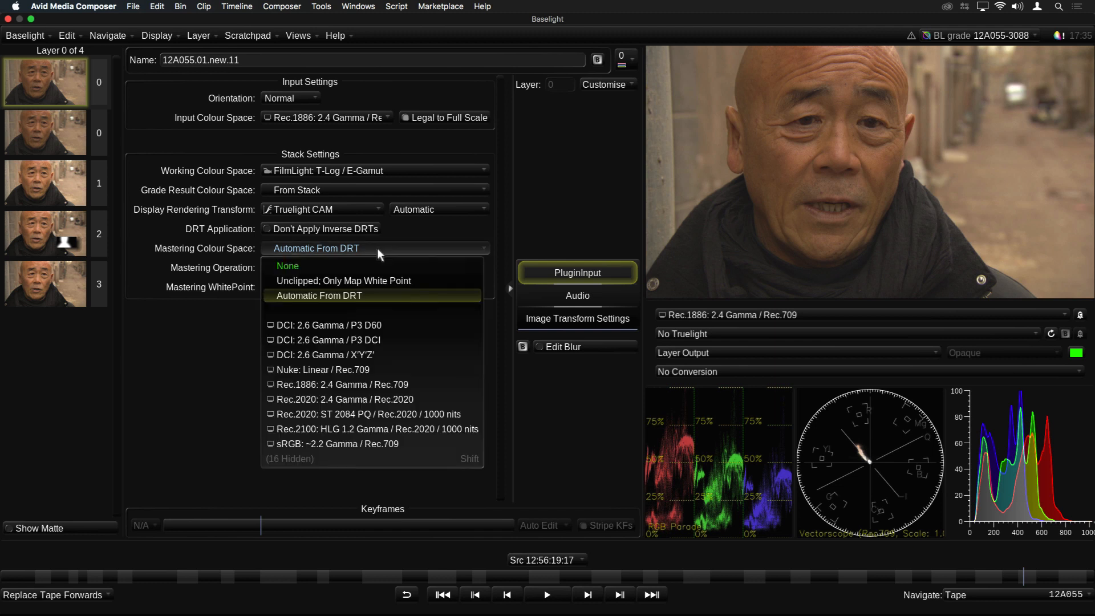
mouse_move(389, 311)
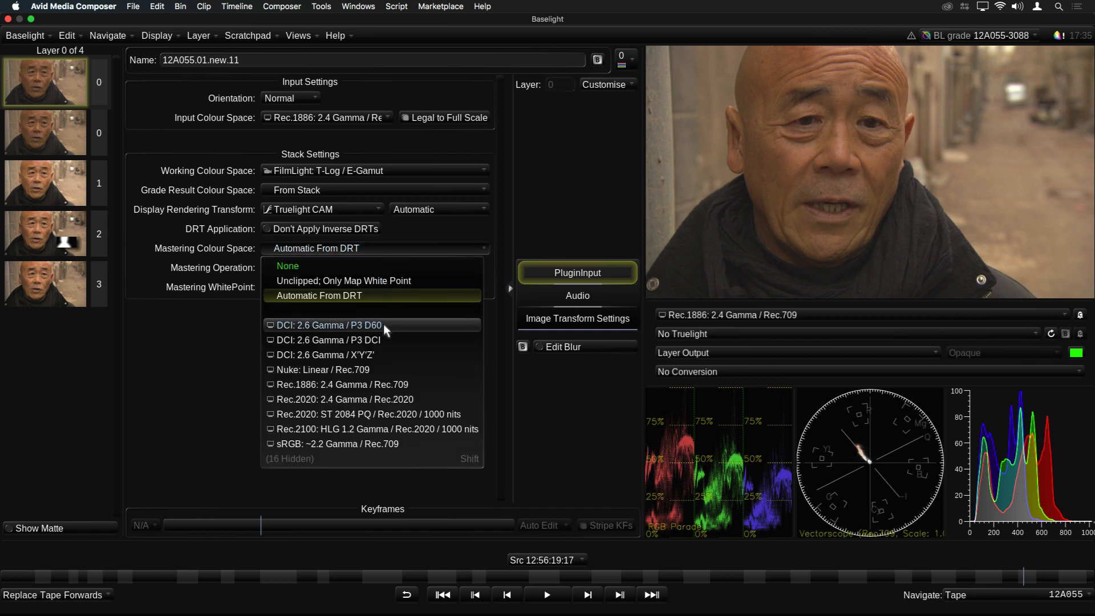
click(328, 325)
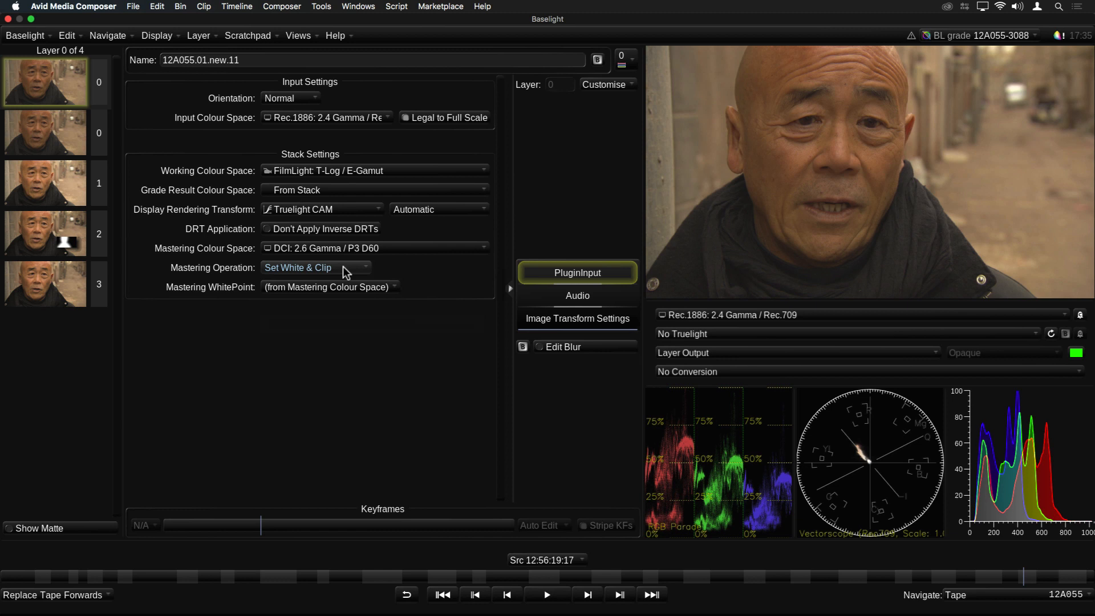
mouse_move(198, 297)
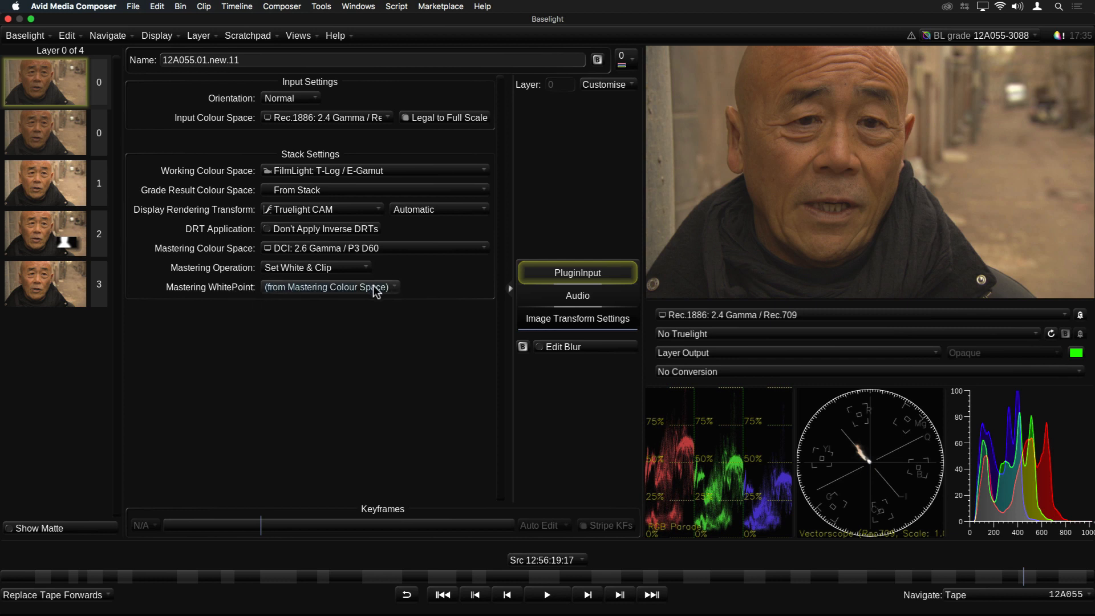
click(329, 287)
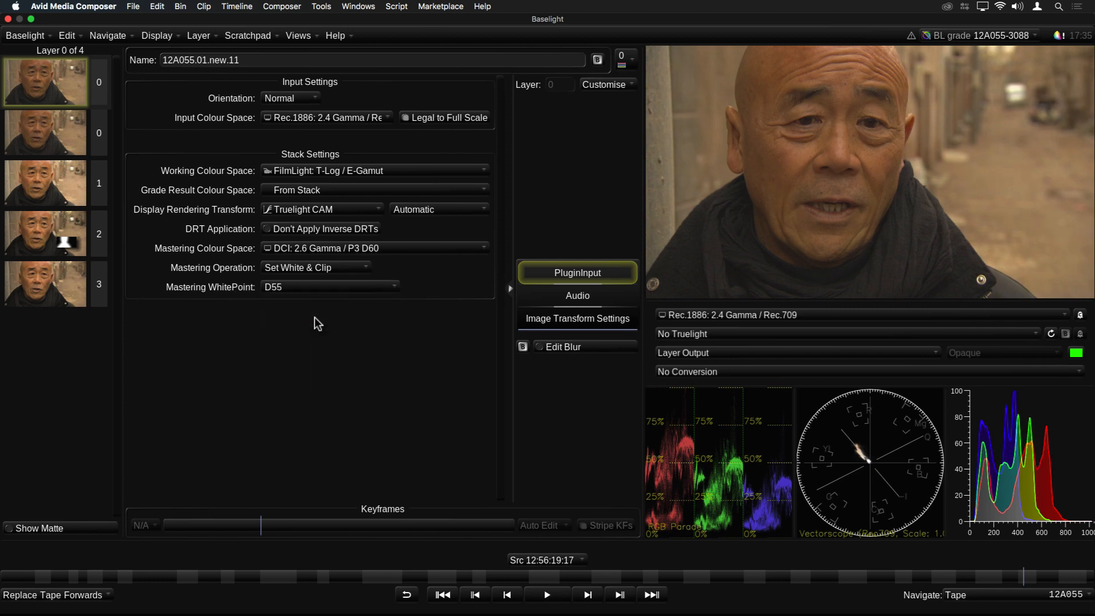
click(328, 286)
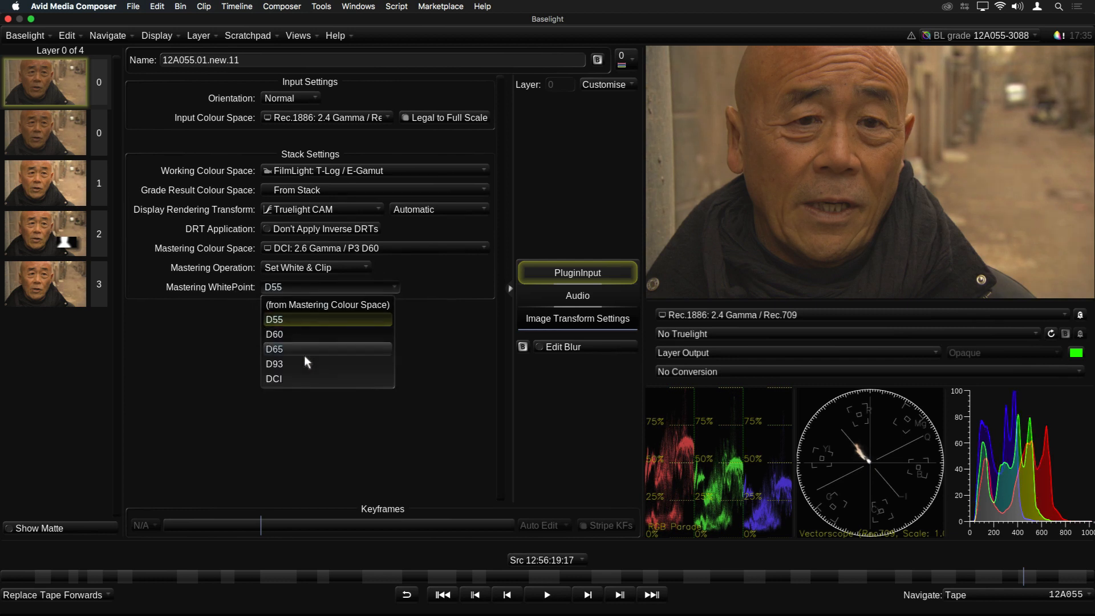
click(274, 363)
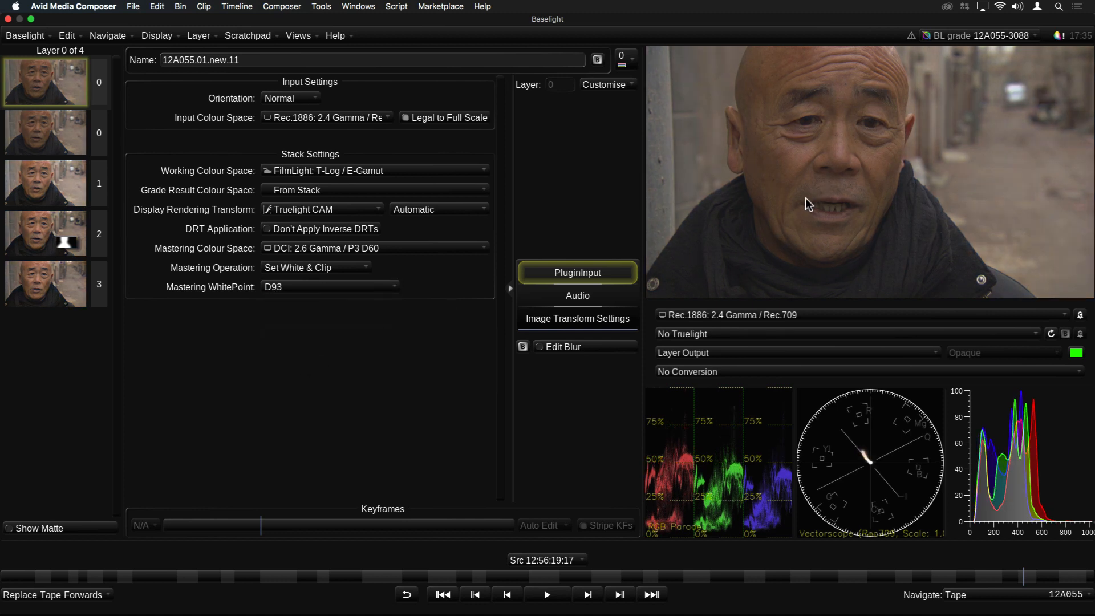
click(328, 286)
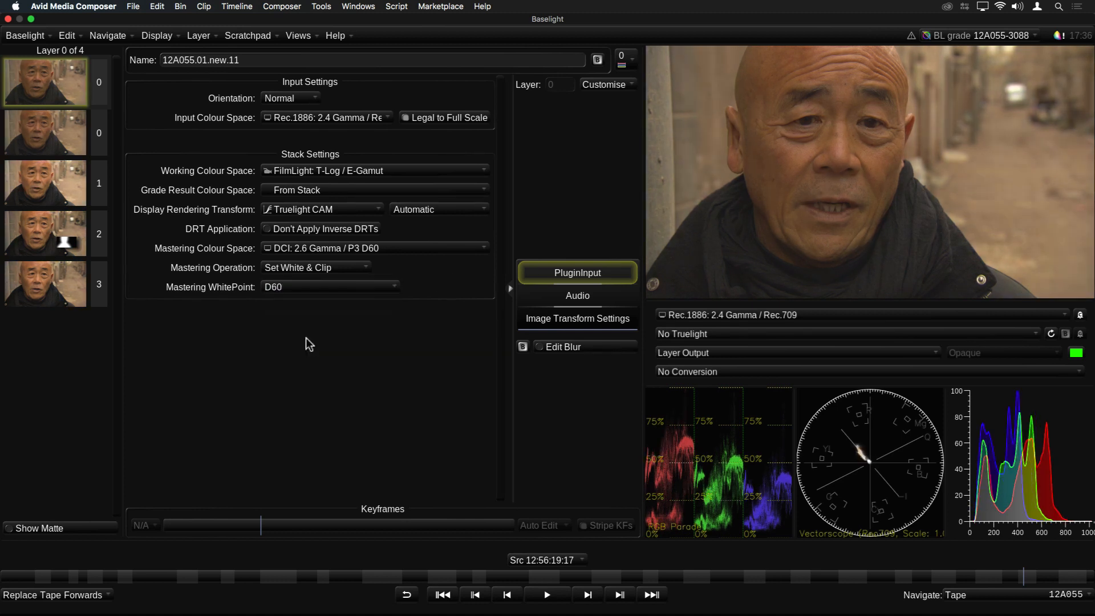
click(375, 248)
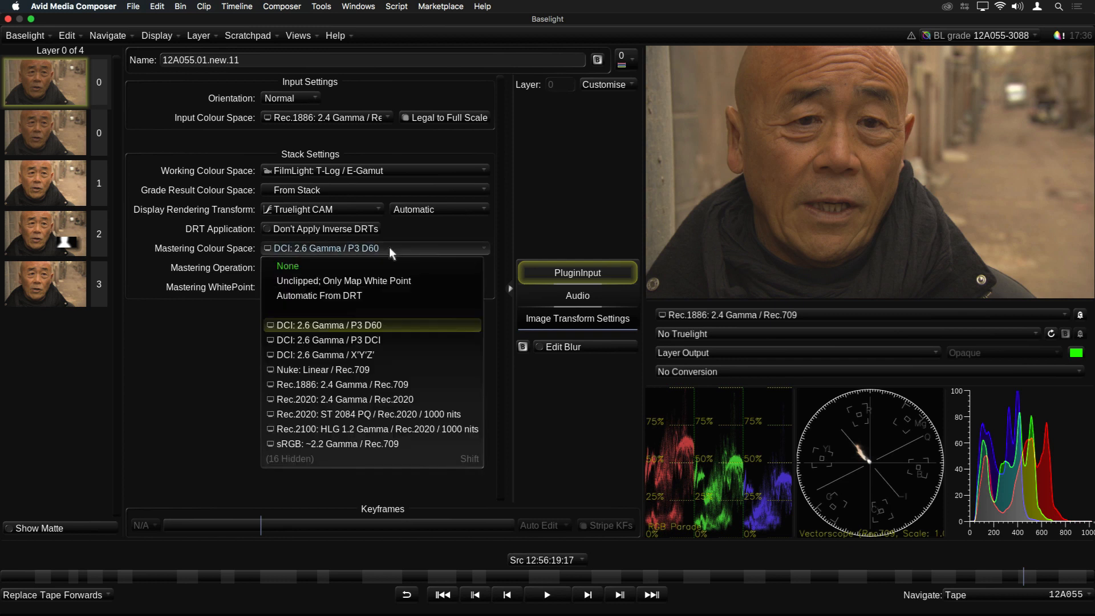
click(320, 295)
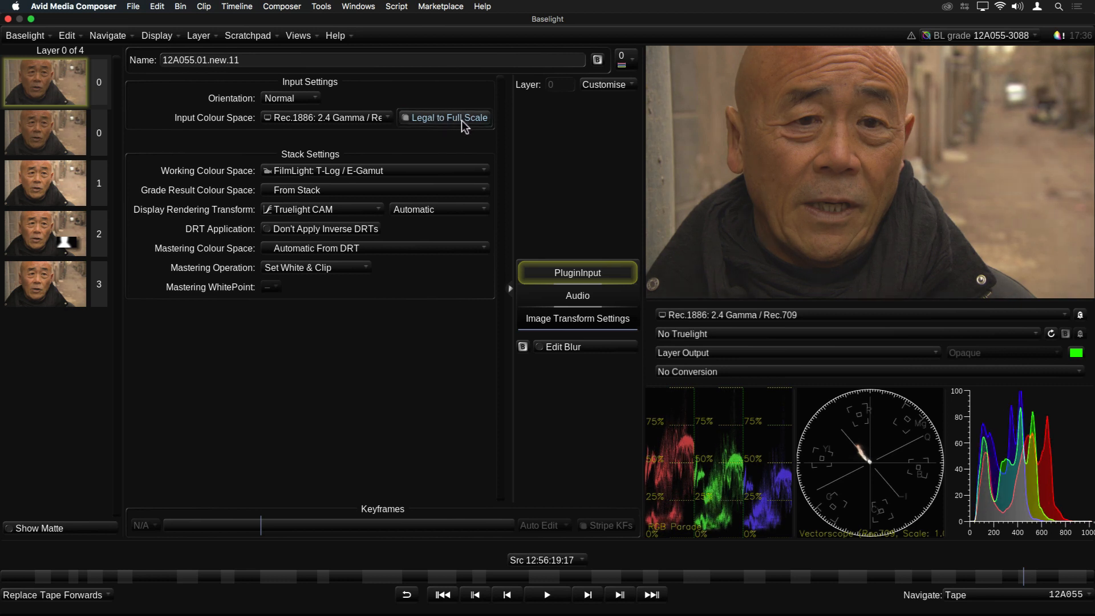
mouse_move(203, 159)
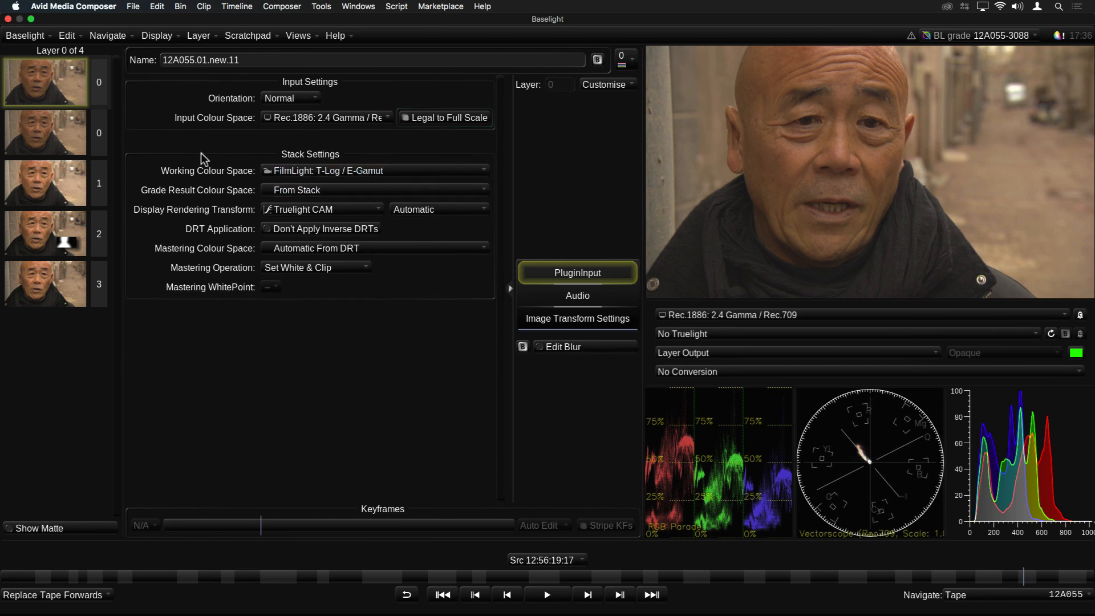
Select the layer 1 'balance' thumbnail to show its dim, balance and light controls.
click(45, 183)
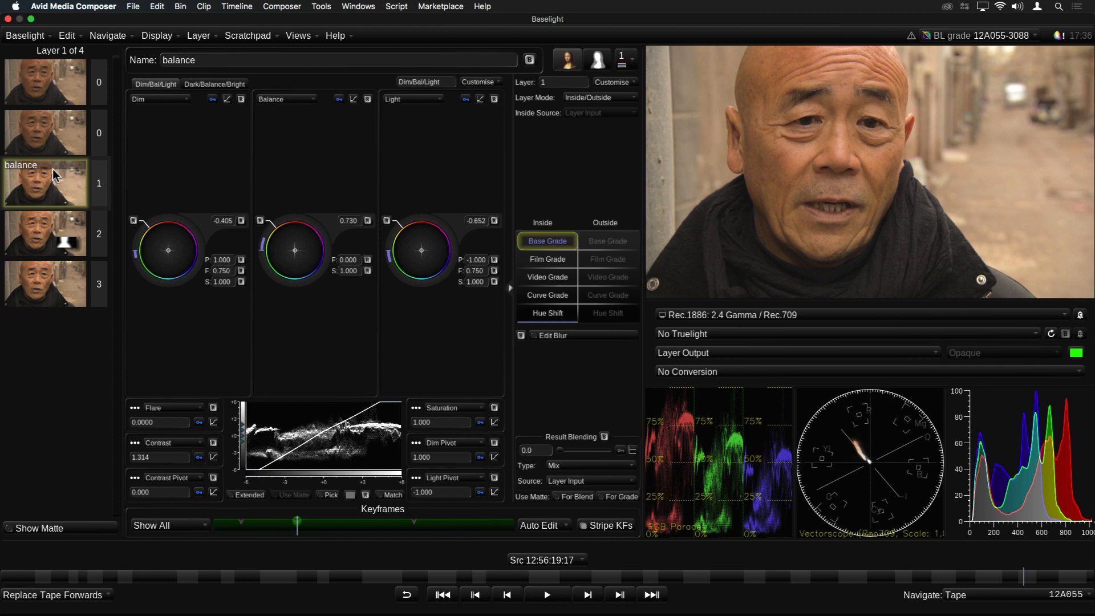
Jump to the previous keyframe with F4 and bring up the Baselight application menu.
key(F4)
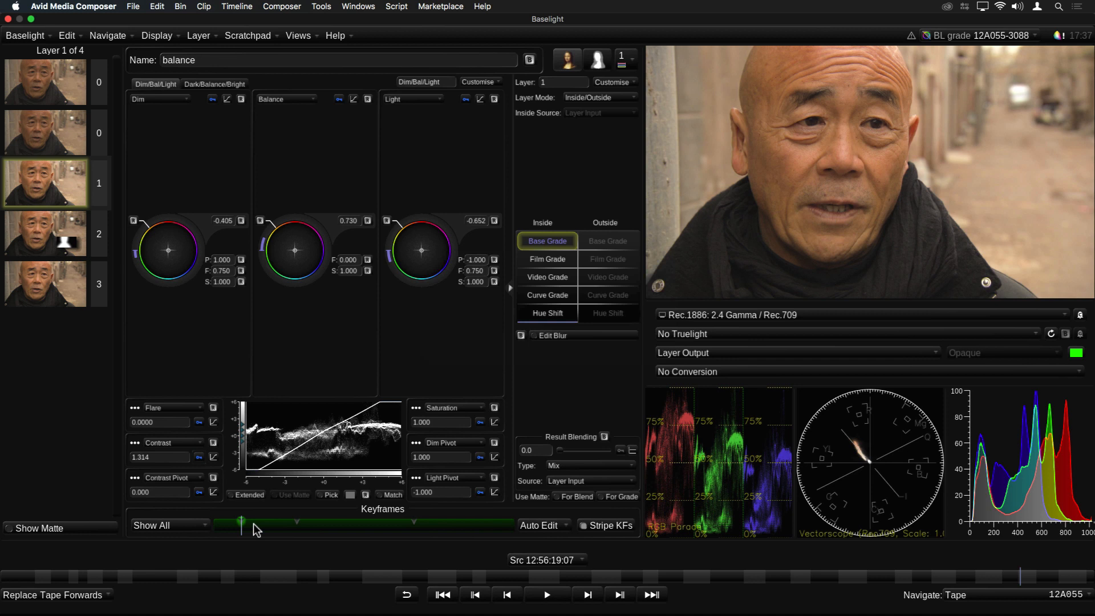
click(25, 36)
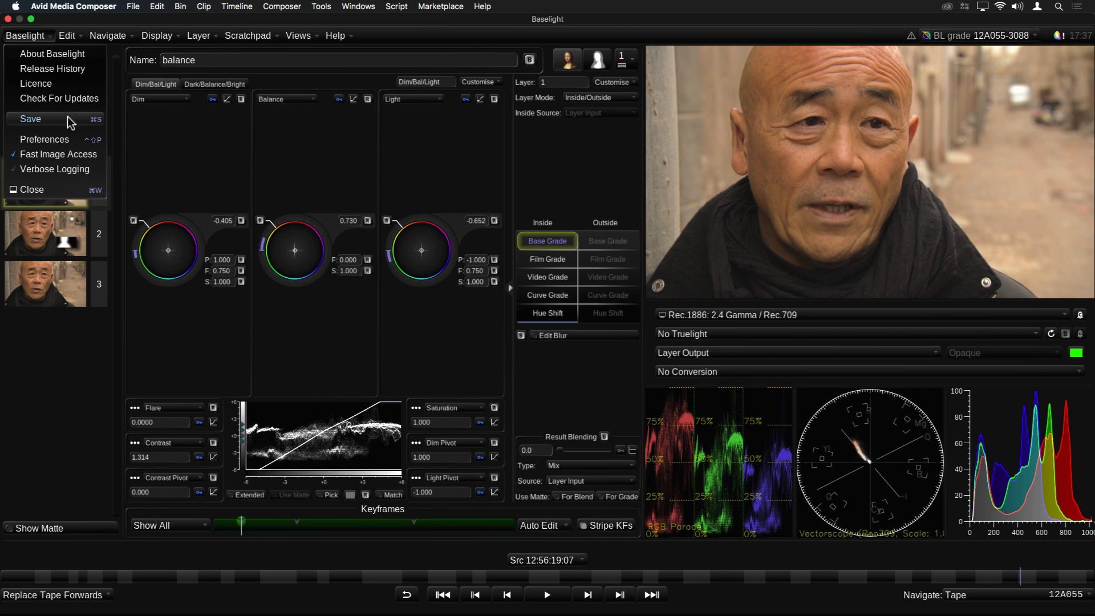
mouse_move(156, 140)
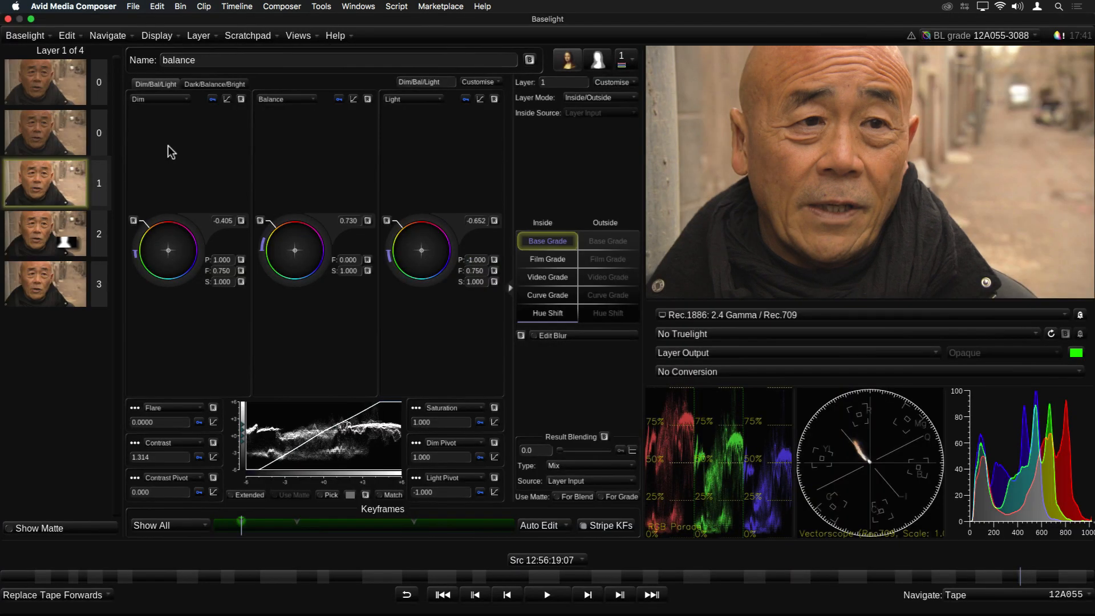
click(23, 35)
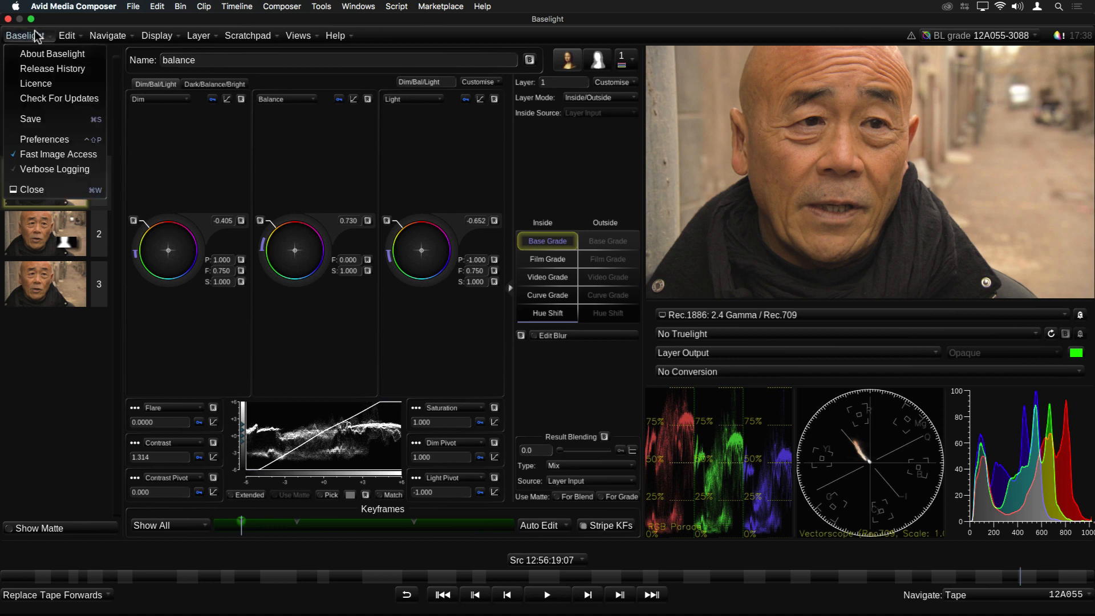
Search preferences for 'curve', select Default Pick Rolloff, and save, getting the restart notice.
click(45, 139)
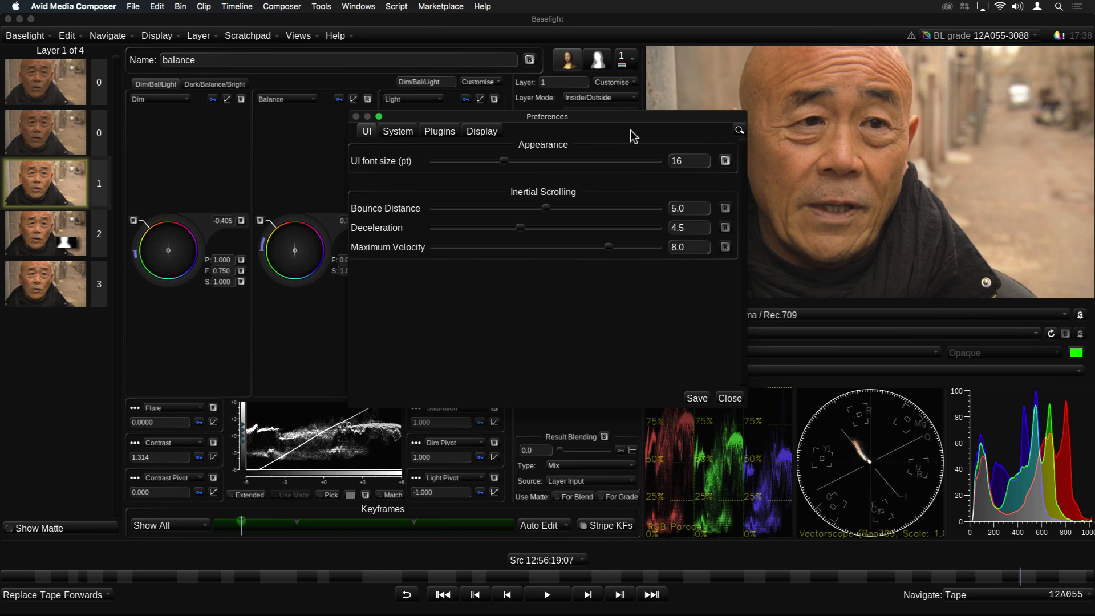
mouse_move(711, 139)
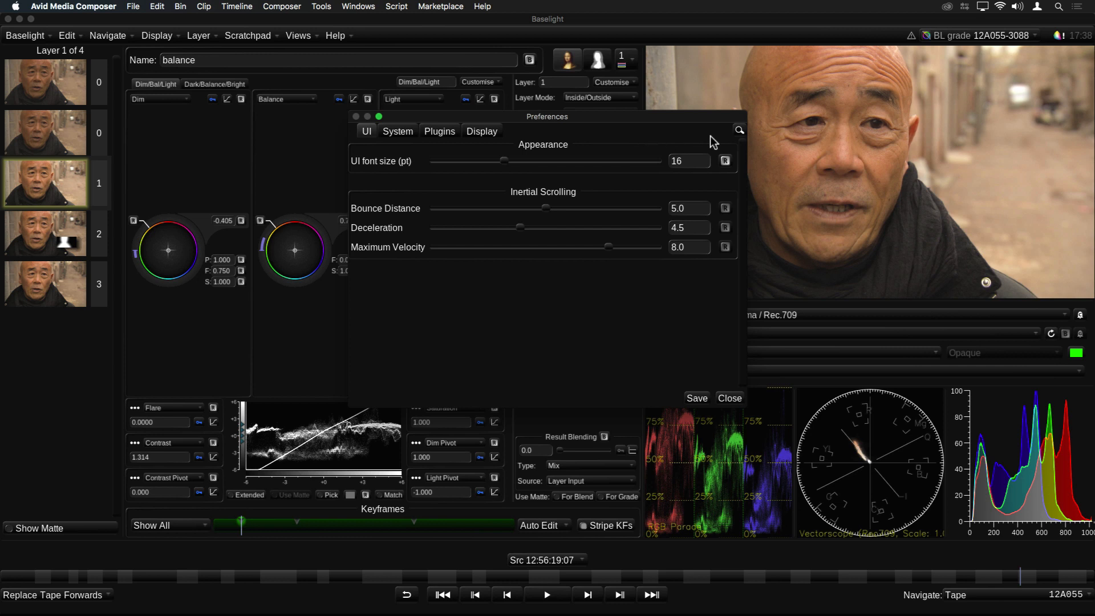
mouse_move(742, 136)
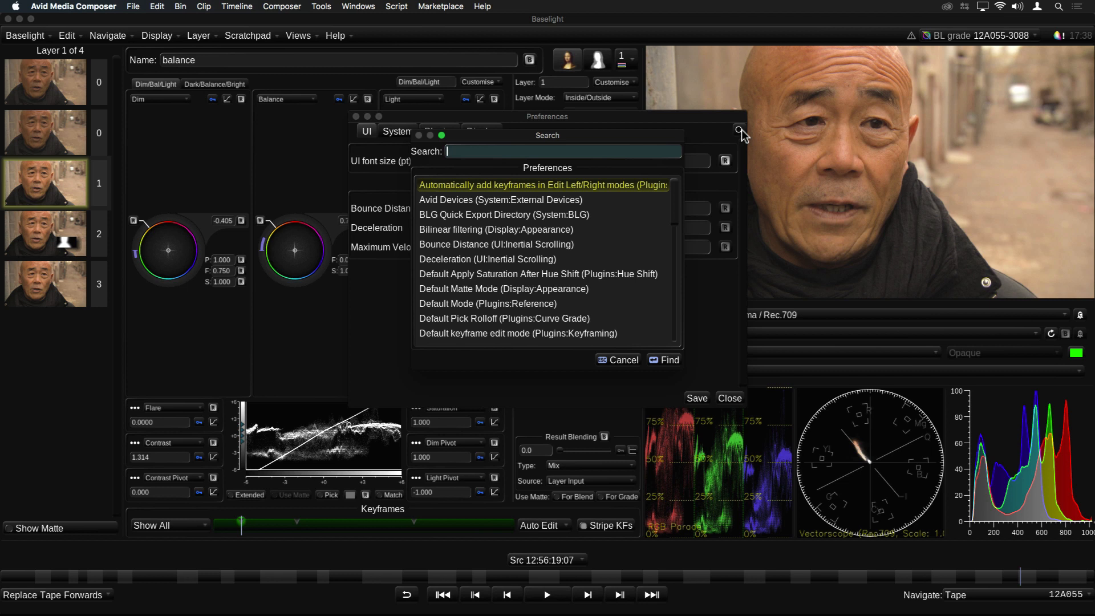
text(curve)
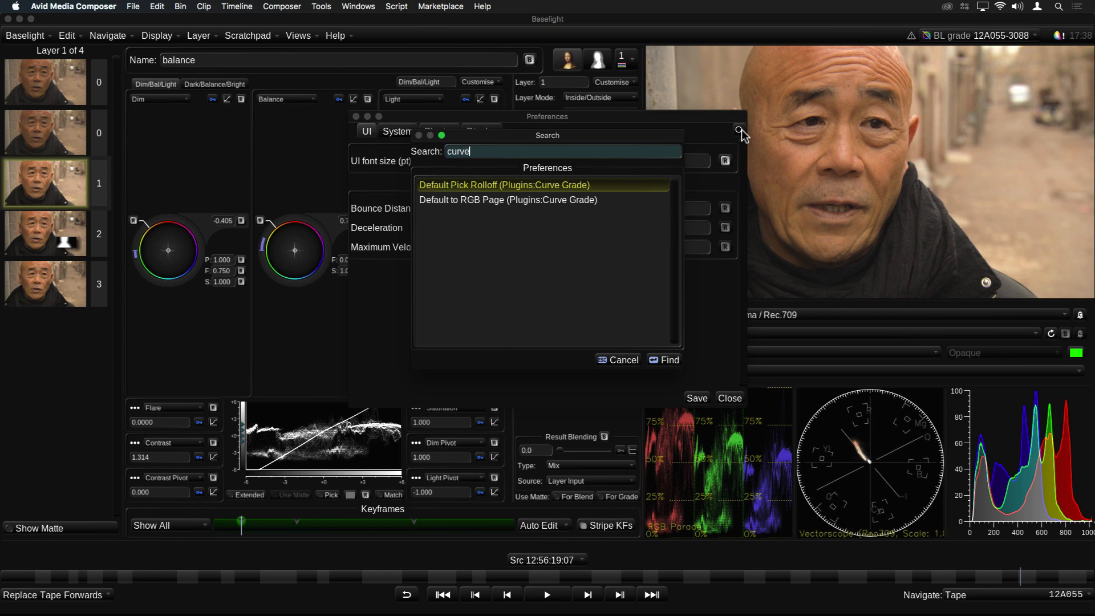
mouse_move(534, 197)
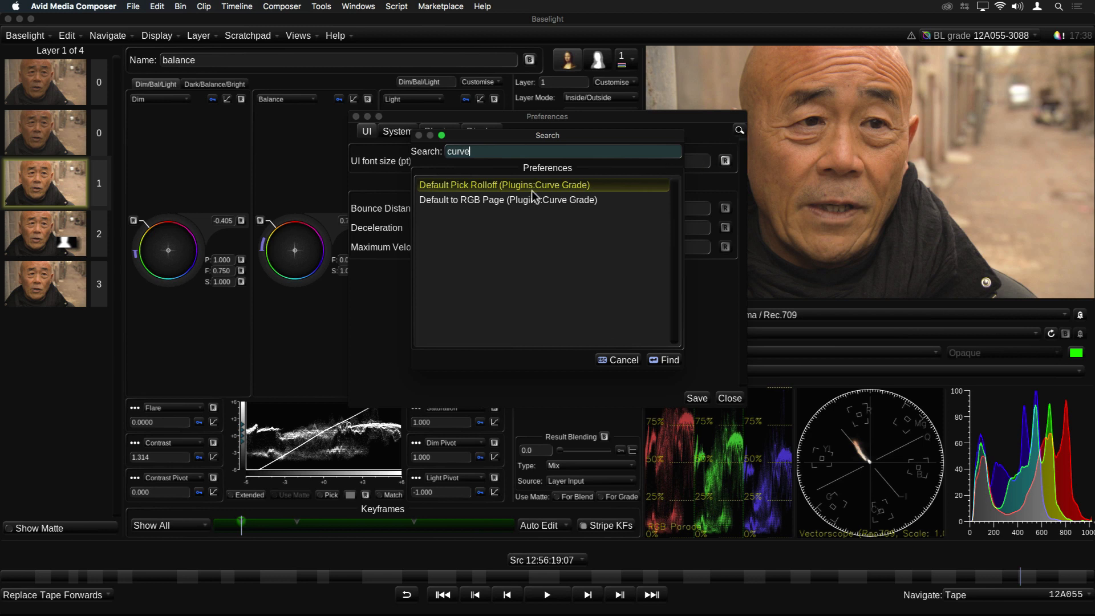
click(504, 185)
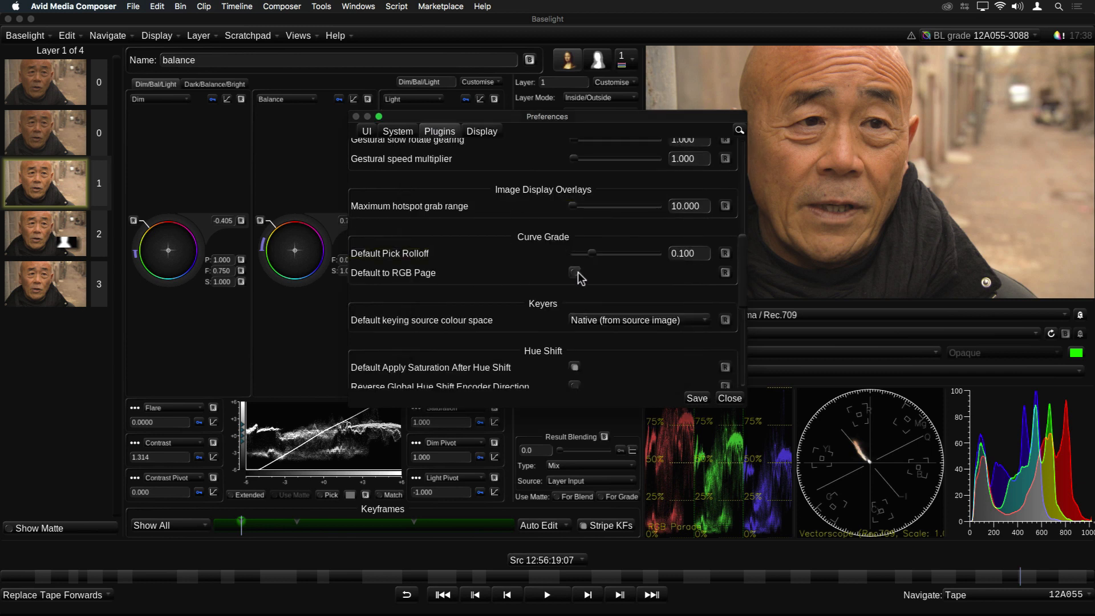
click(573, 272)
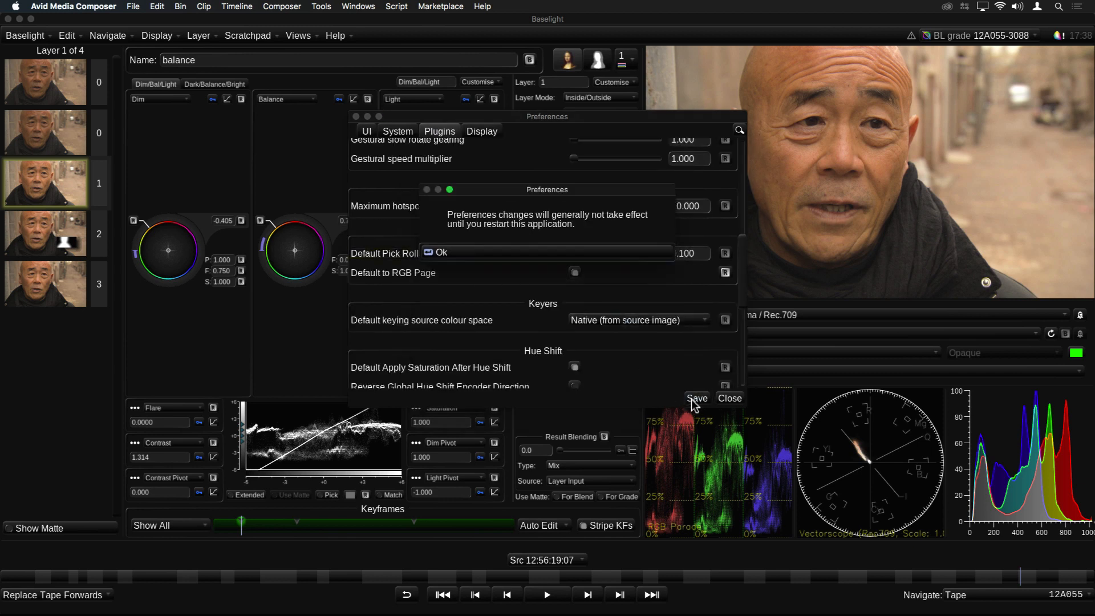